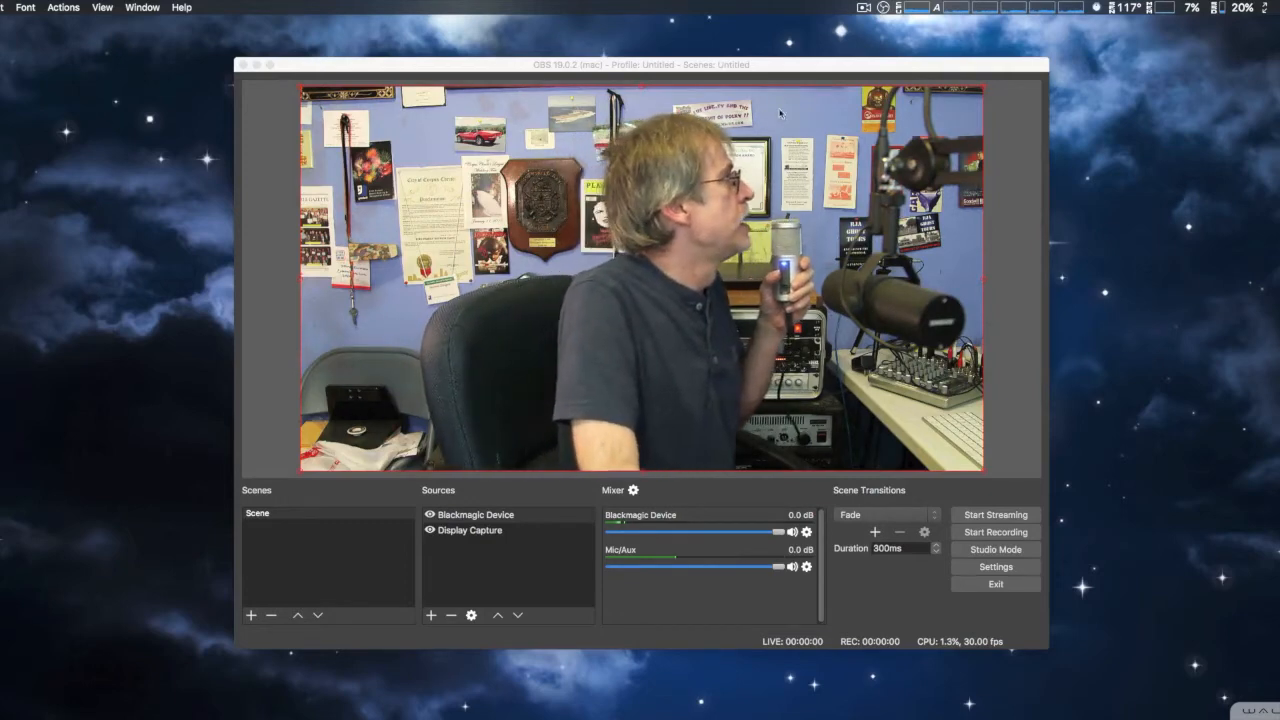
Select the Blackmagic Device source and toggle separate preview/program views on and off
{"action": "left_click", "coordinate": [472, 514]}
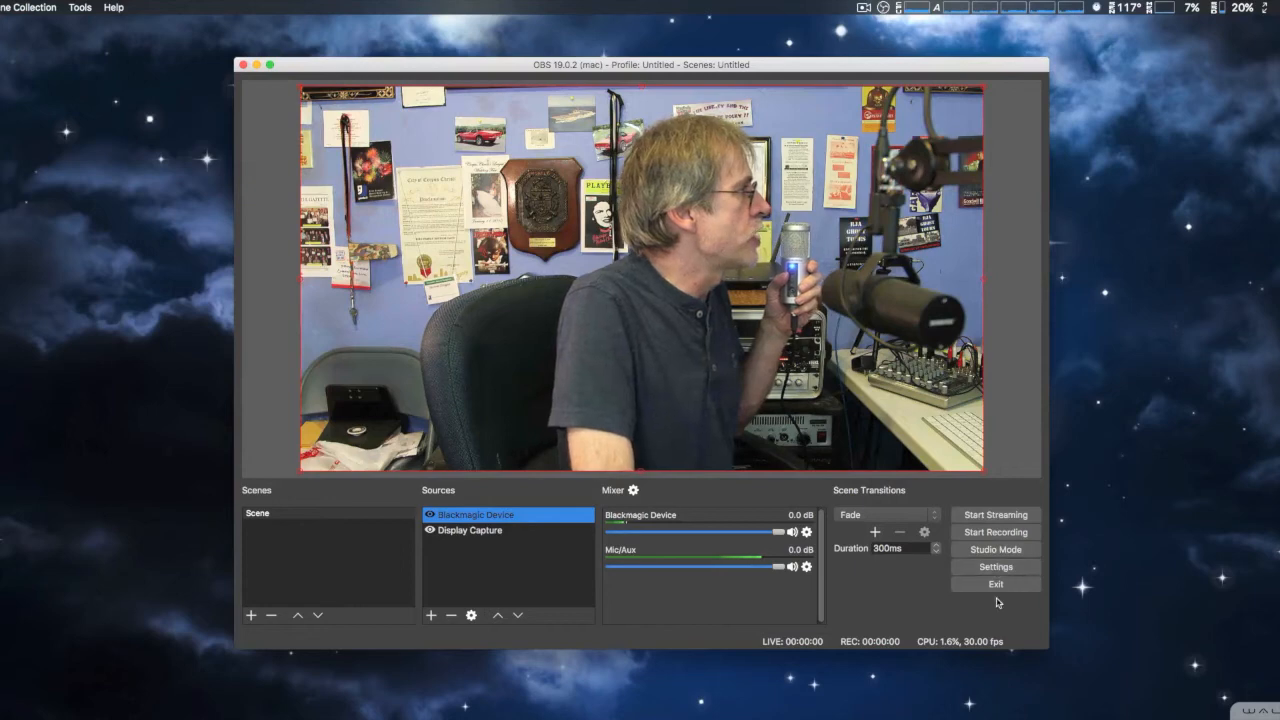
{"action": "mouse_move", "coordinate": [1000, 492]}
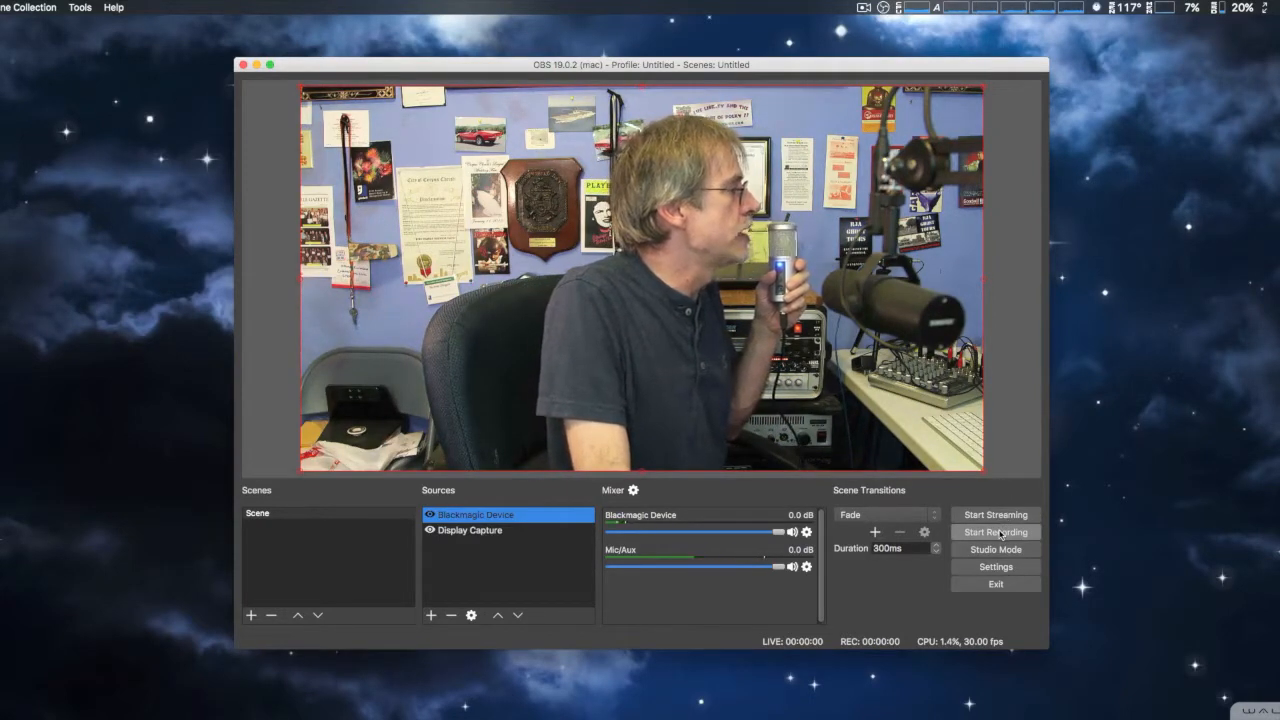
{"action": "left_click", "coordinate": [996, 548]}
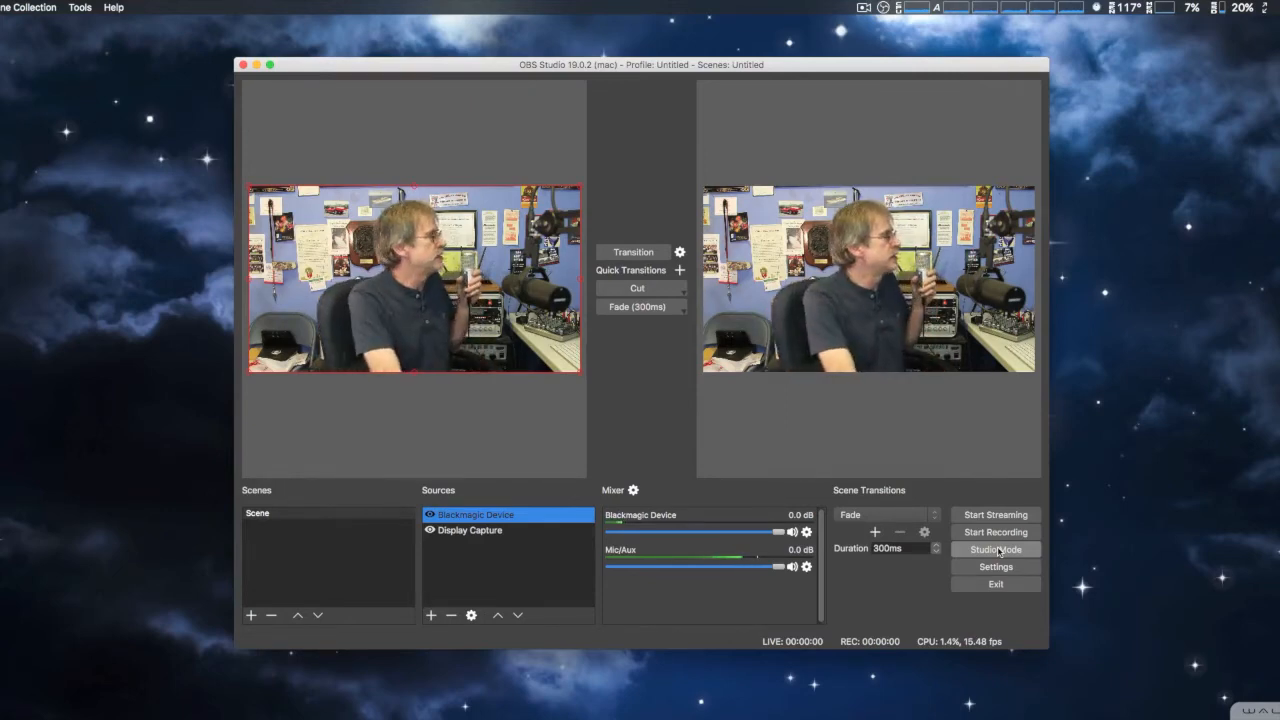
{"action": "left_click", "coordinate": [996, 548]}
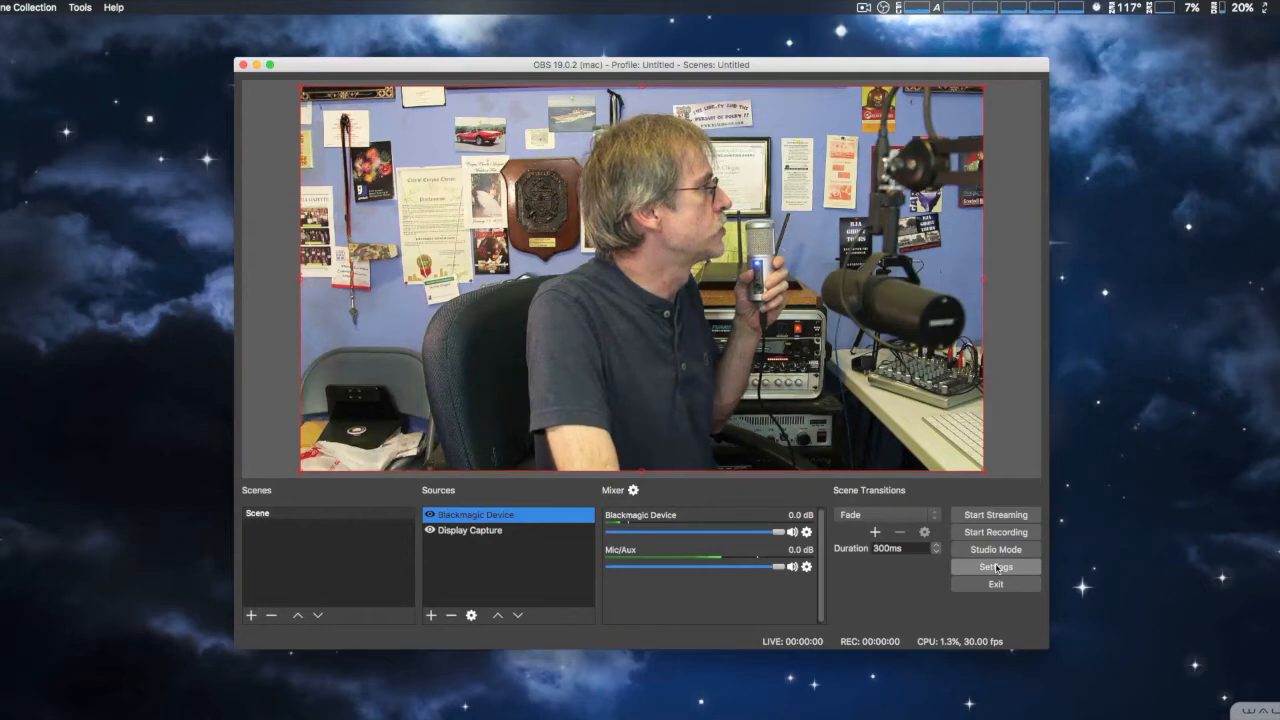
Go into the OBS settings and bring up the Stream page
{"action": "left_click", "coordinate": [996, 568]}
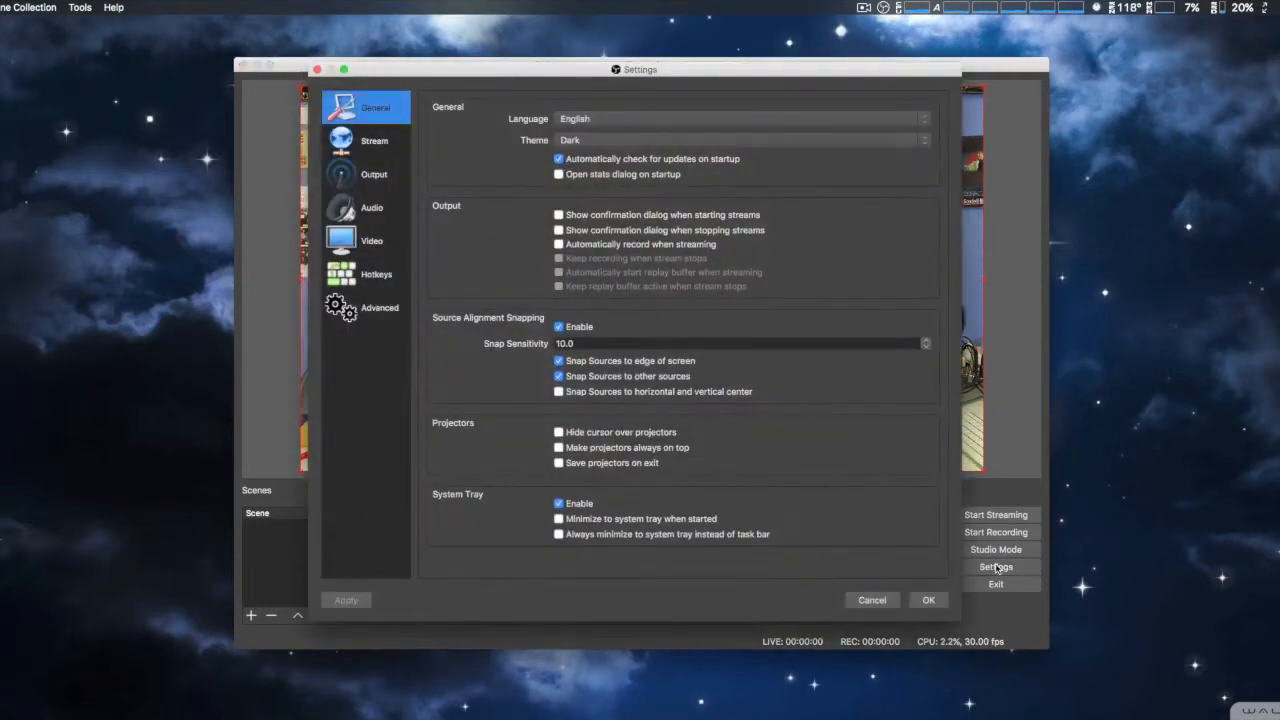
{"action": "mouse_move", "coordinate": [698, 134]}
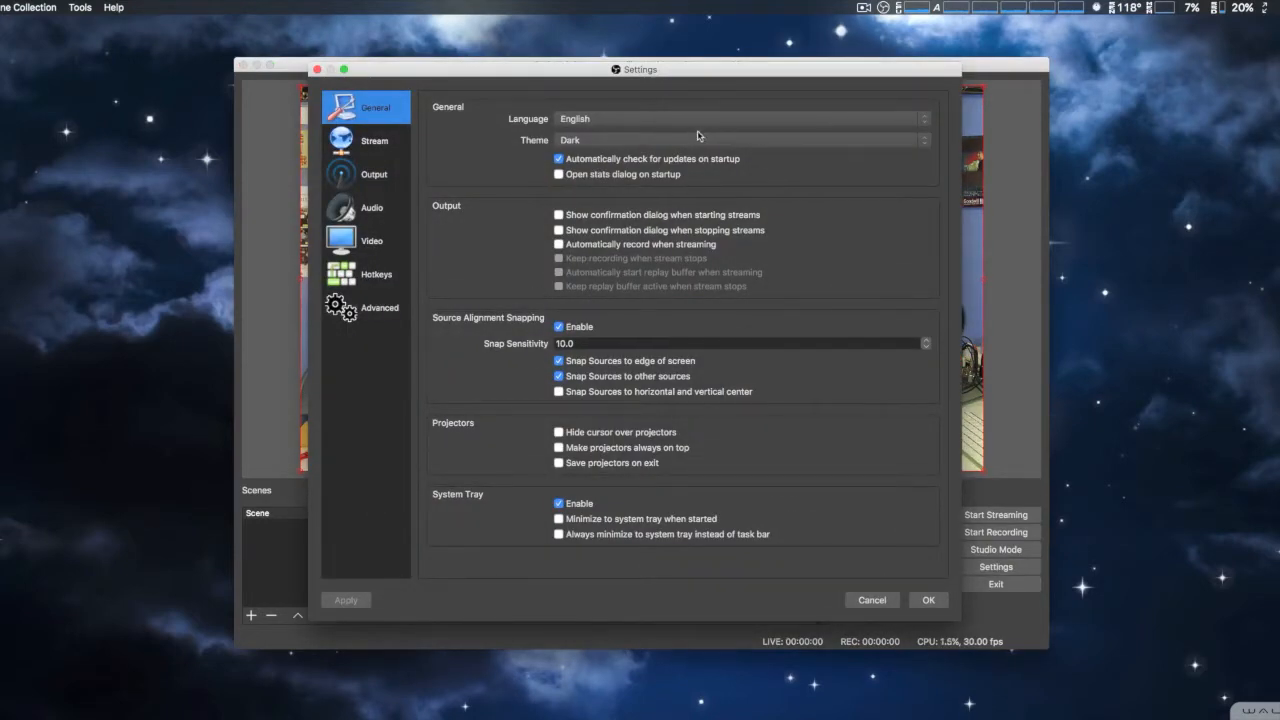
{"action": "left_click", "coordinate": [740, 140]}
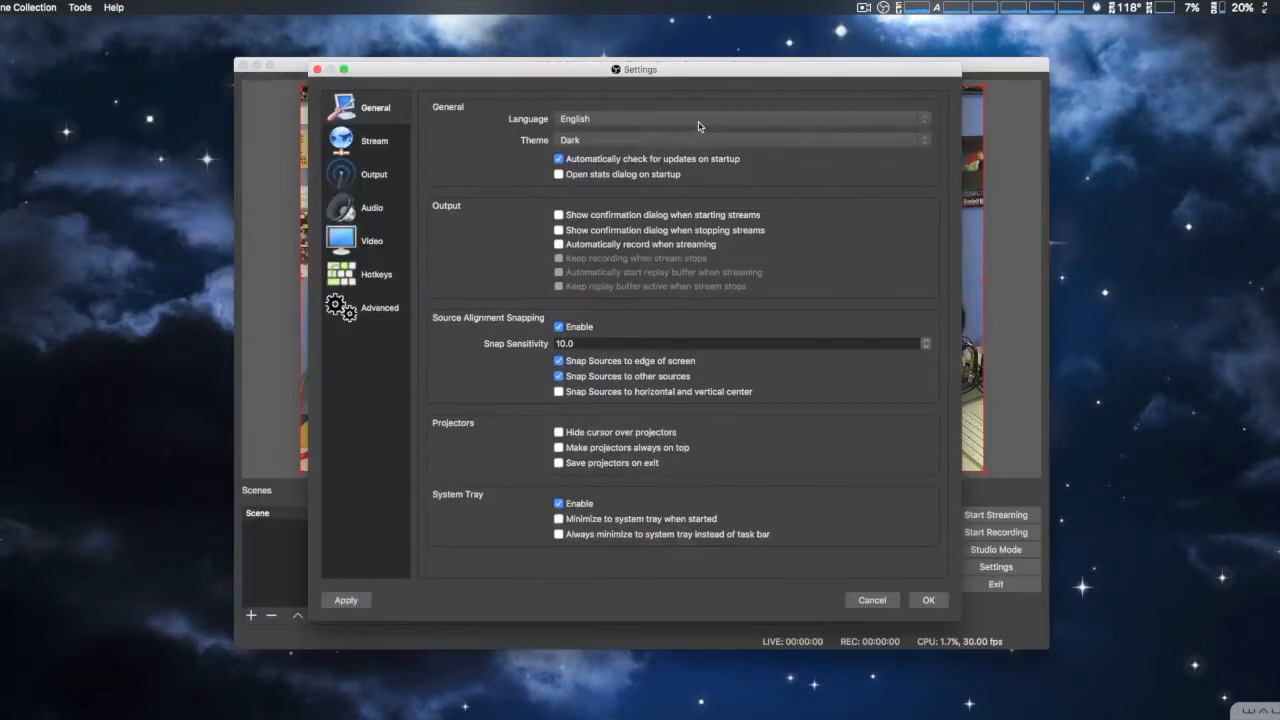
{"action": "mouse_move", "coordinate": [862, 220]}
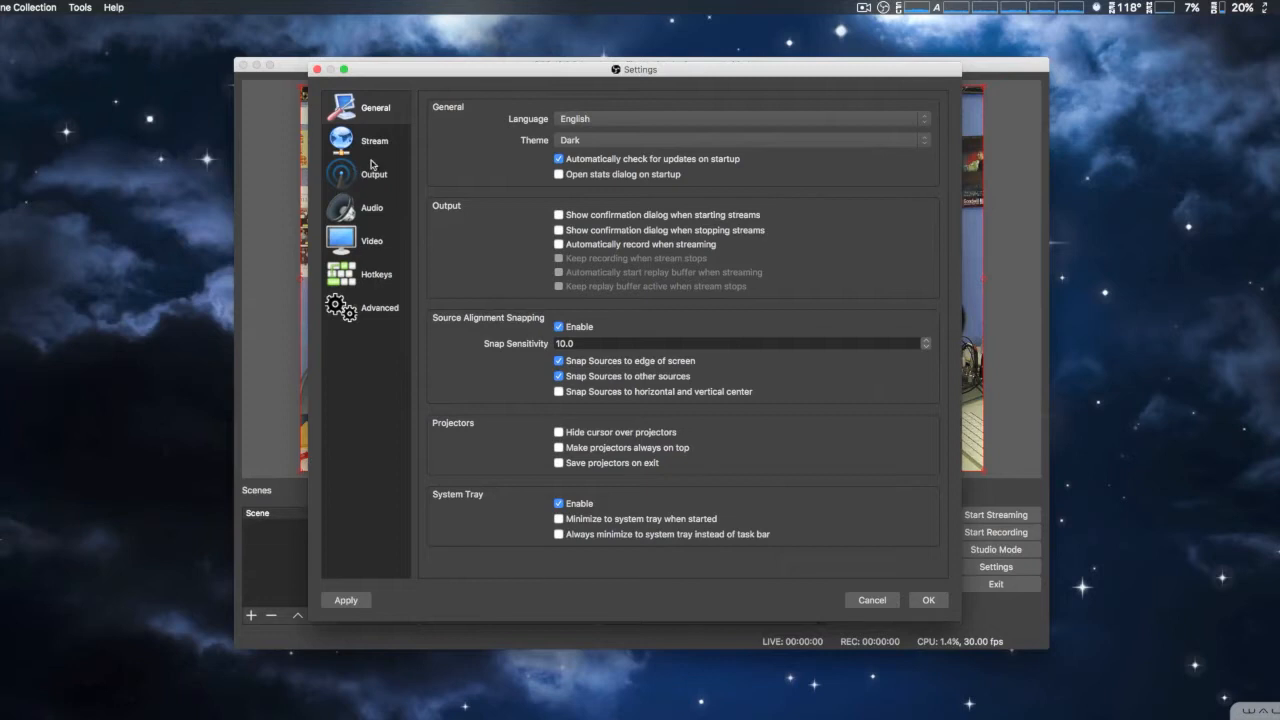
{"action": "left_click", "coordinate": [372, 140]}
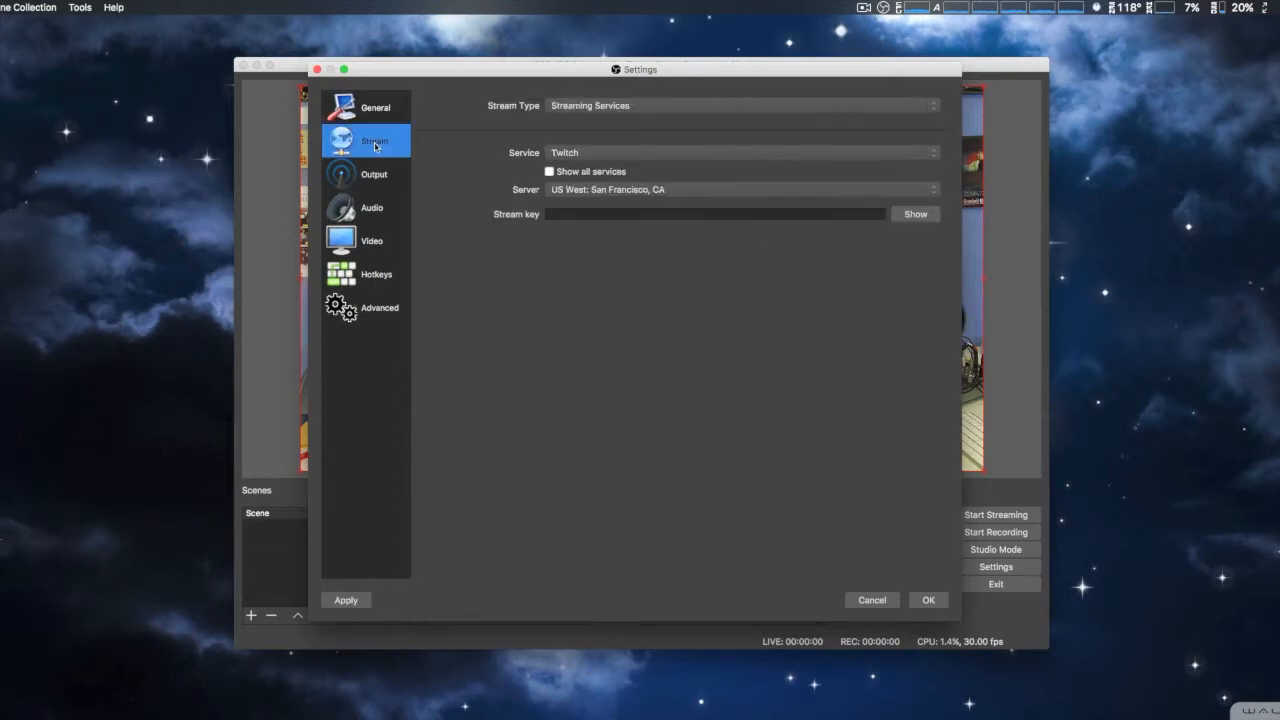
{"action": "mouse_move", "coordinate": [660, 104]}
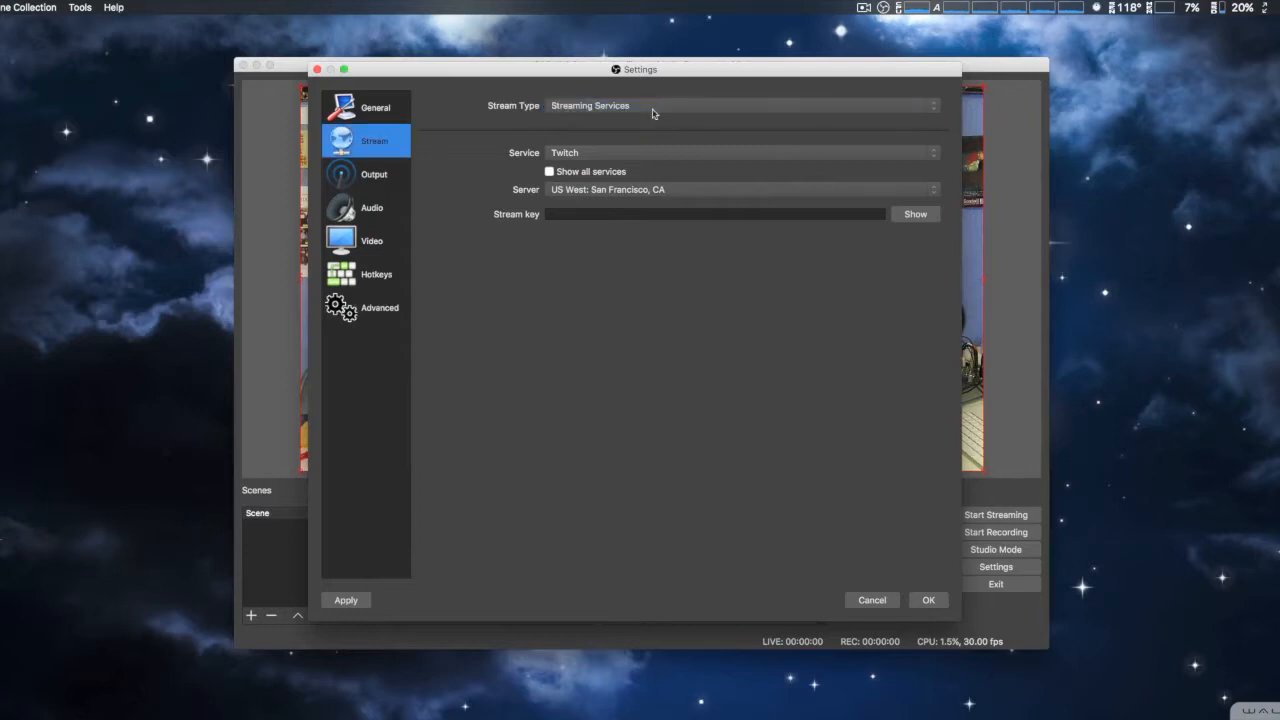
Switch the stream type to Custom Streaming Server, then back to Streaming Services with Twitch
{"action": "left_click", "coordinate": [740, 152]}
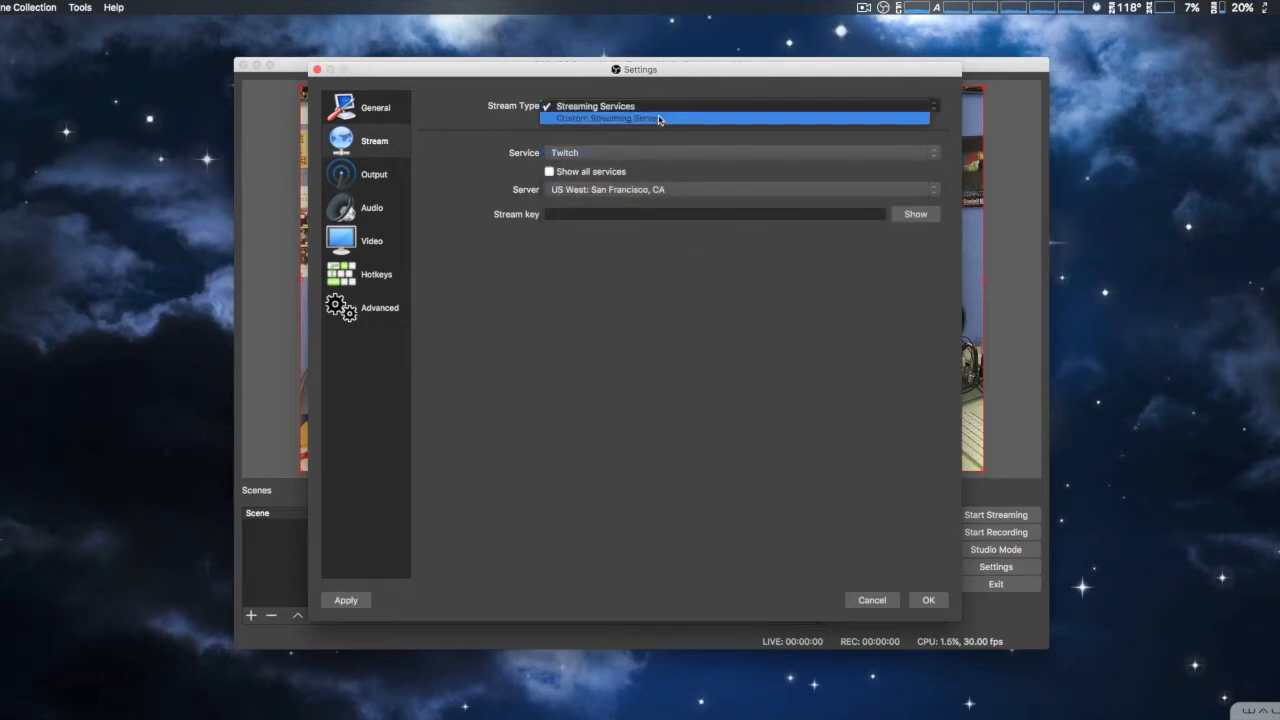
{"action": "left_click", "coordinate": [616, 120]}
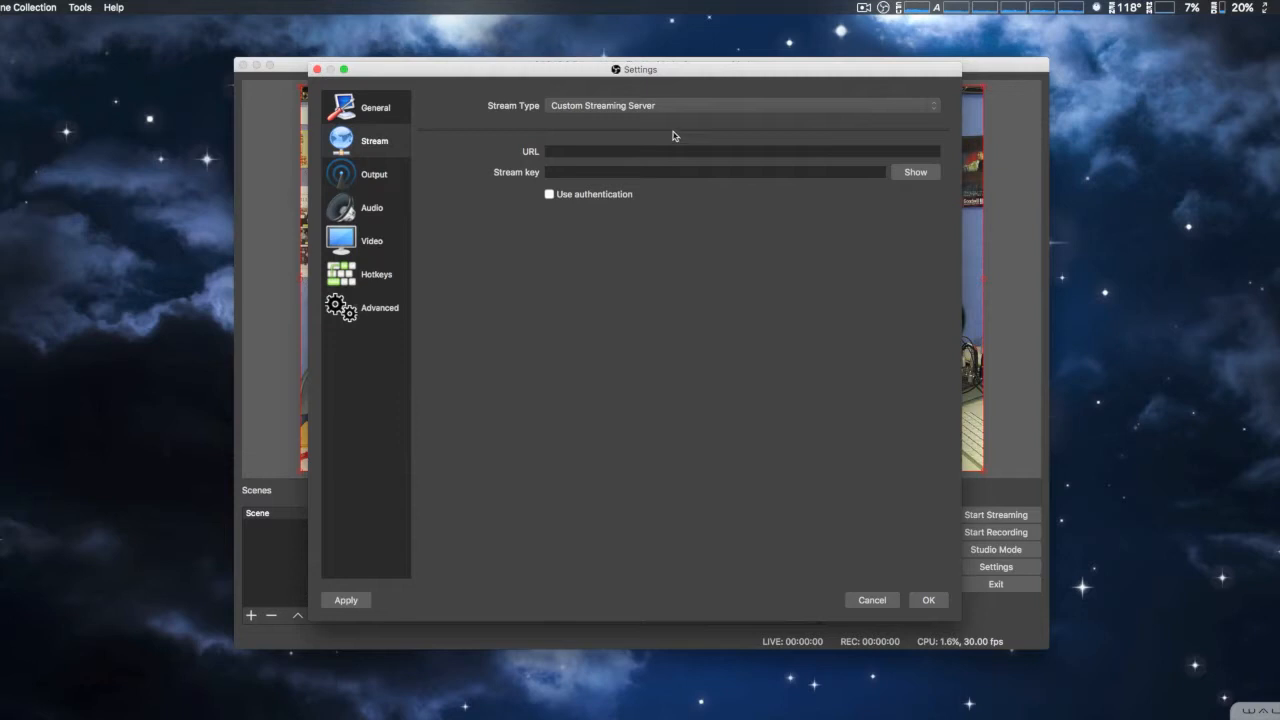
{"action": "left_click", "coordinate": [740, 104]}
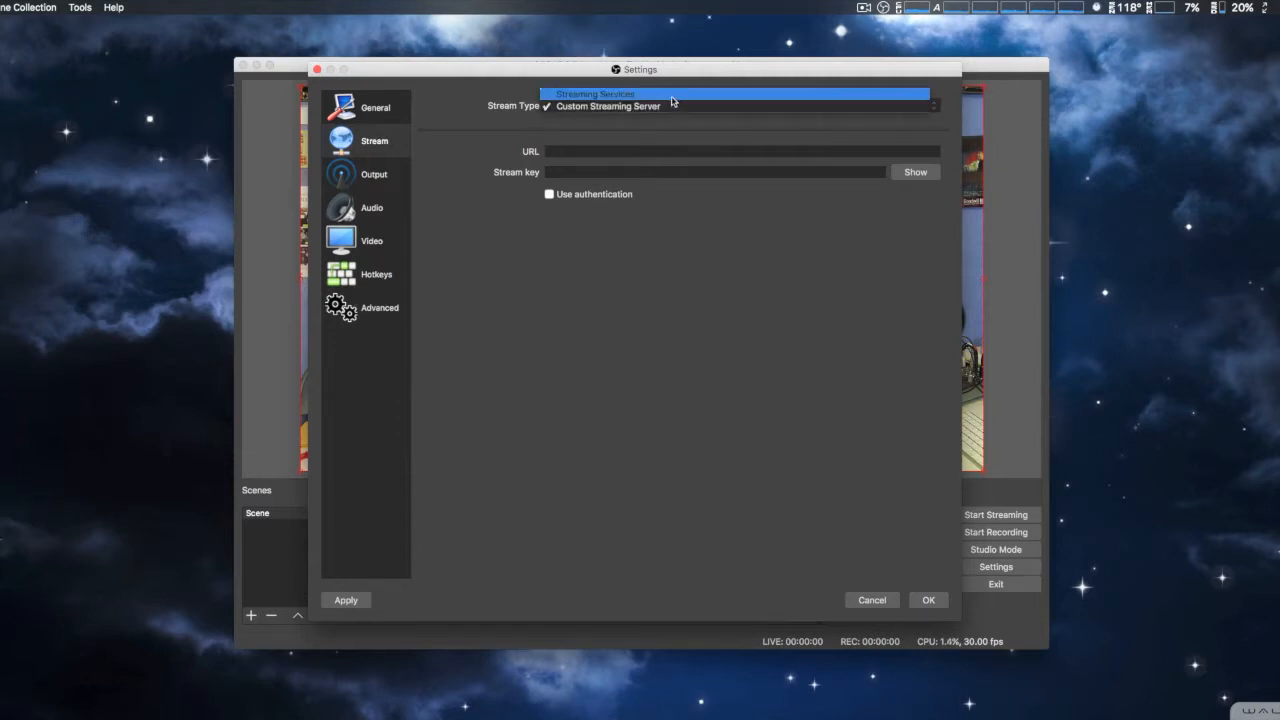
{"action": "left_click", "coordinate": [592, 94]}
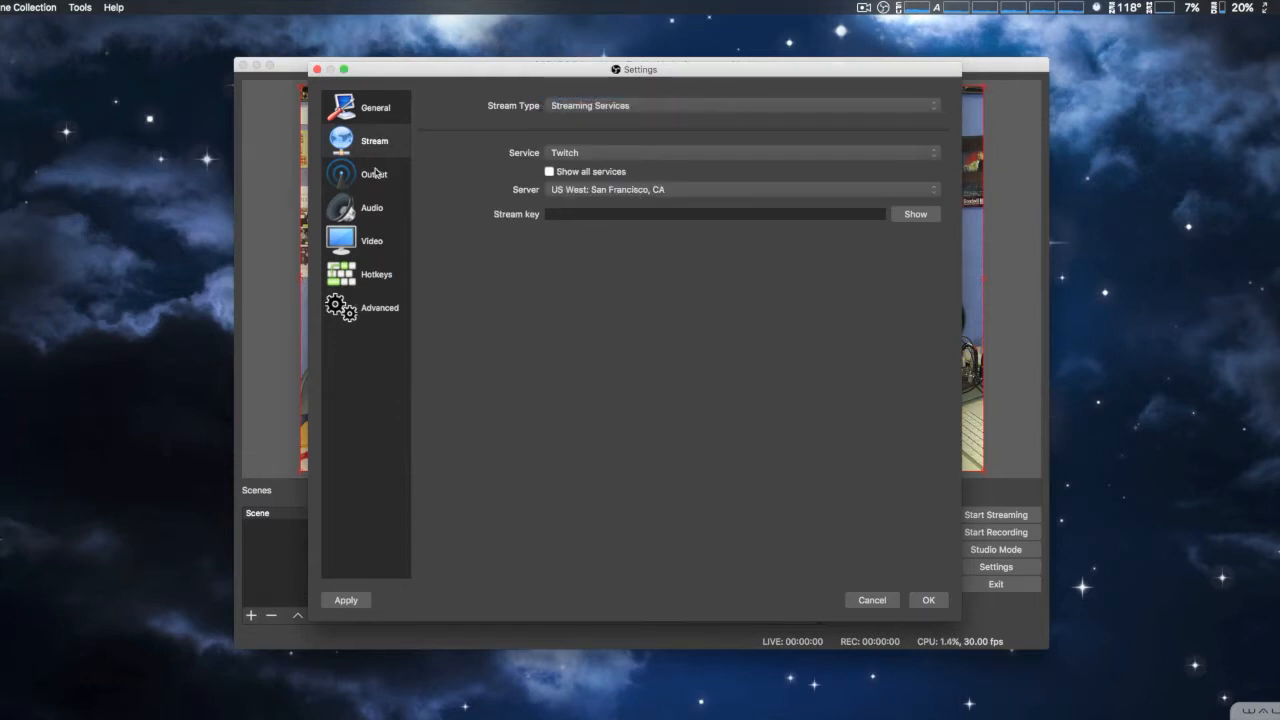
Review the Output page in Simple mode (5000 bitrate, x264, mov) and its output mode choices
{"action": "left_click", "coordinate": [372, 174]}
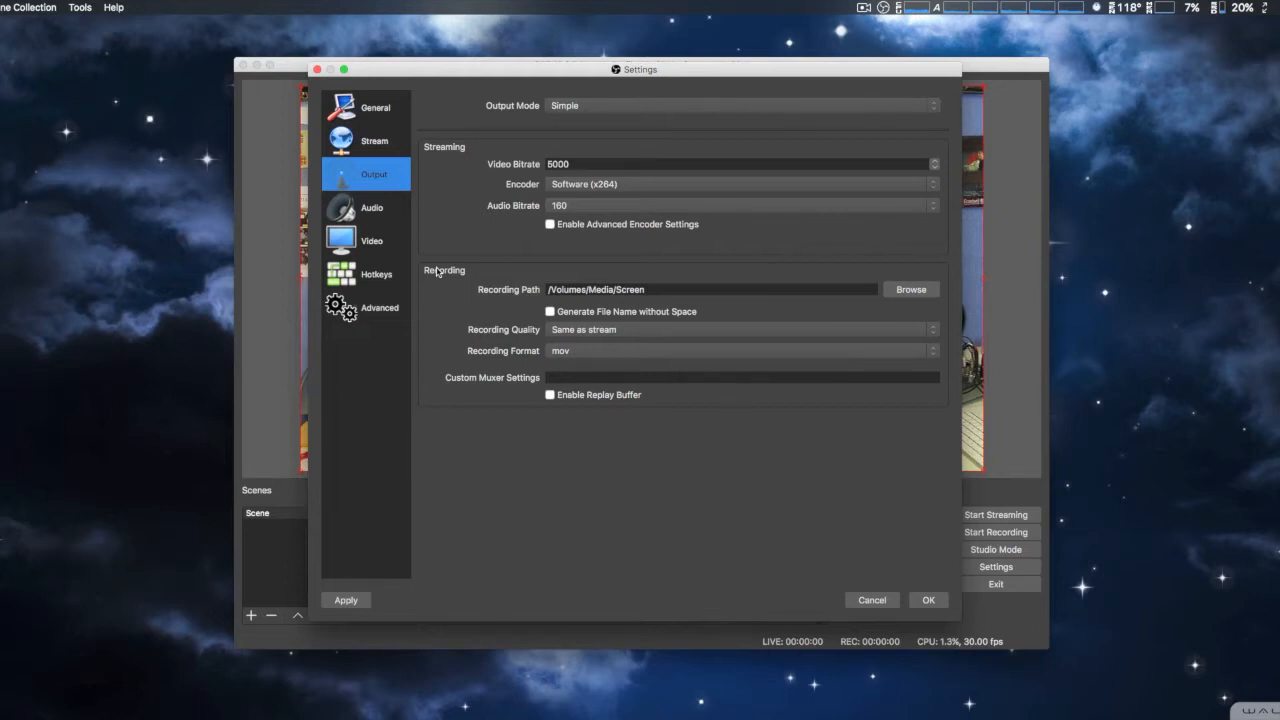
{"action": "mouse_move", "coordinate": [640, 112]}
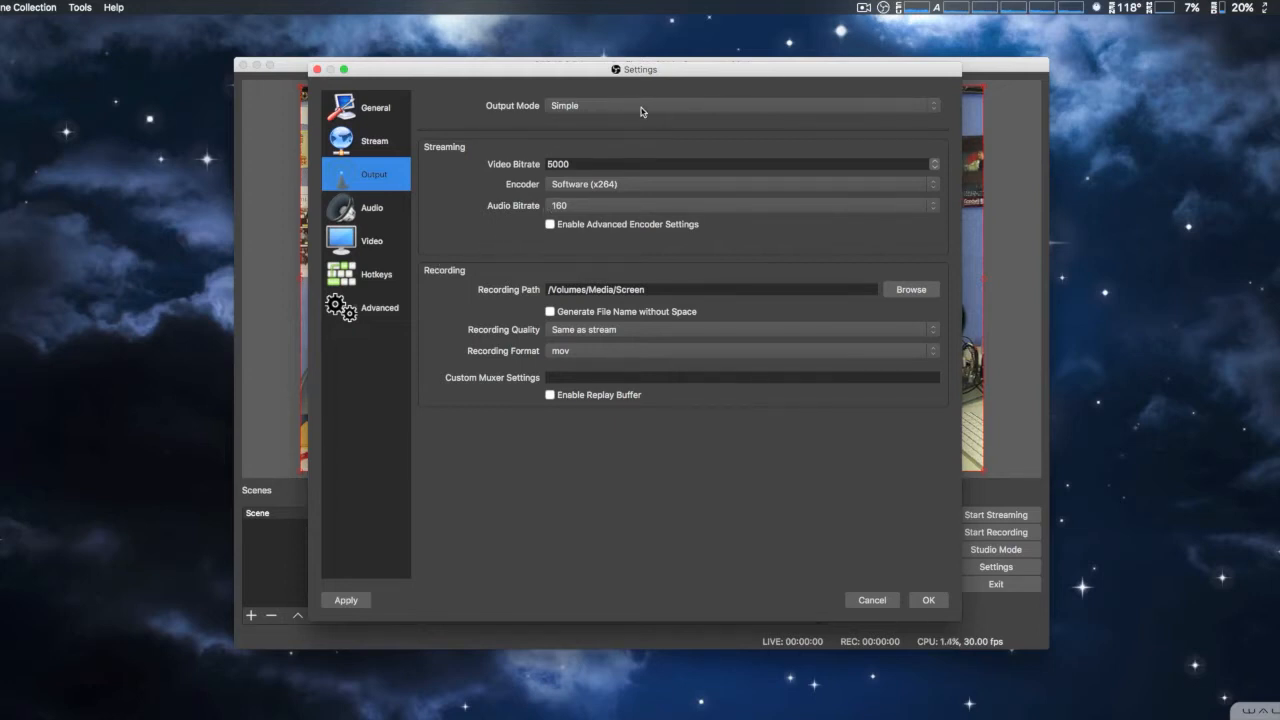
{"action": "left_click", "coordinate": [740, 104]}
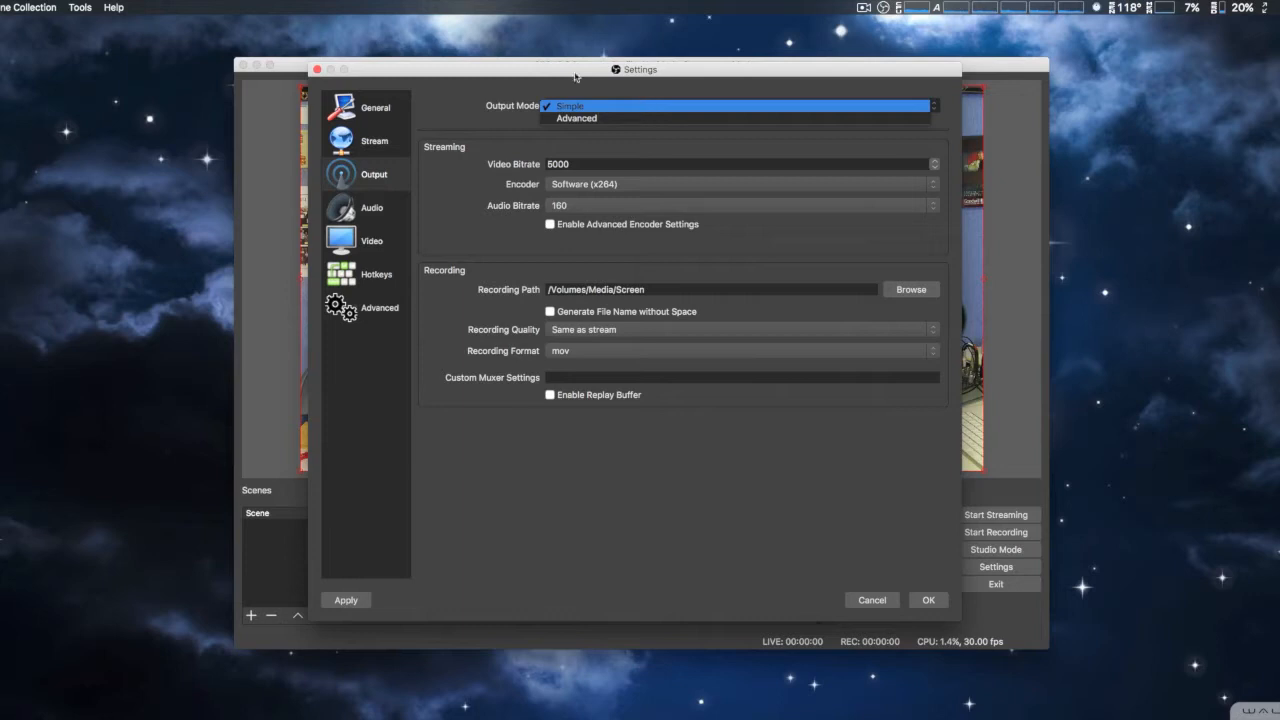
{"action": "left_click", "coordinate": [576, 106]}
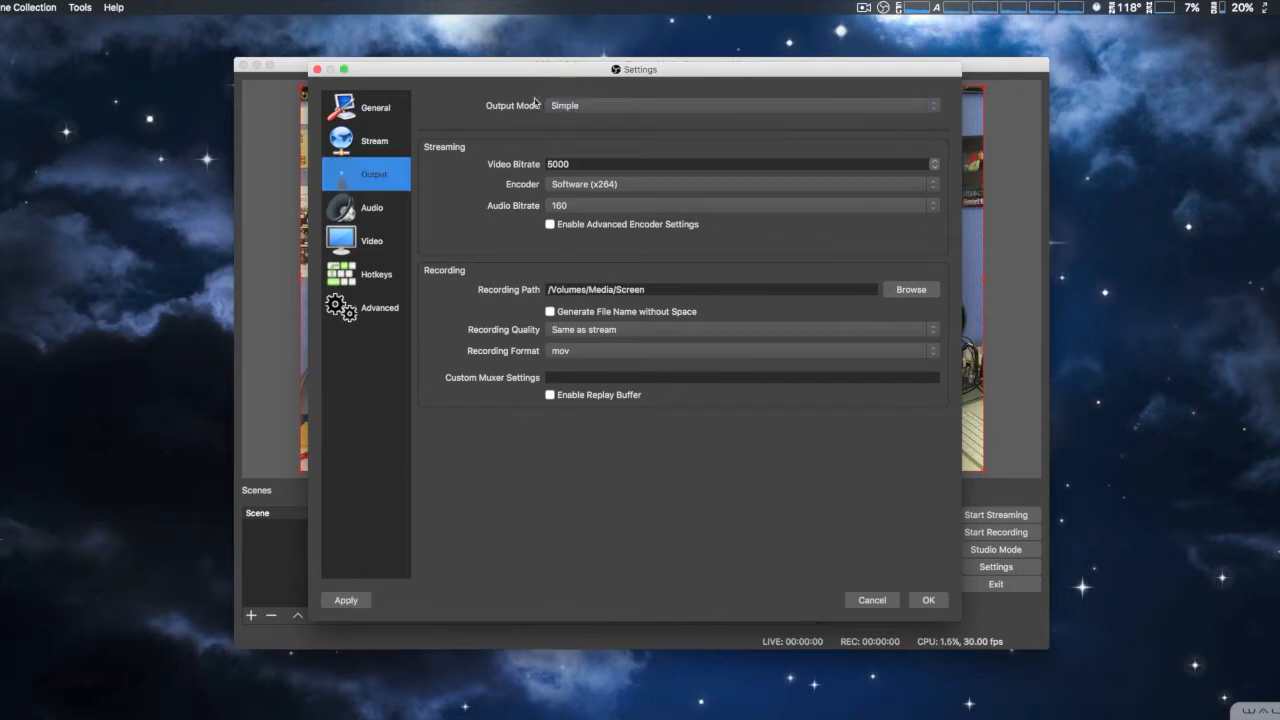
{"action": "mouse_move", "coordinate": [672, 188]}
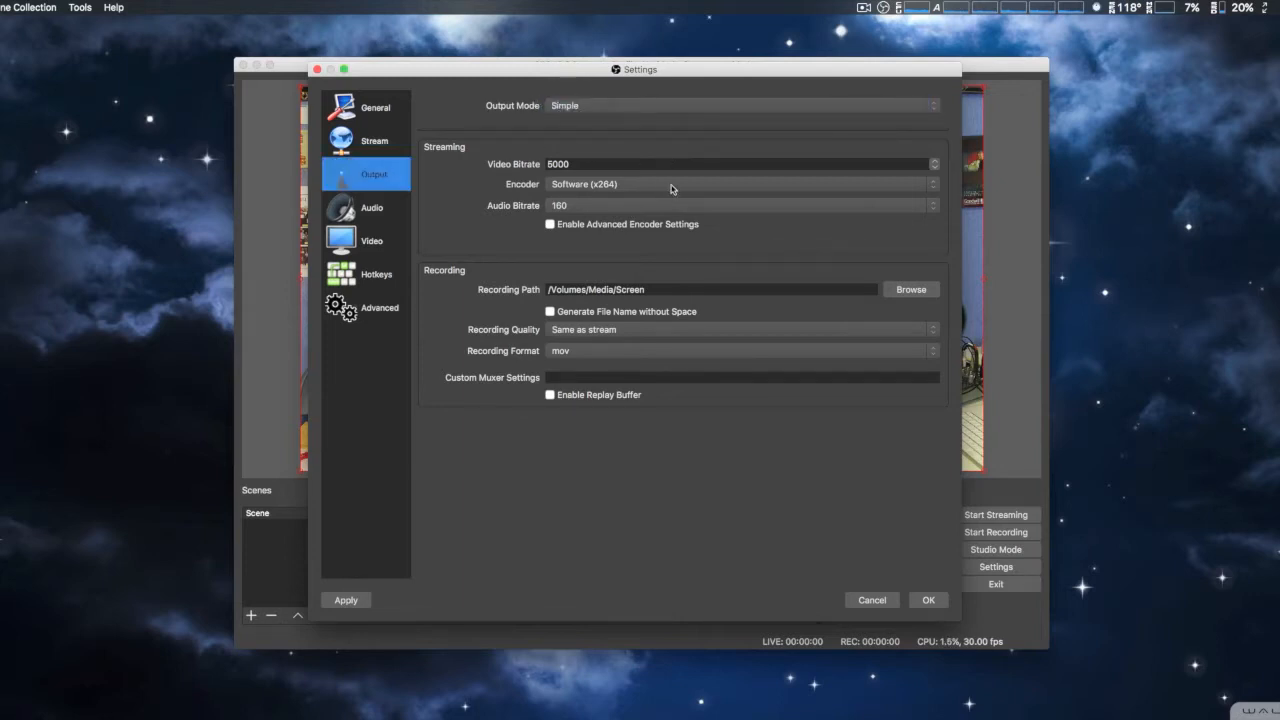
{"action": "left_click", "coordinate": [740, 184]}
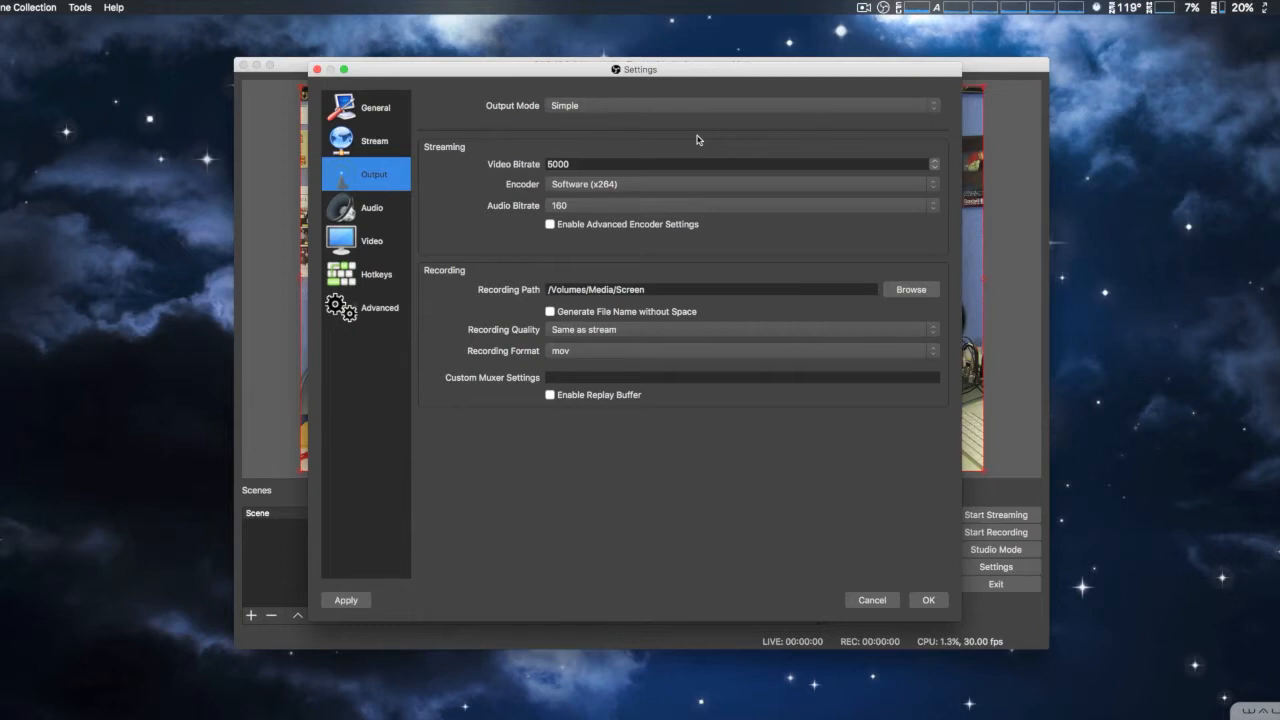
{"action": "mouse_move", "coordinate": [512, 162]}
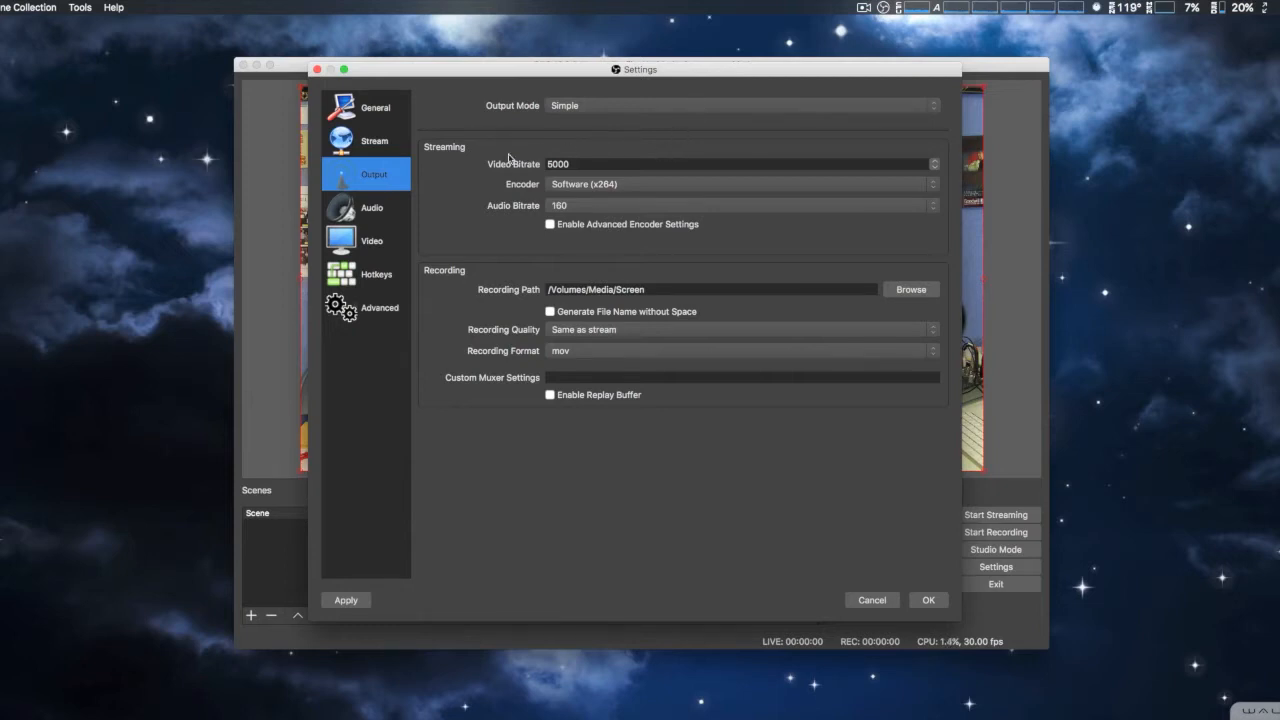
{"action": "mouse_move", "coordinate": [436, 288]}
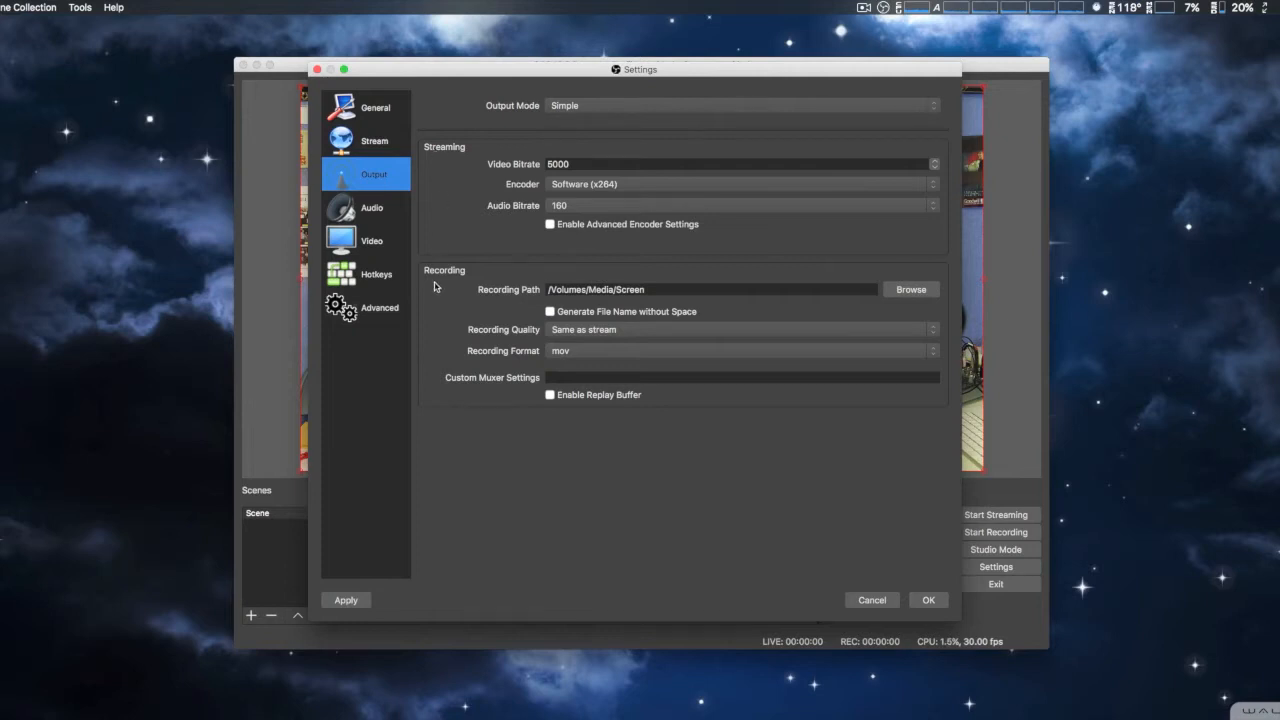
{"action": "mouse_move", "coordinate": [676, 260]}
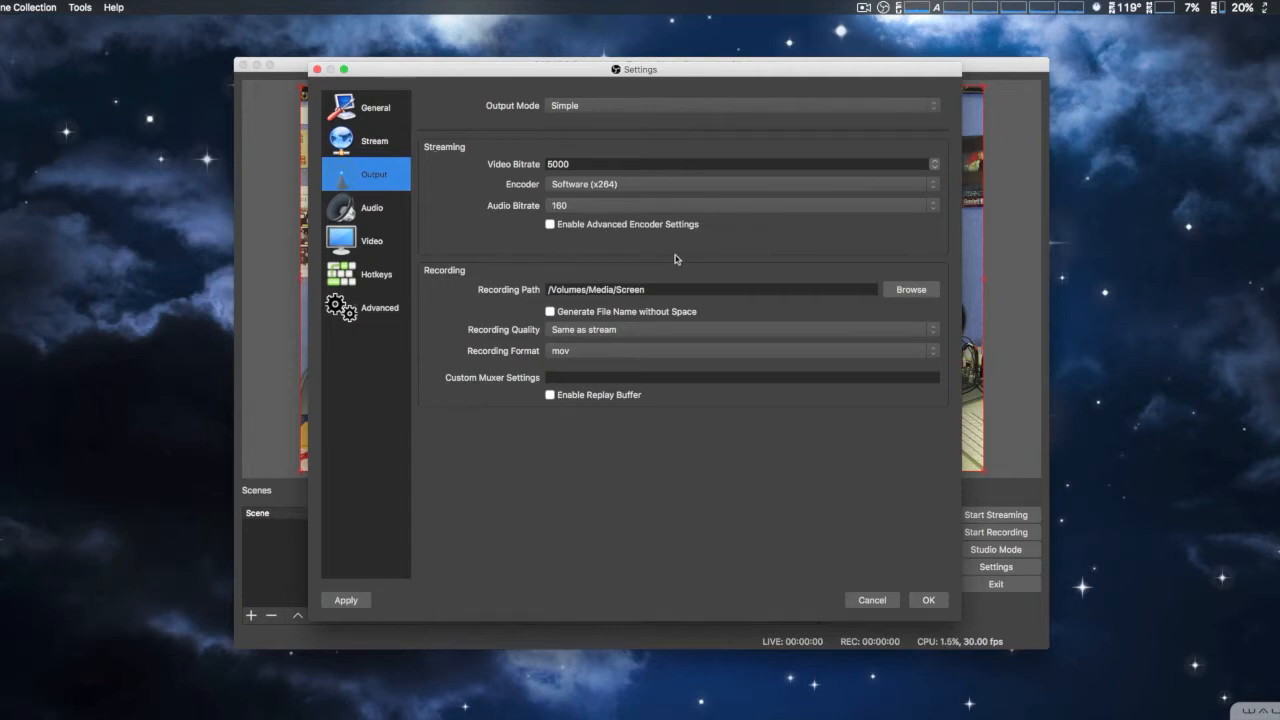
{"action": "left_click", "coordinate": [740, 104]}
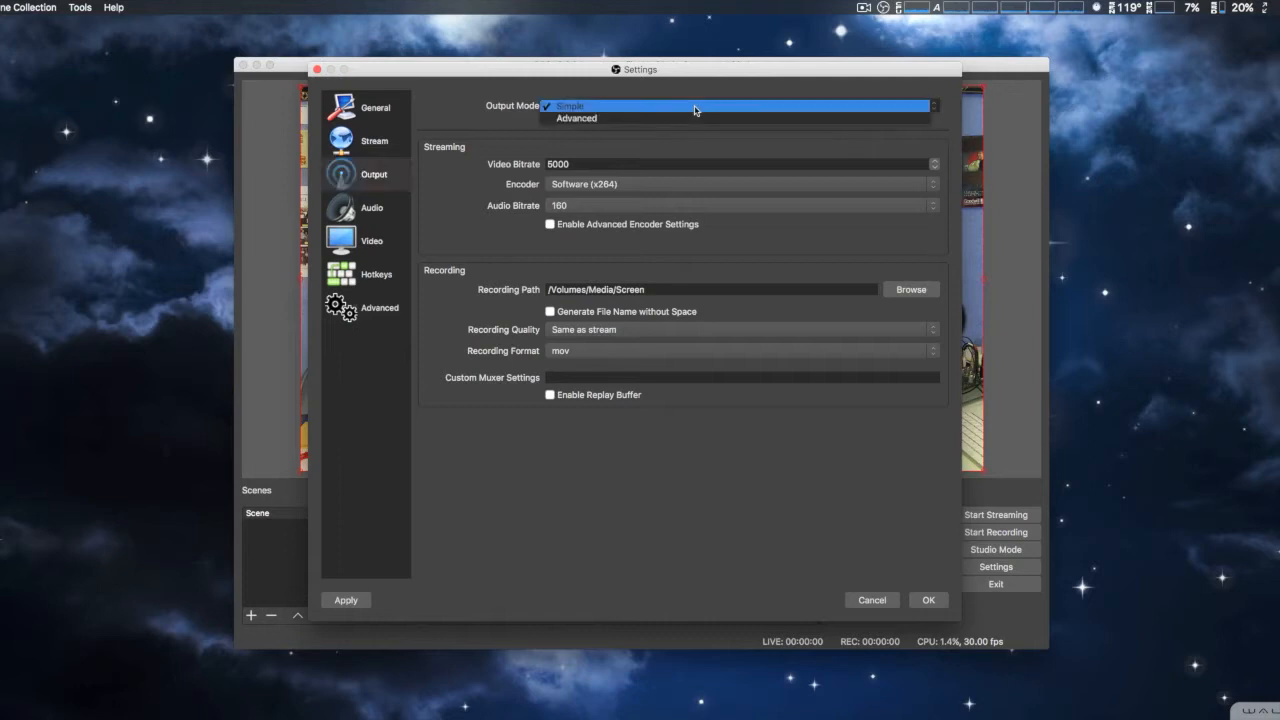
Set Output Mode to Advanced and check the streaming encoder choices
{"action": "left_click", "coordinate": [576, 118]}
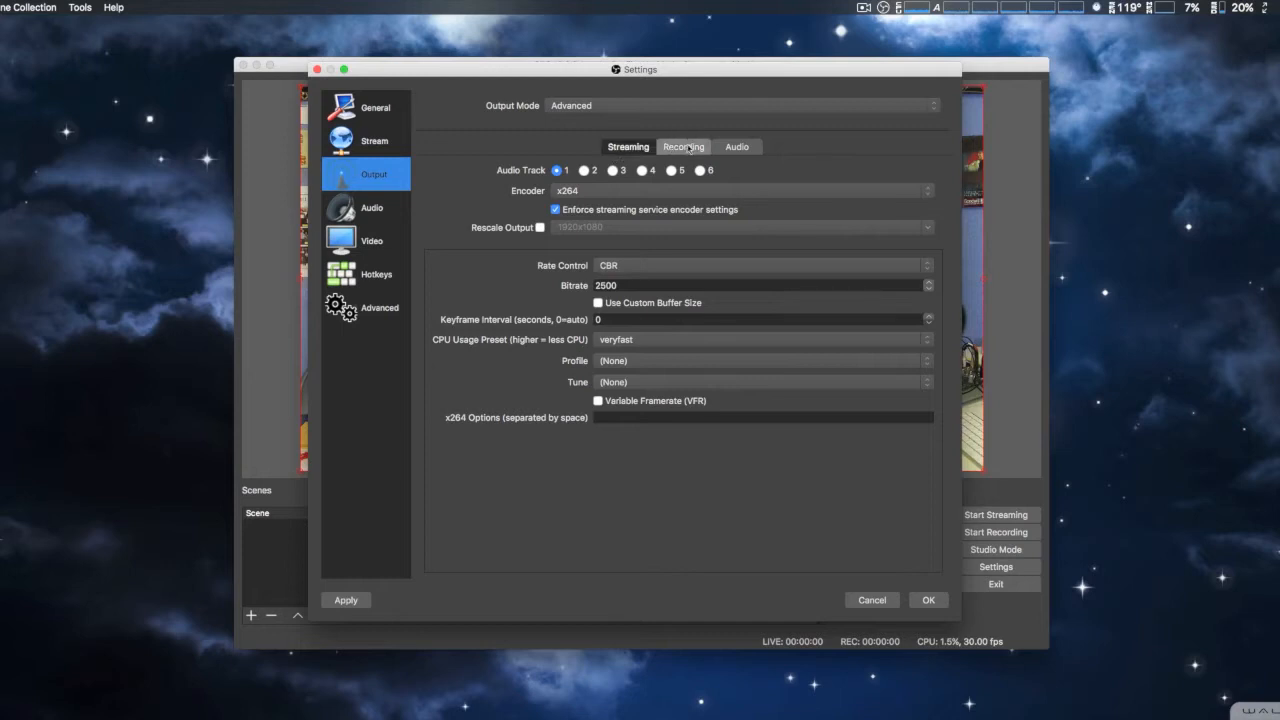
{"action": "mouse_move", "coordinate": [848, 148]}
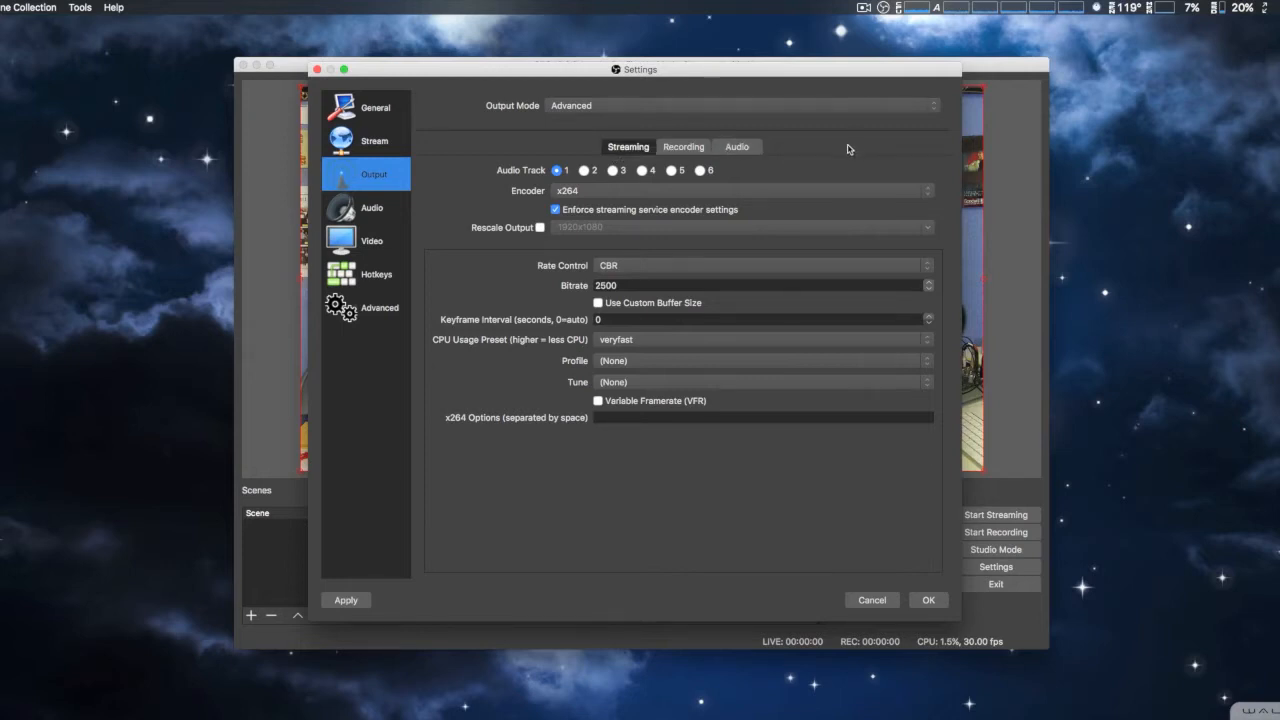
{"action": "left_click", "coordinate": [740, 190]}
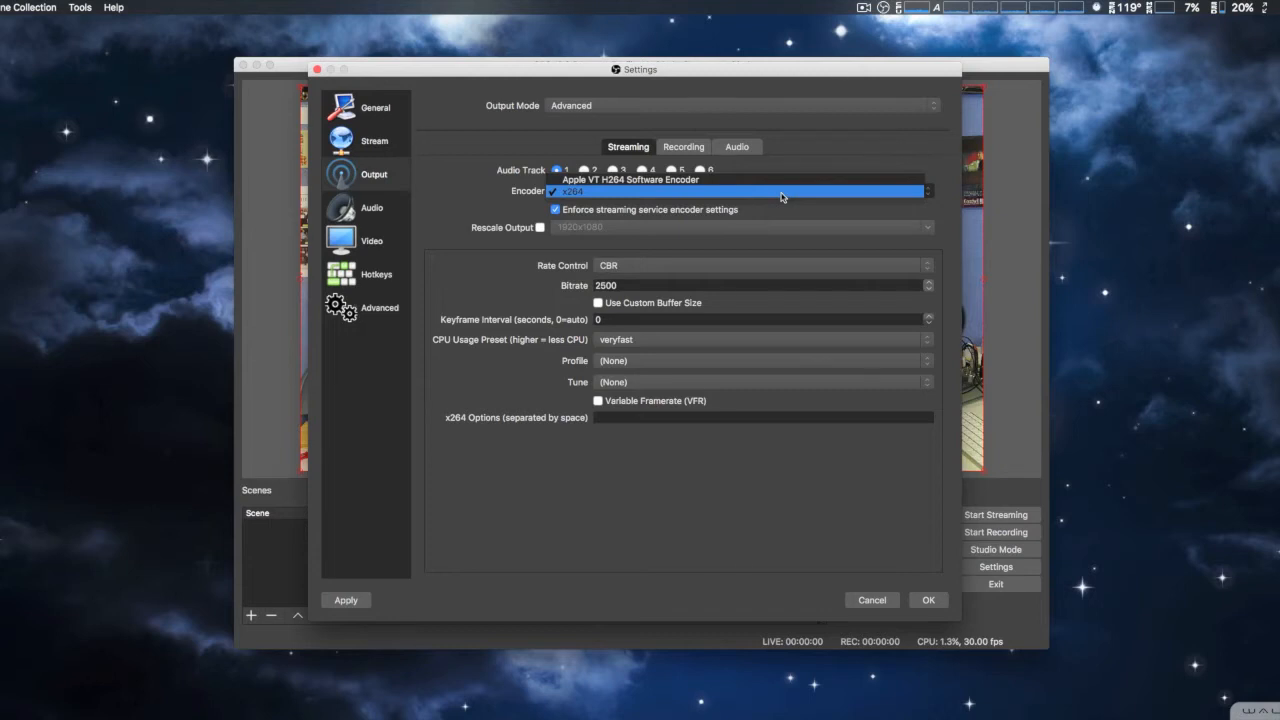
{"action": "left_click", "coordinate": [592, 192]}
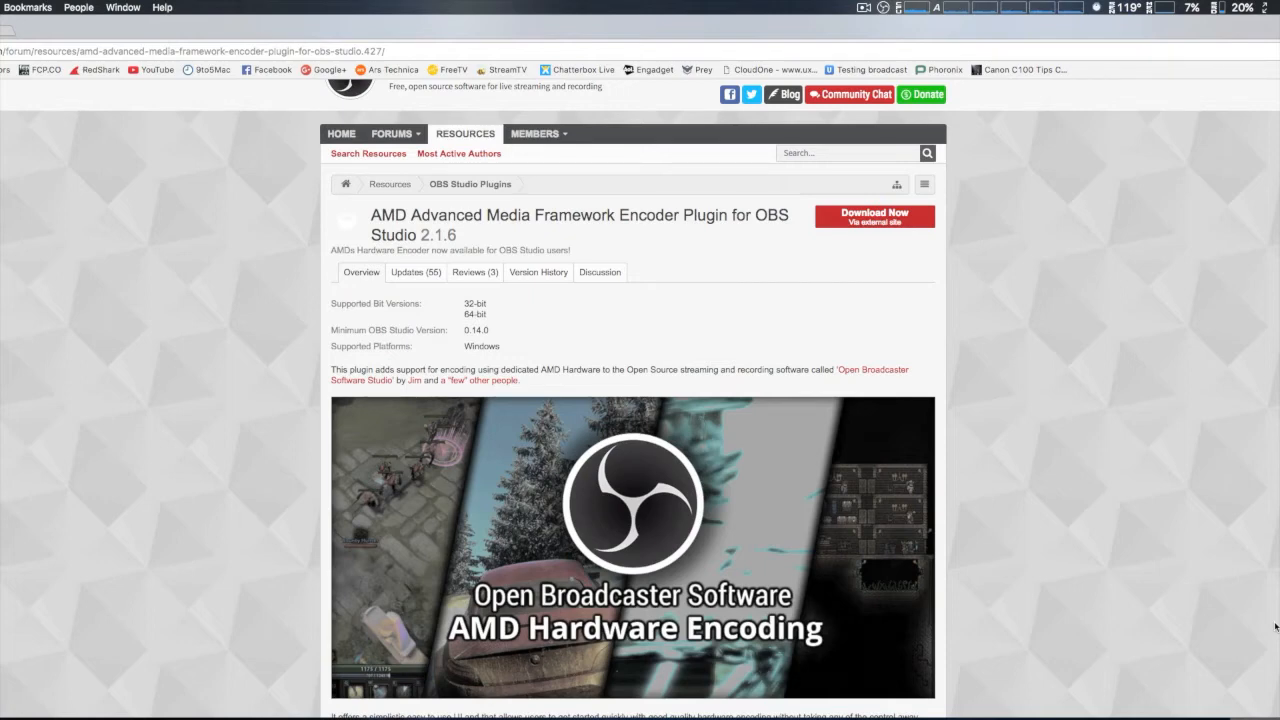
{"action": "mouse_move", "coordinate": [1232, 640]}
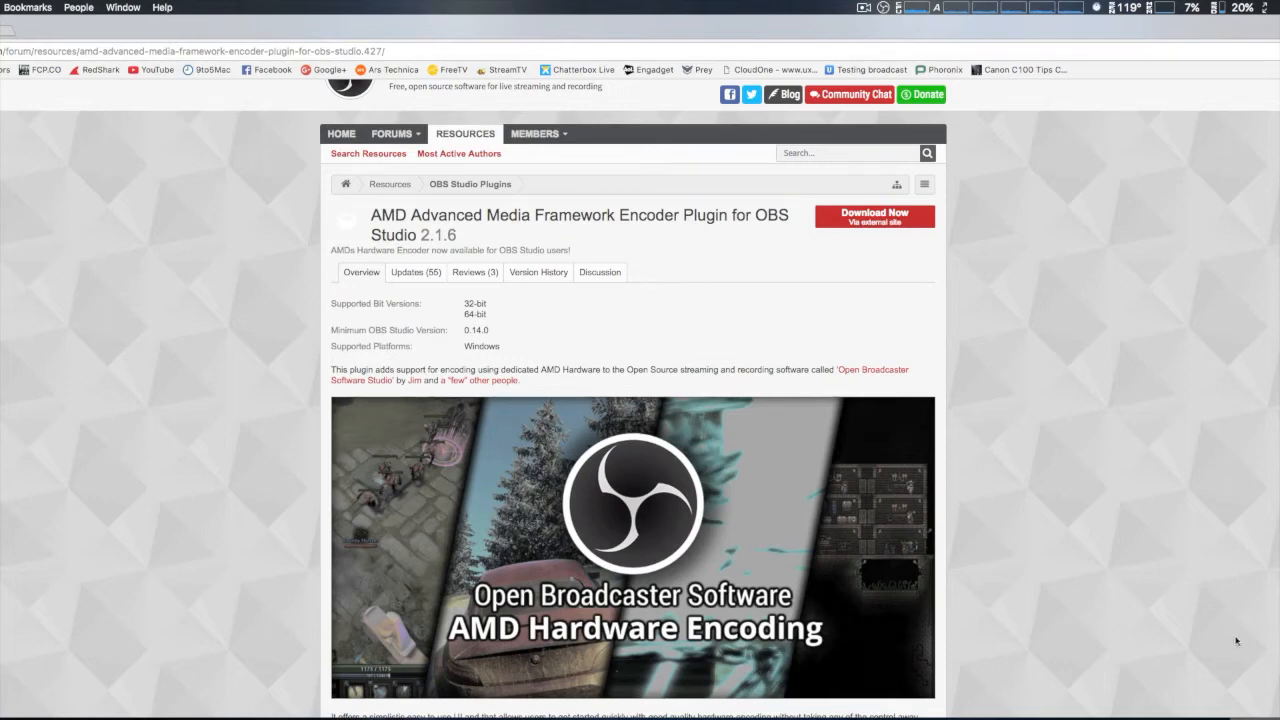
Scroll through the AMD AMF Encoder Plugin forum page and its requirements
{"action": "scroll", "scroll_direction": "down", "scroll_amount": 3}
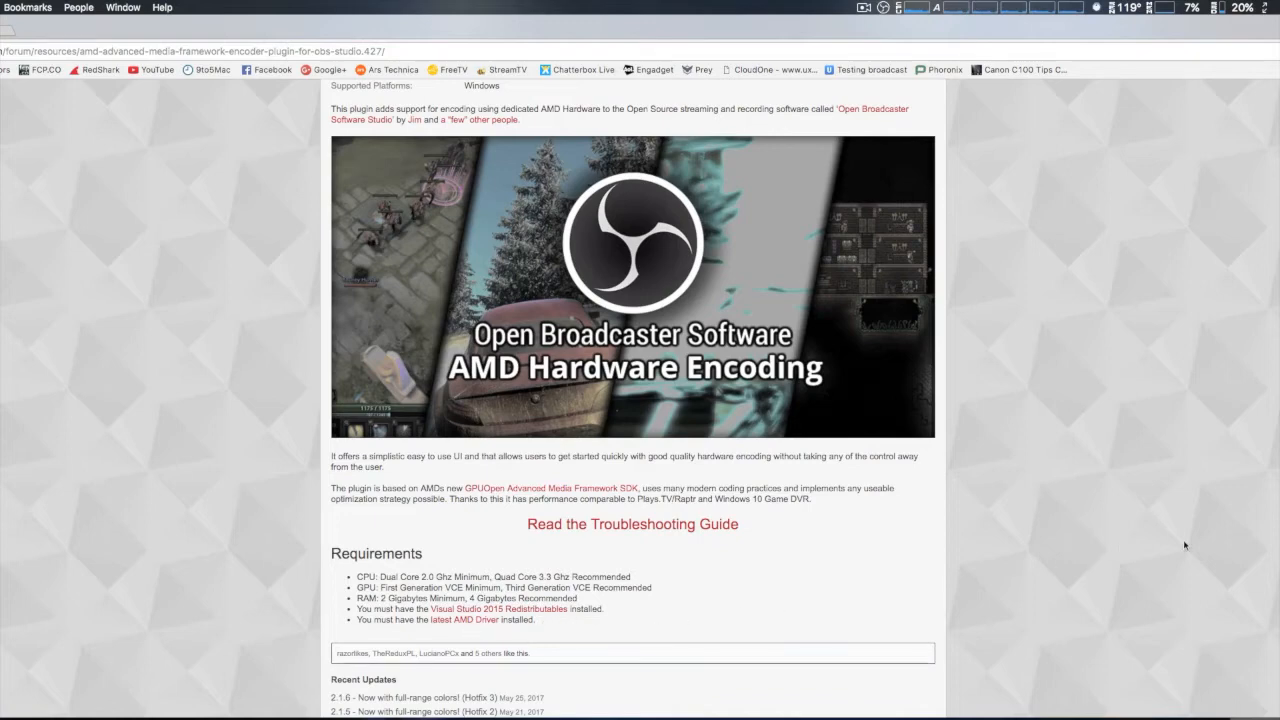
{"action": "scroll", "scroll_direction": "up", "scroll_amount": 3}
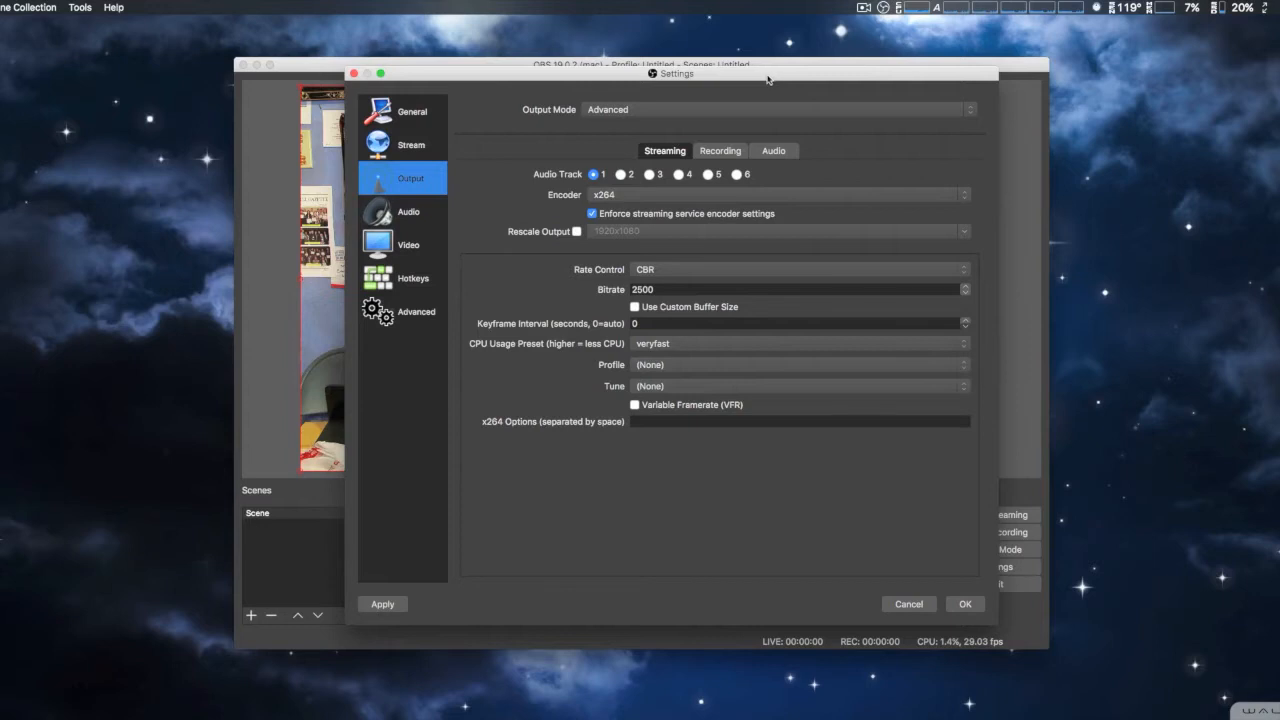
{"action": "mouse_move", "coordinate": [636, 240]}
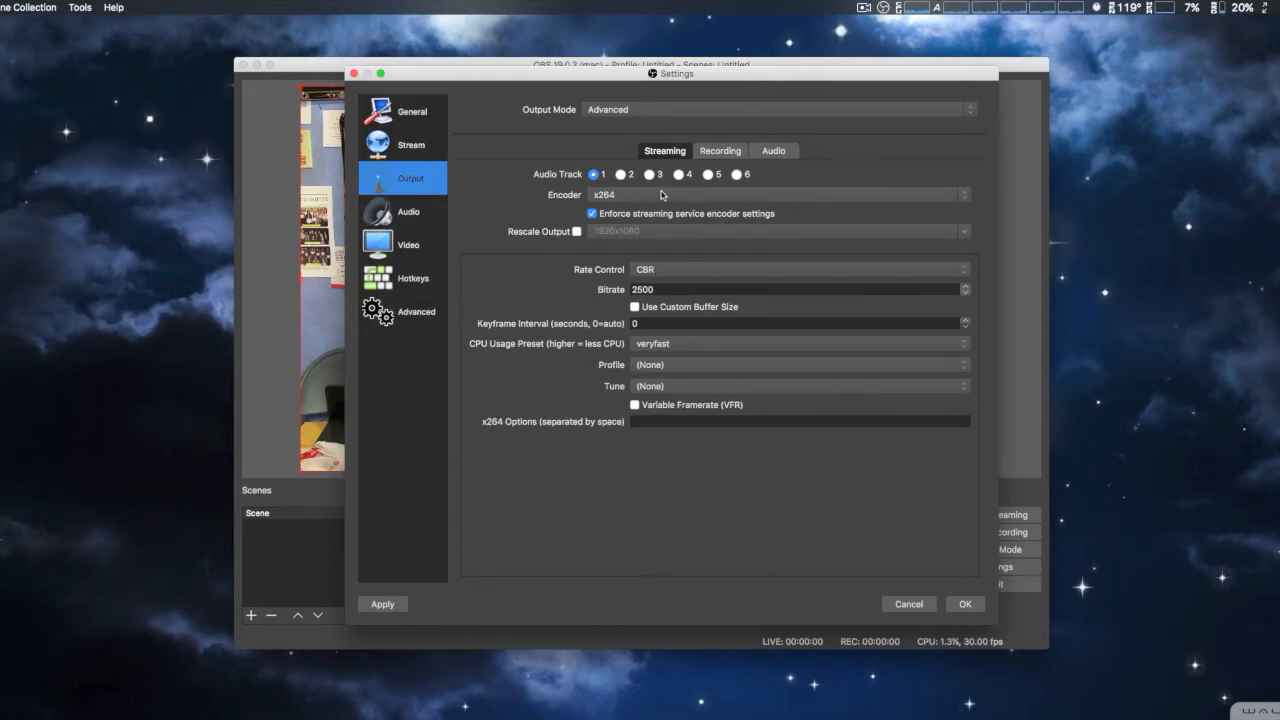
On the Recording tab, try mp4 as the format, return to mov, and keep the x264 encoder
{"action": "left_click", "coordinate": [720, 150]}
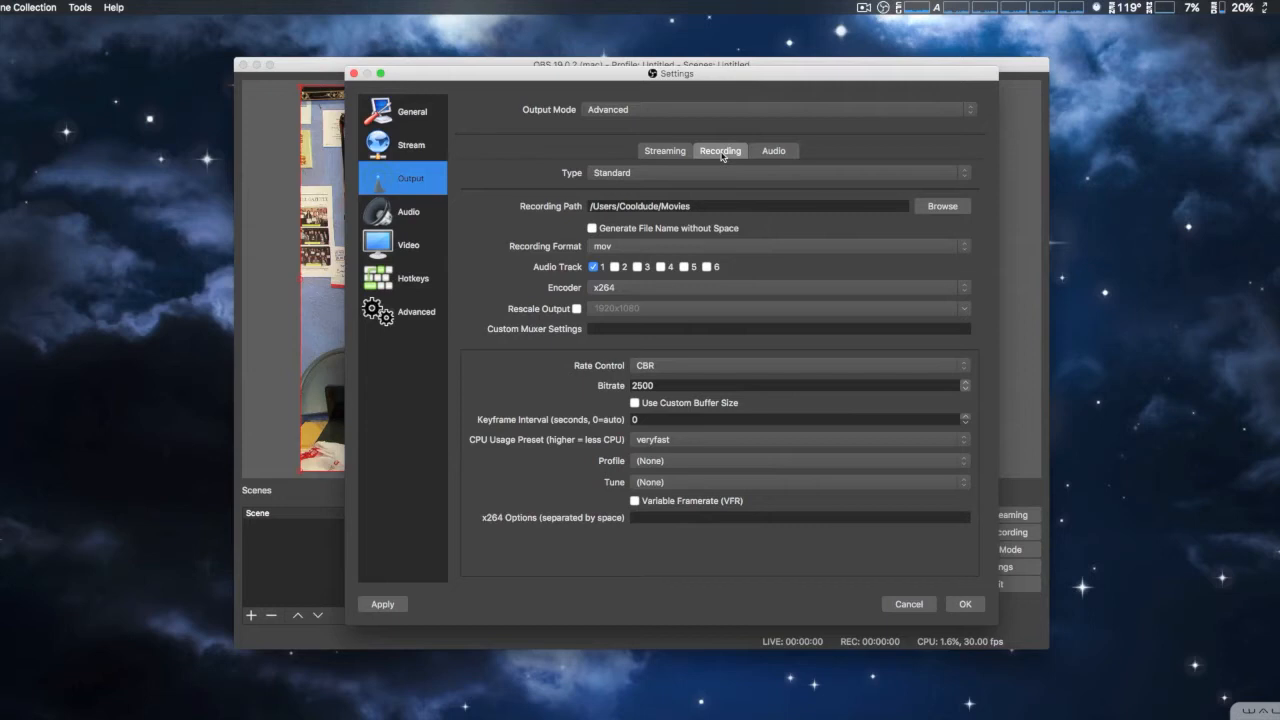
{"action": "left_click", "coordinate": [780, 246]}
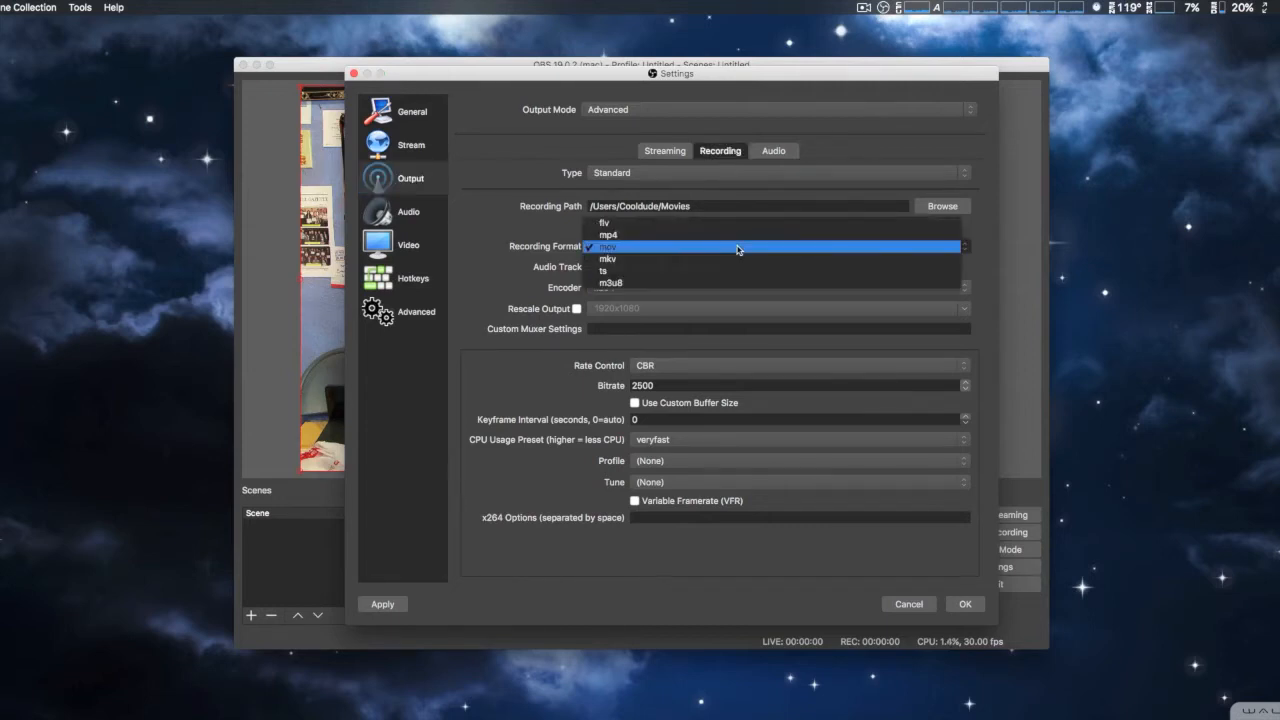
{"action": "mouse_move", "coordinate": [744, 258]}
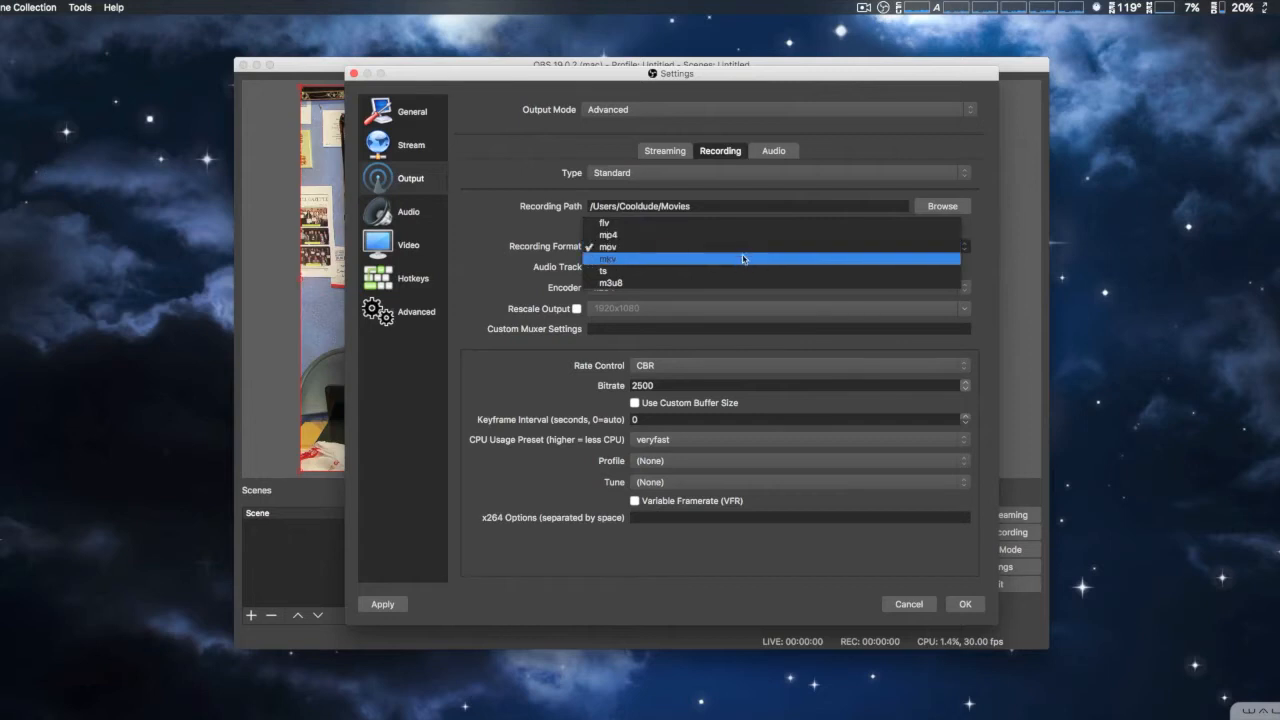
{"action": "mouse_move", "coordinate": [744, 240]}
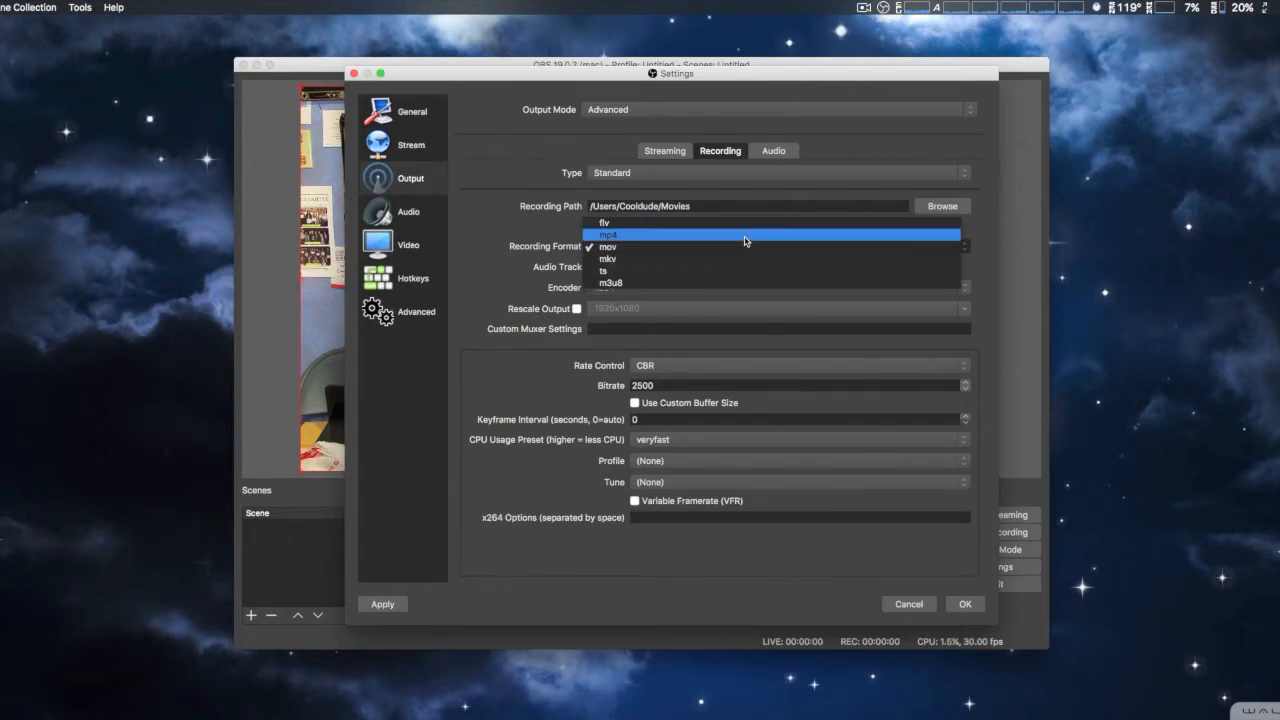
{"action": "left_click", "coordinate": [616, 234]}
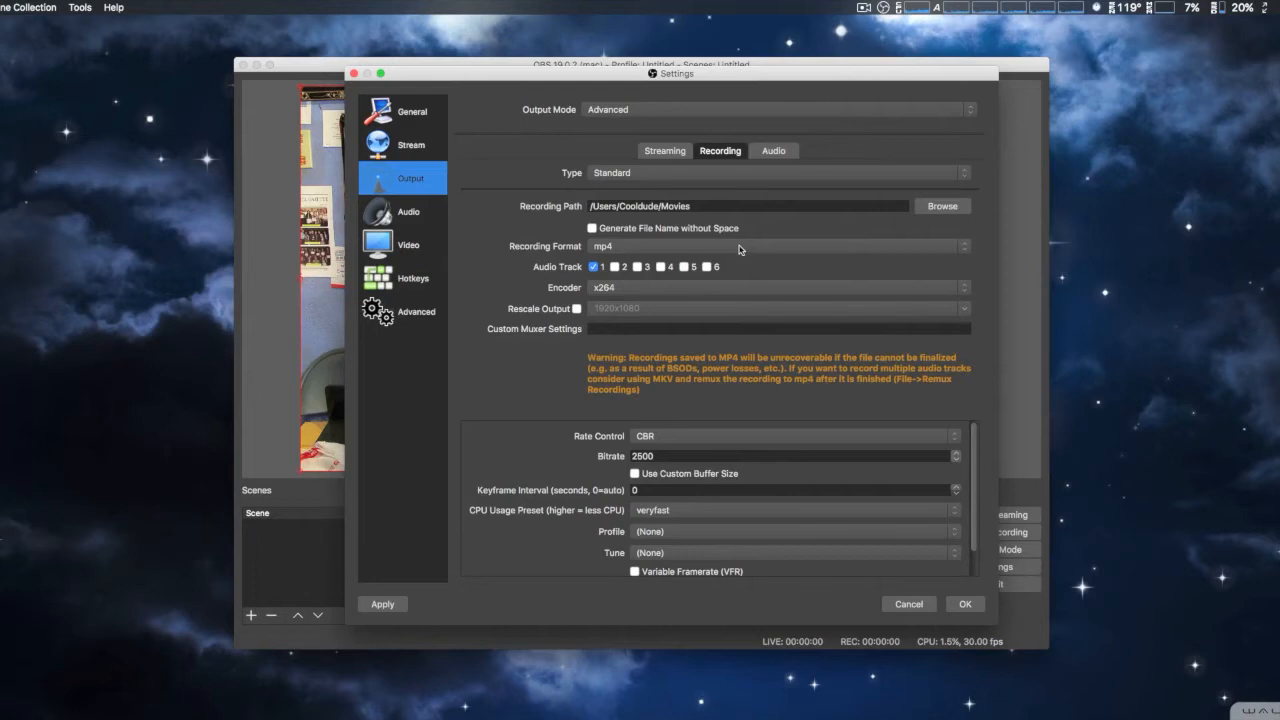
{"action": "left_click", "coordinate": [776, 246]}
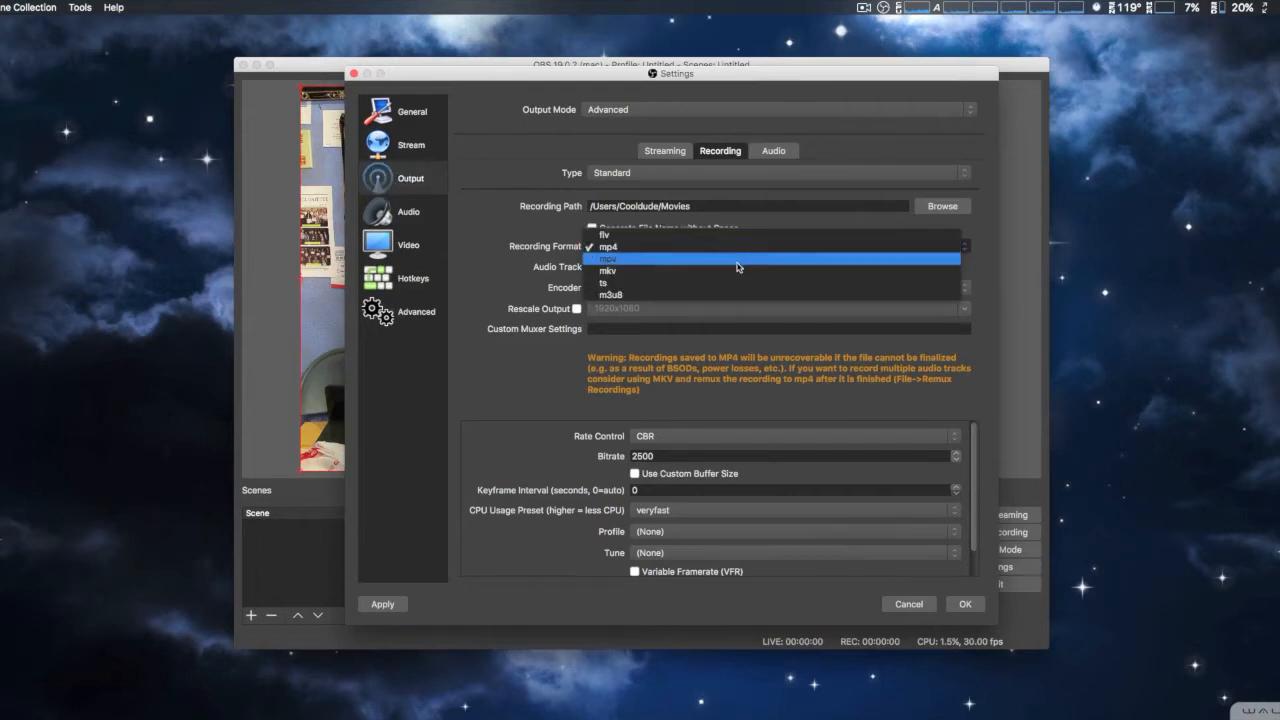
{"action": "left_click", "coordinate": [608, 258]}
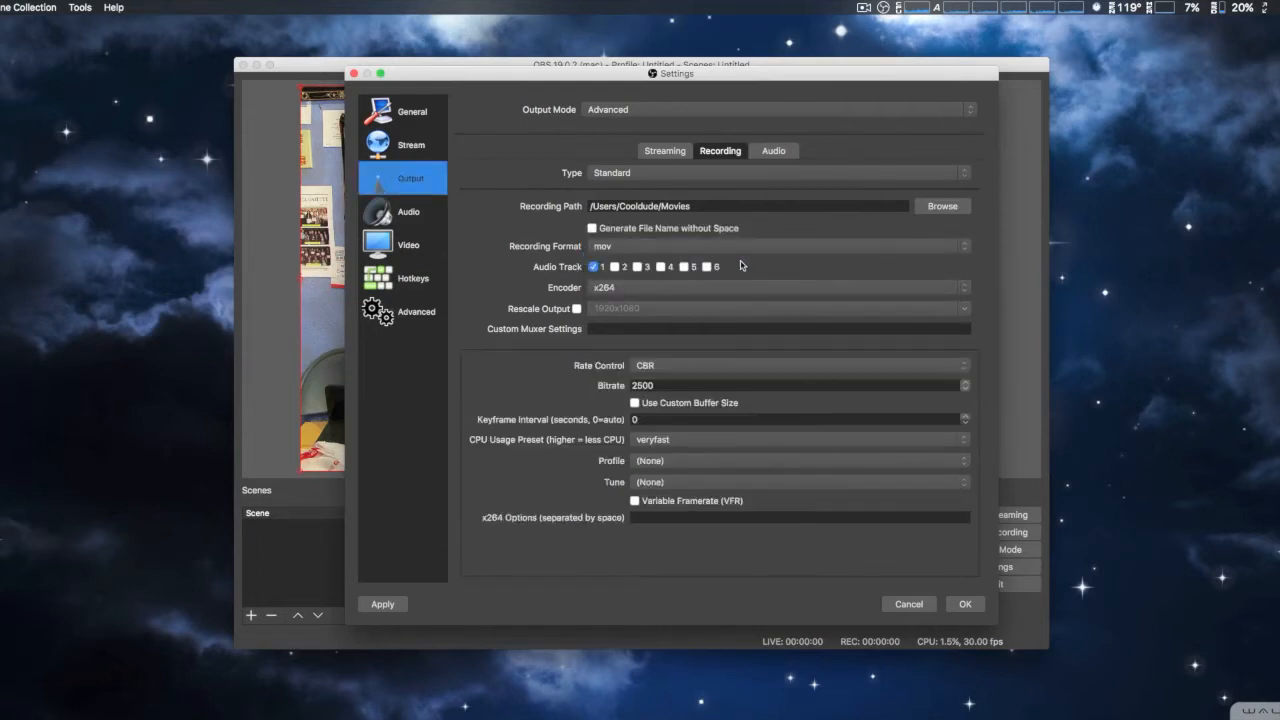
{"action": "mouse_move", "coordinate": [724, 288]}
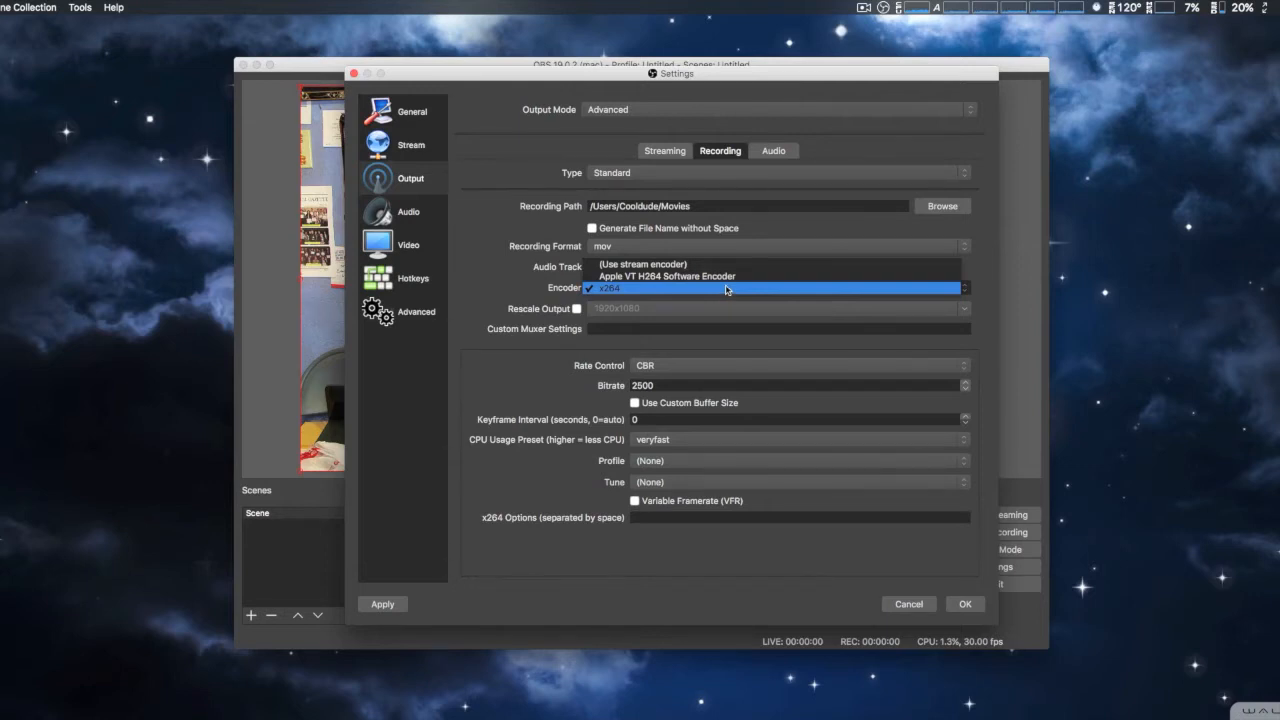
{"action": "mouse_move", "coordinate": [488, 296]}
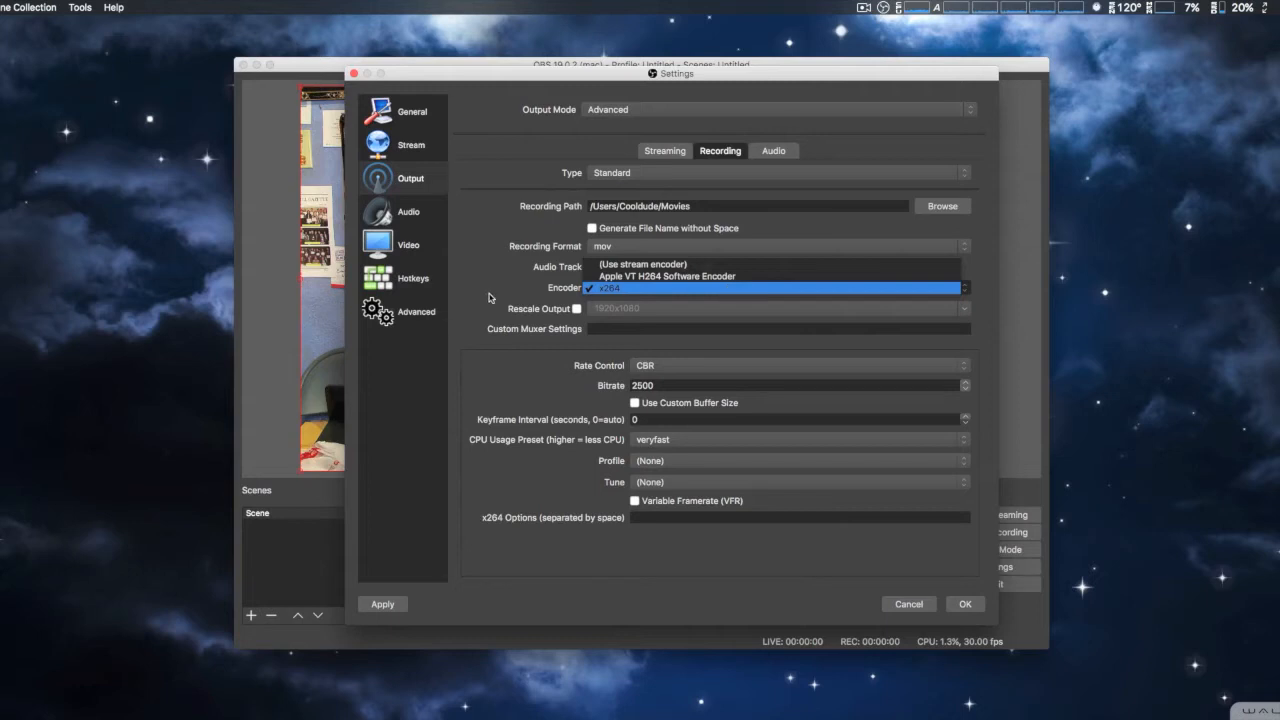
{"action": "left_click", "coordinate": [770, 288]}
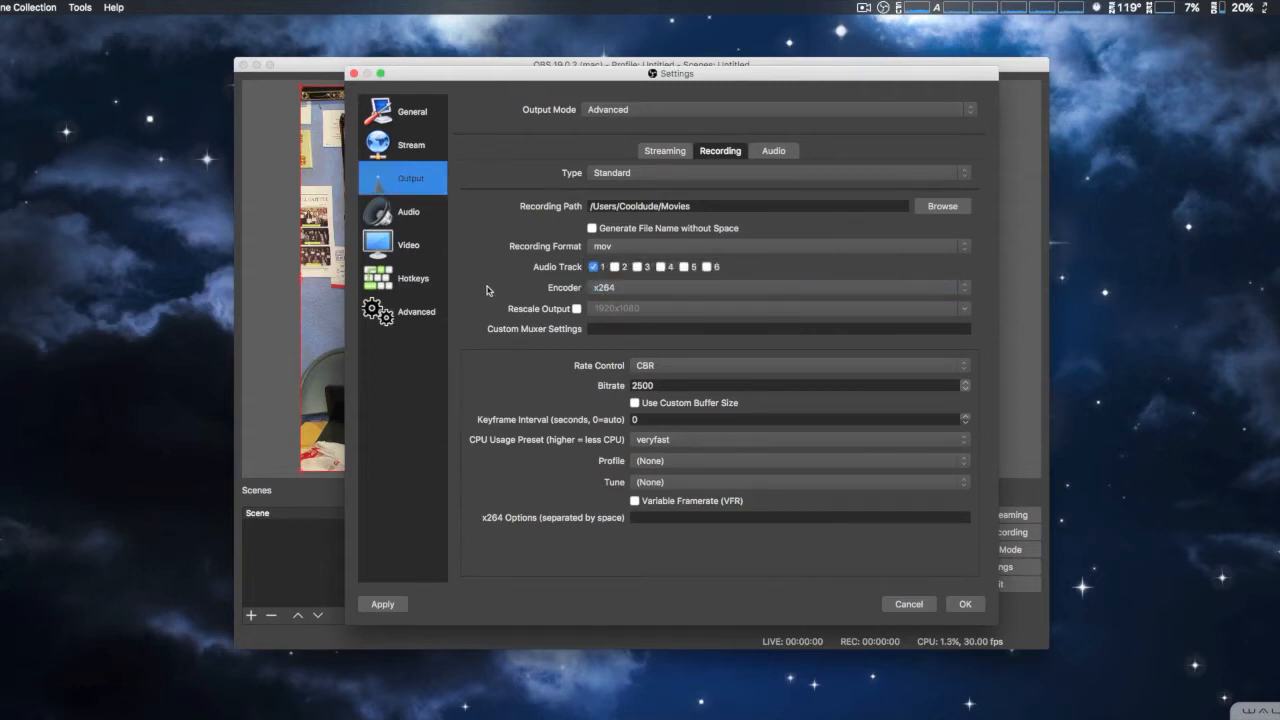
{"action": "mouse_move", "coordinate": [496, 290]}
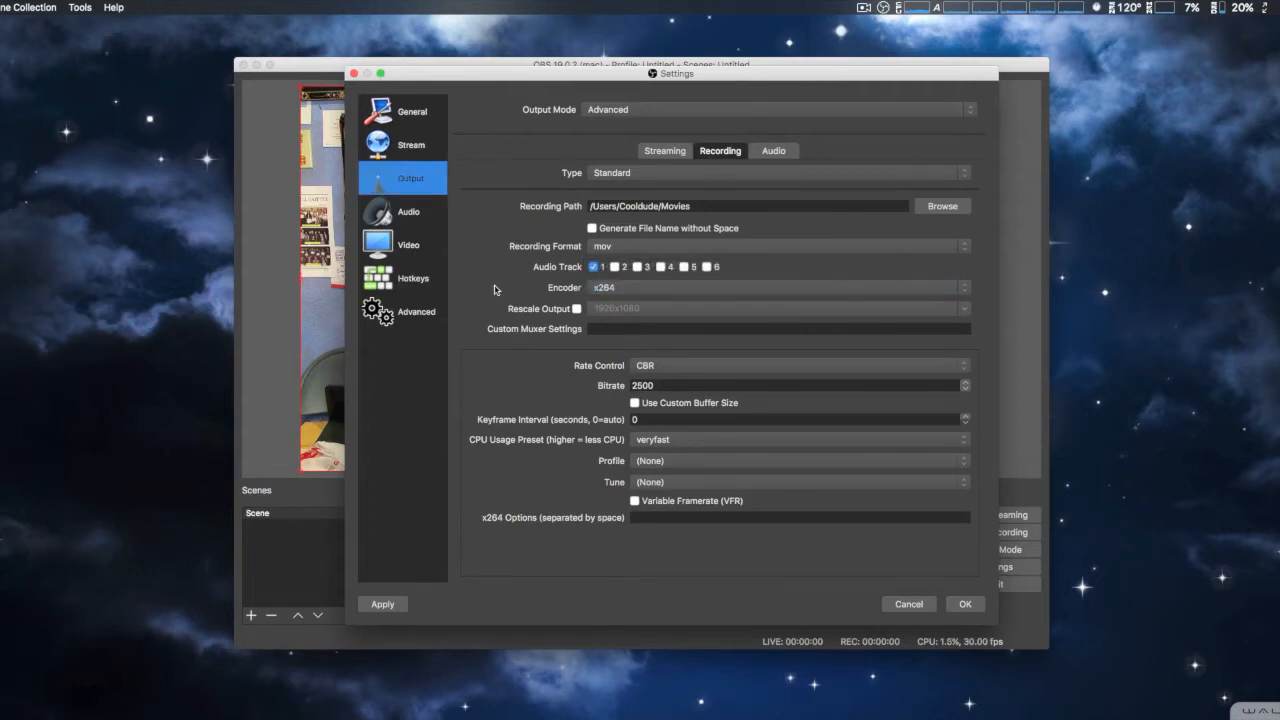
{"action": "mouse_move", "coordinate": [740, 176]}
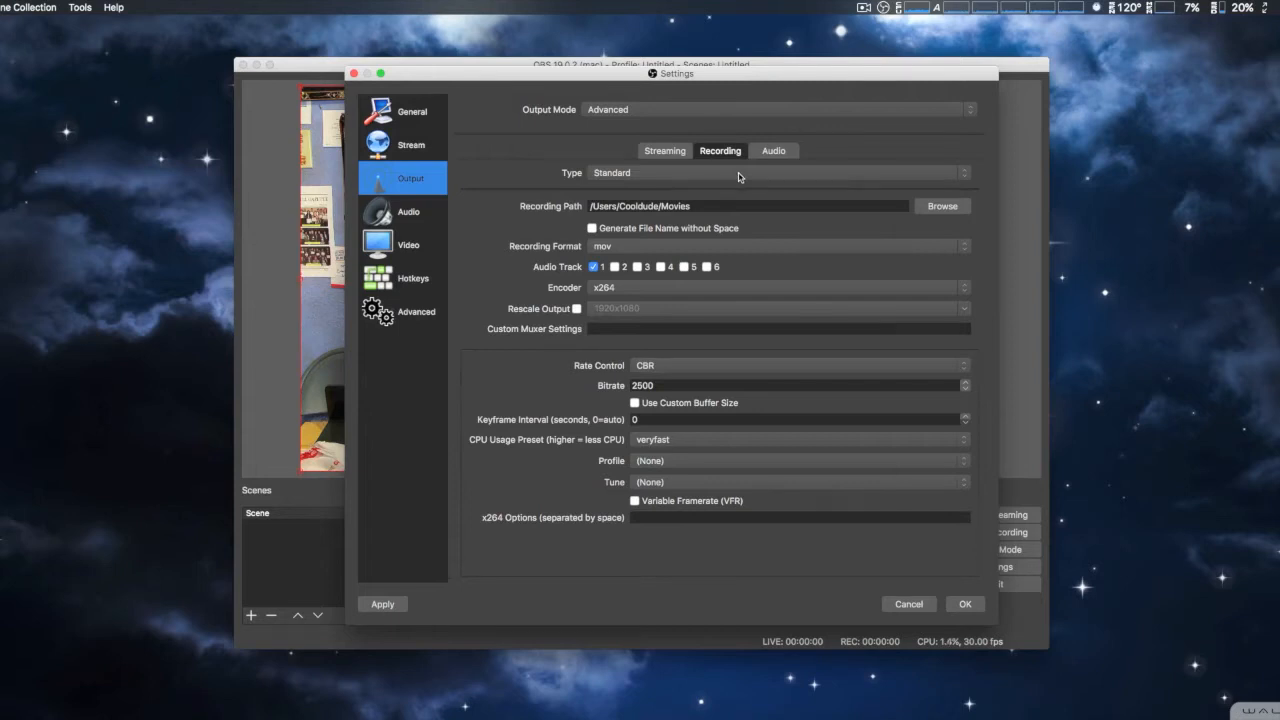
Set recording type to Custom Output (FFmpeg), browse container formats and per-track audio bitrates
{"action": "left_click", "coordinate": [778, 172]}
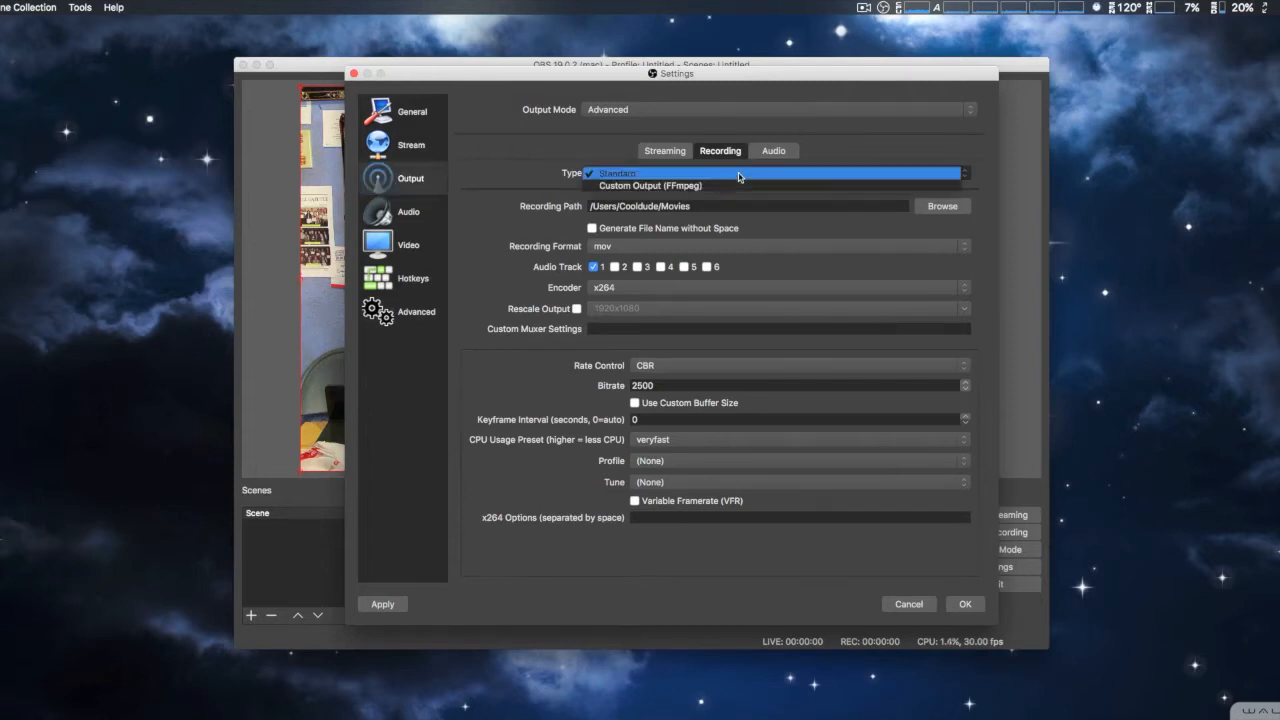
{"action": "left_click", "coordinate": [640, 184]}
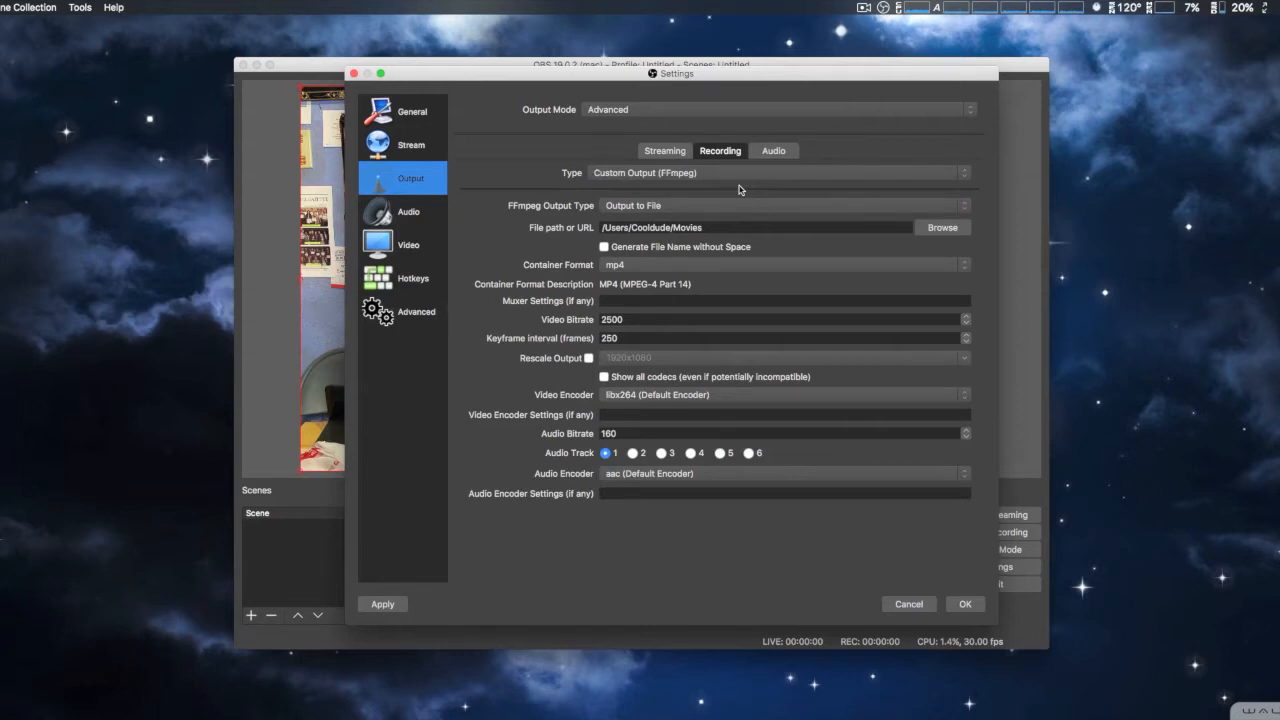
{"action": "mouse_move", "coordinate": [748, 270]}
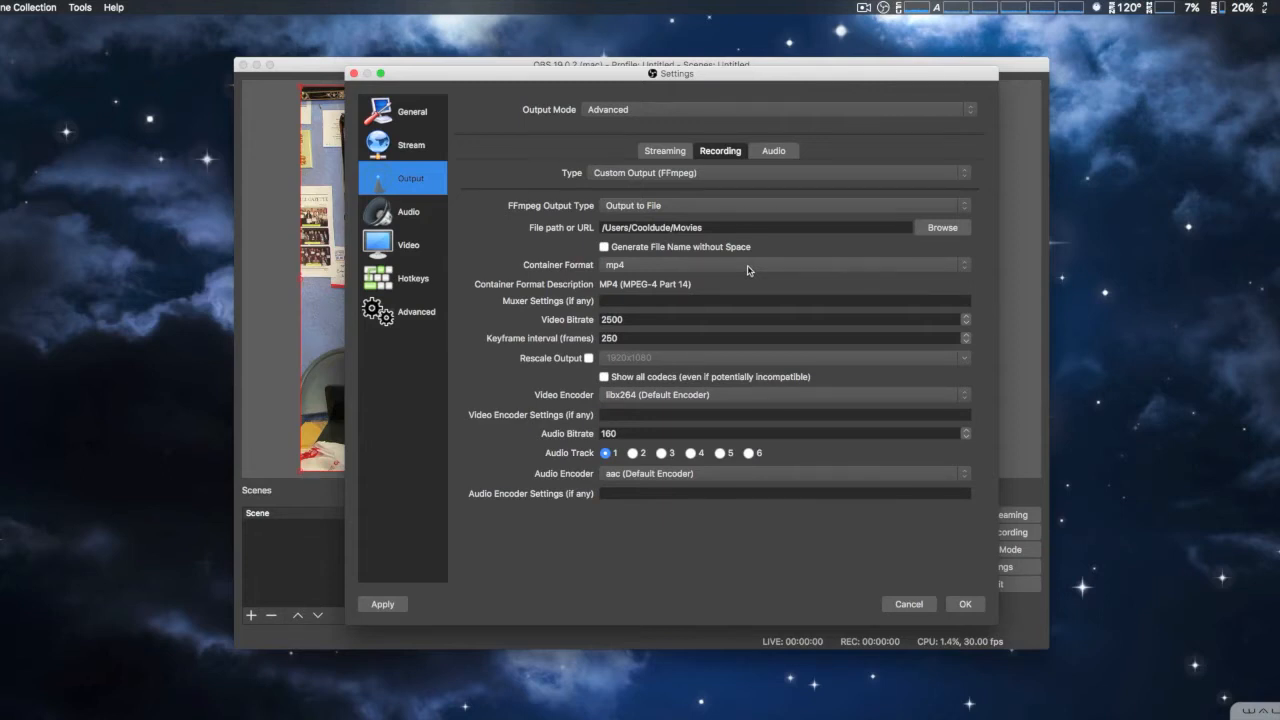
{"action": "left_click", "coordinate": [784, 264]}
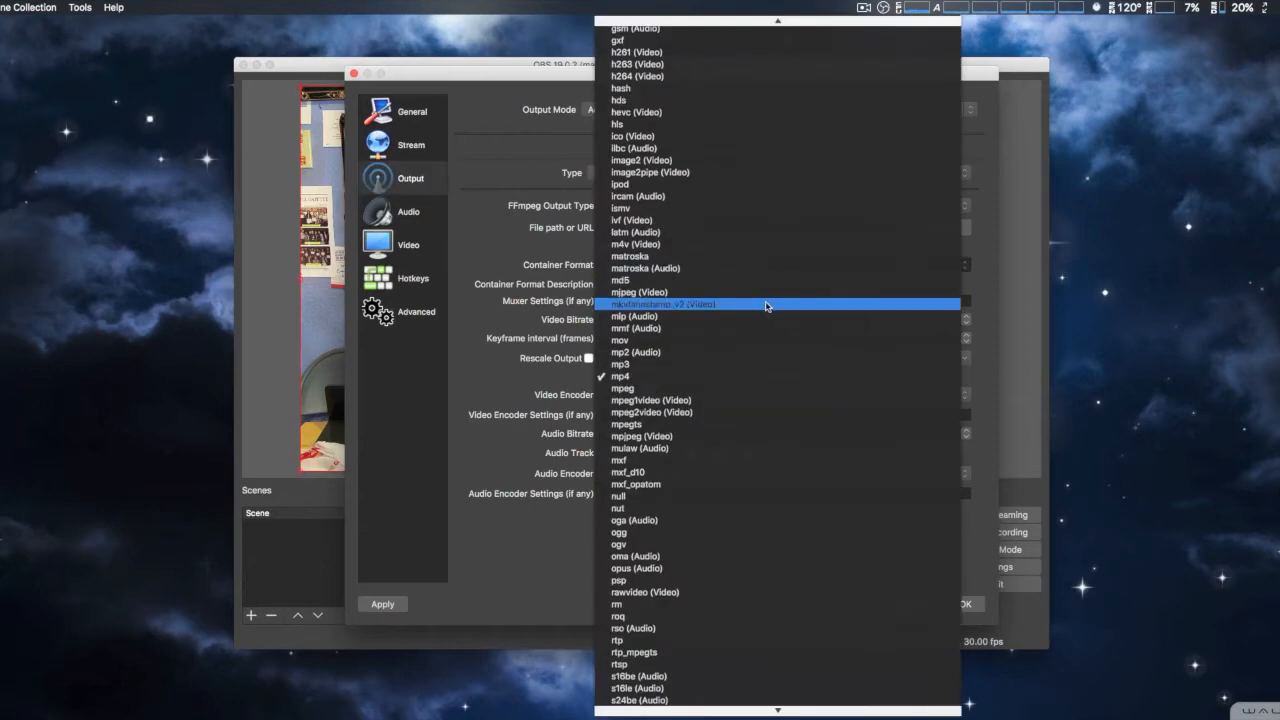
{"action": "scroll", "scroll_direction": "down", "scroll_amount": 3}
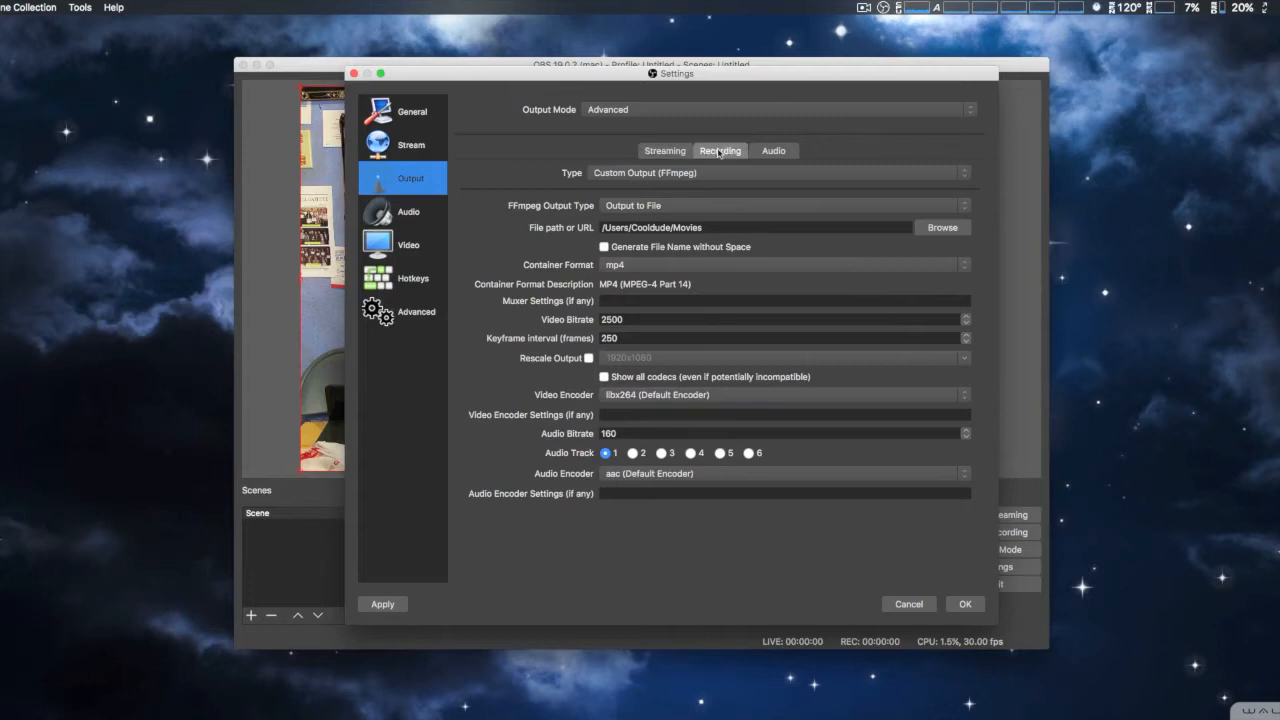
{"action": "left_click", "coordinate": [774, 150]}
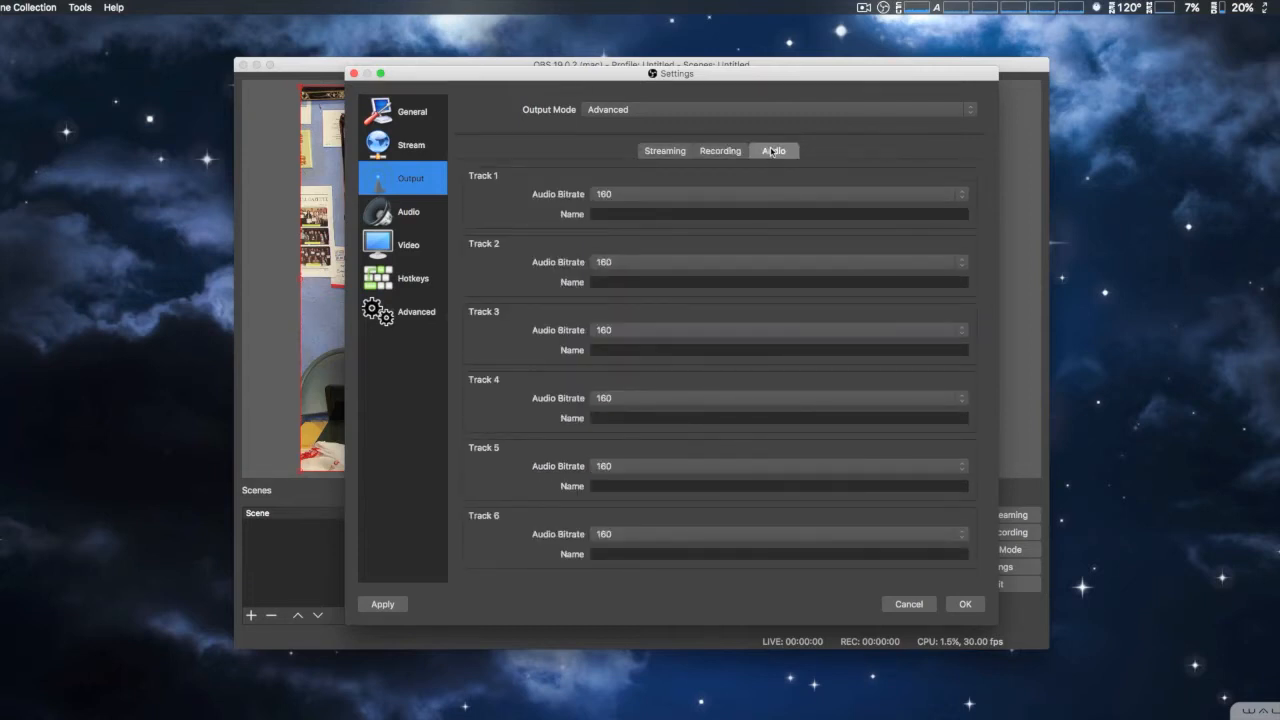
Restore the Standard recording type, return to the Streaming tab and move to the Audio page
{"action": "left_click", "coordinate": [720, 150]}
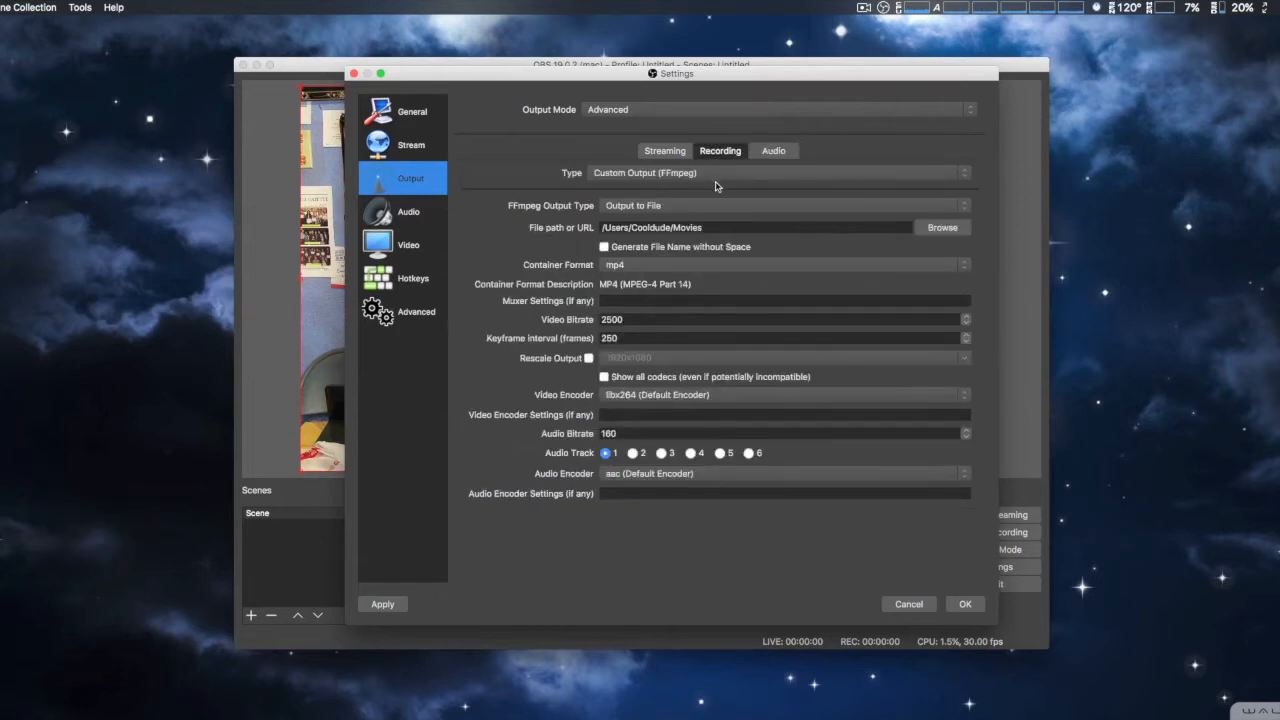
{"action": "left_click", "coordinate": [780, 172]}
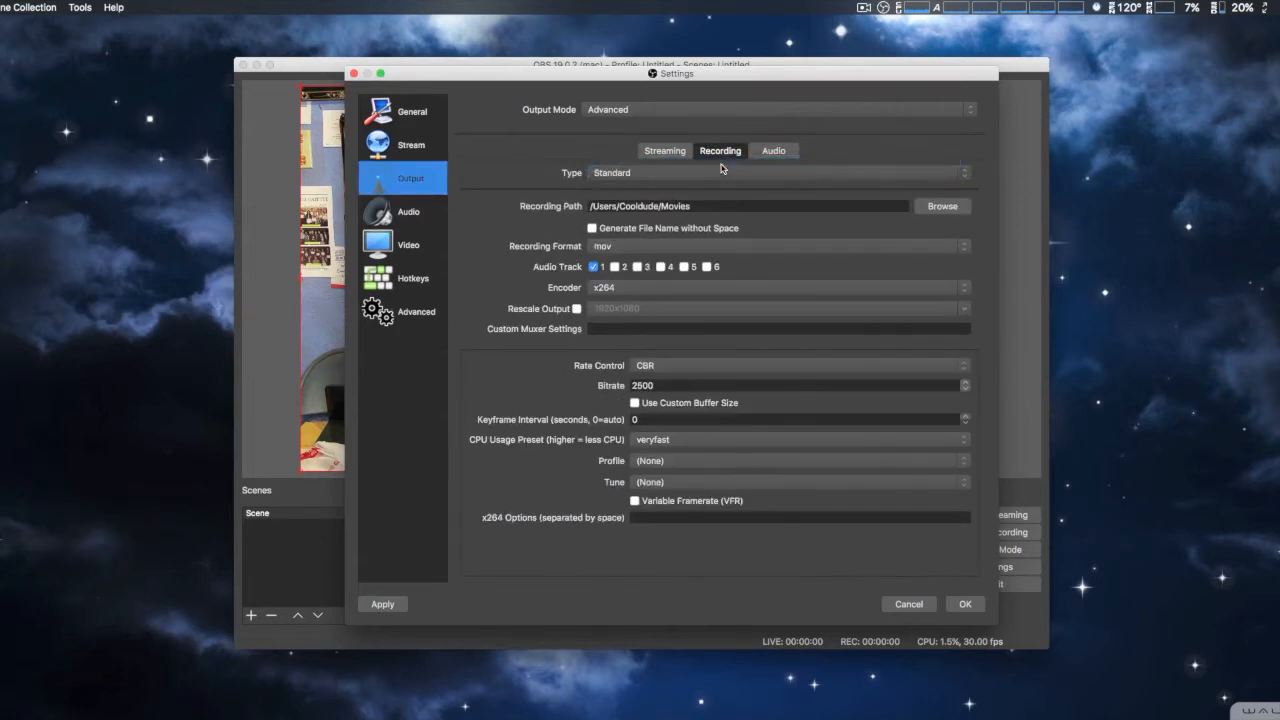
{"action": "mouse_move", "coordinate": [698, 174]}
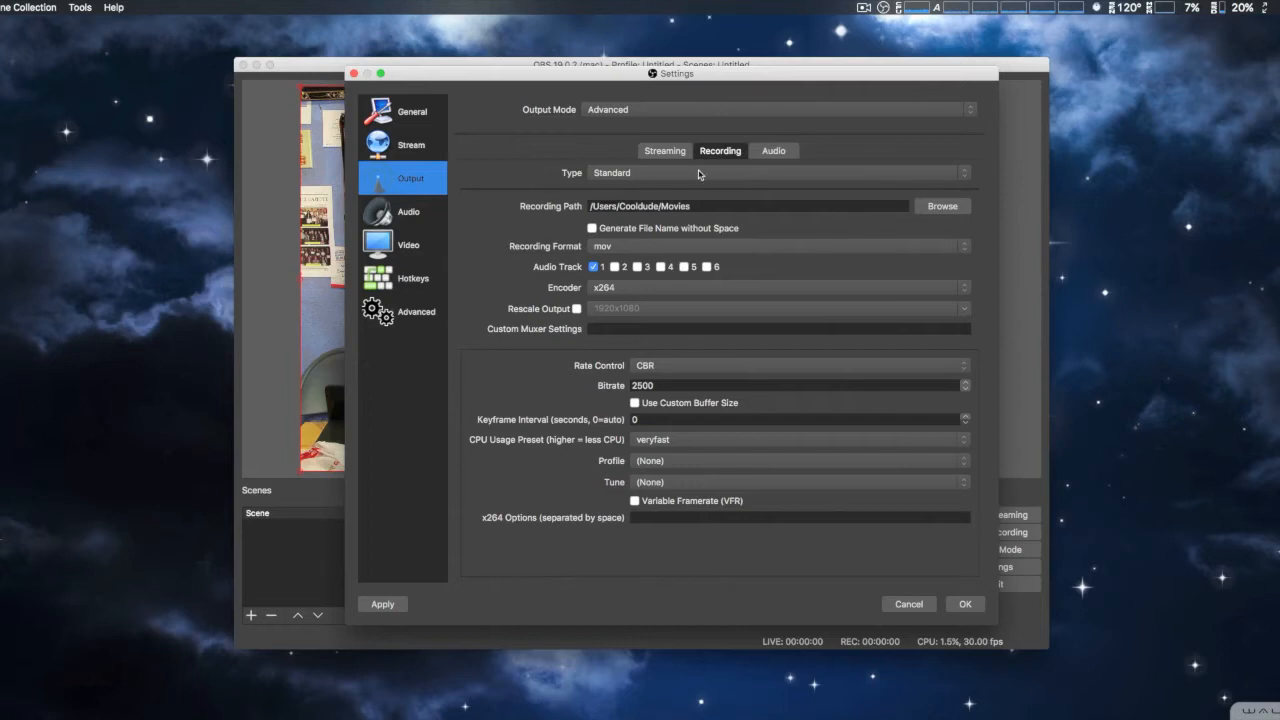
{"action": "left_click", "coordinate": [664, 150]}
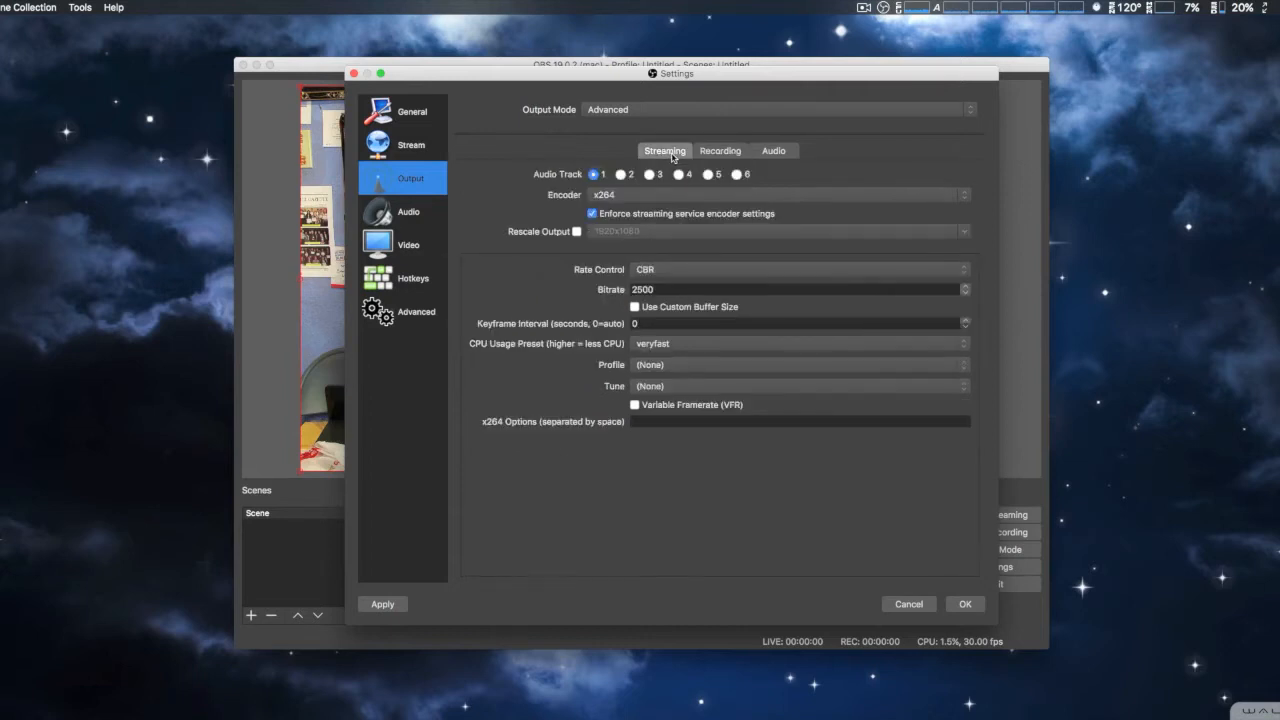
{"action": "left_click", "coordinate": [408, 212]}
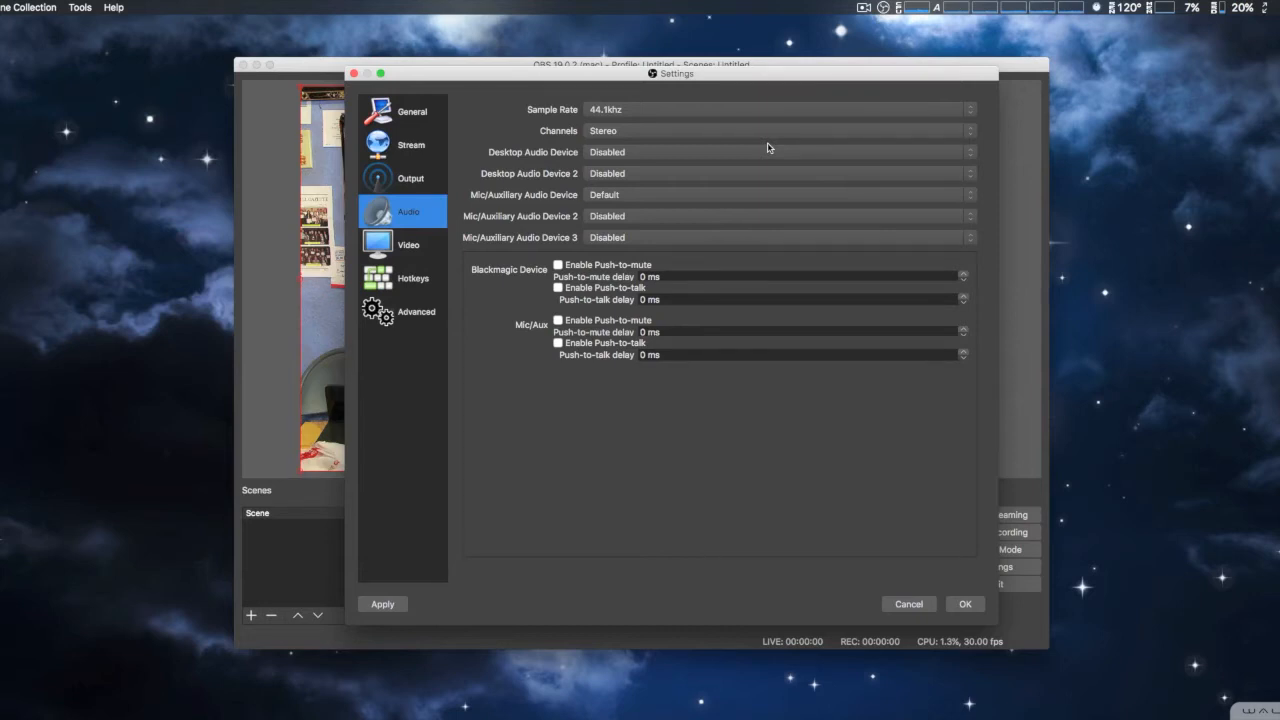
{"action": "mouse_move", "coordinate": [796, 536]}
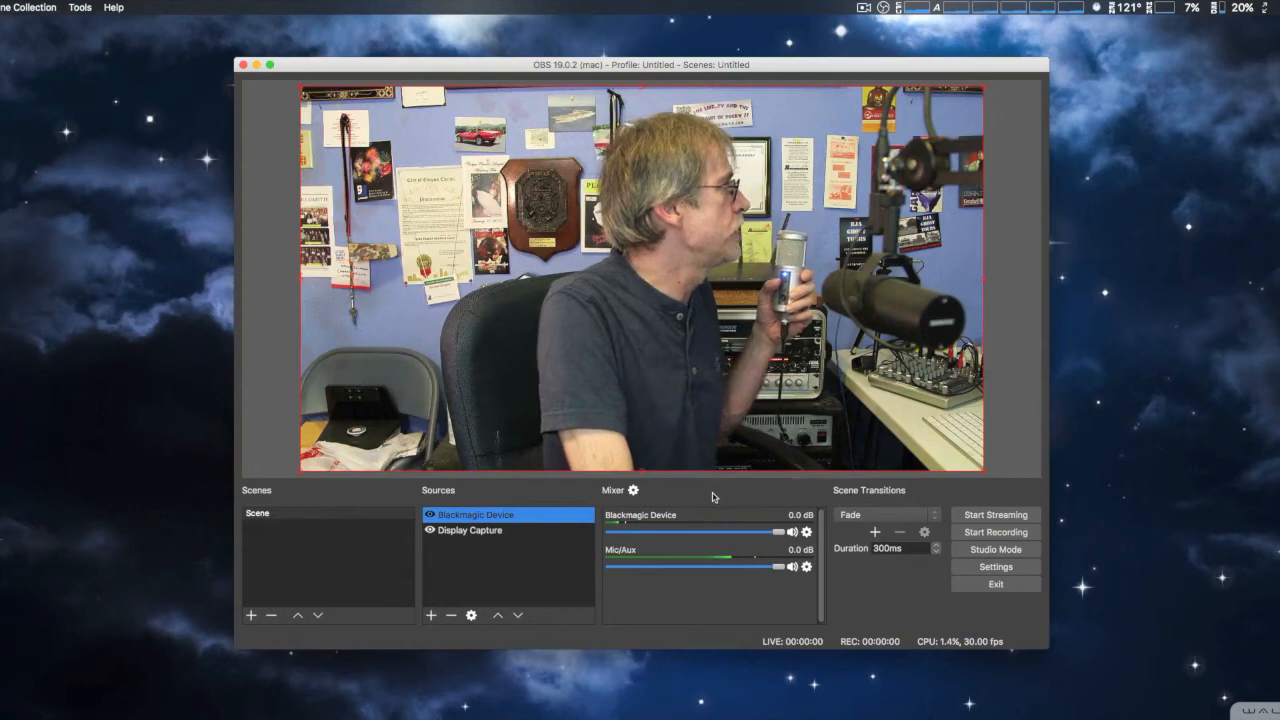
{"action": "left_click", "coordinate": [632, 490]}
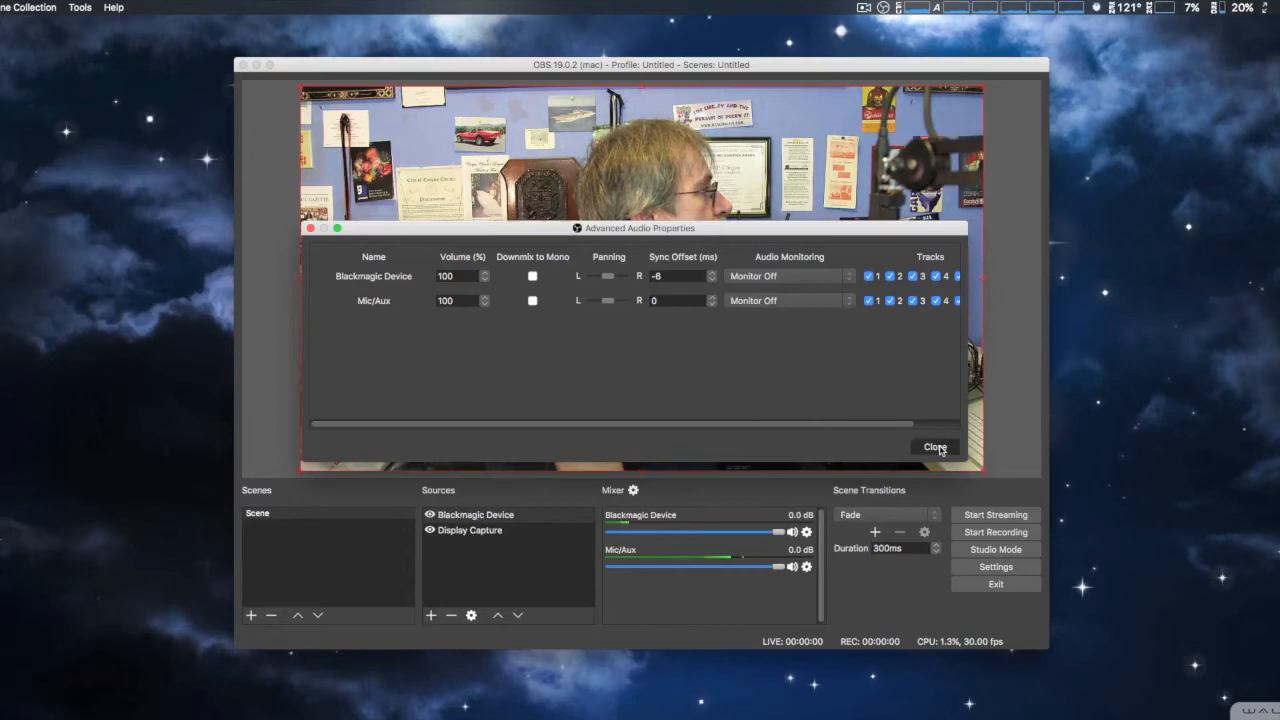
{"action": "left_click", "coordinate": [934, 448]}
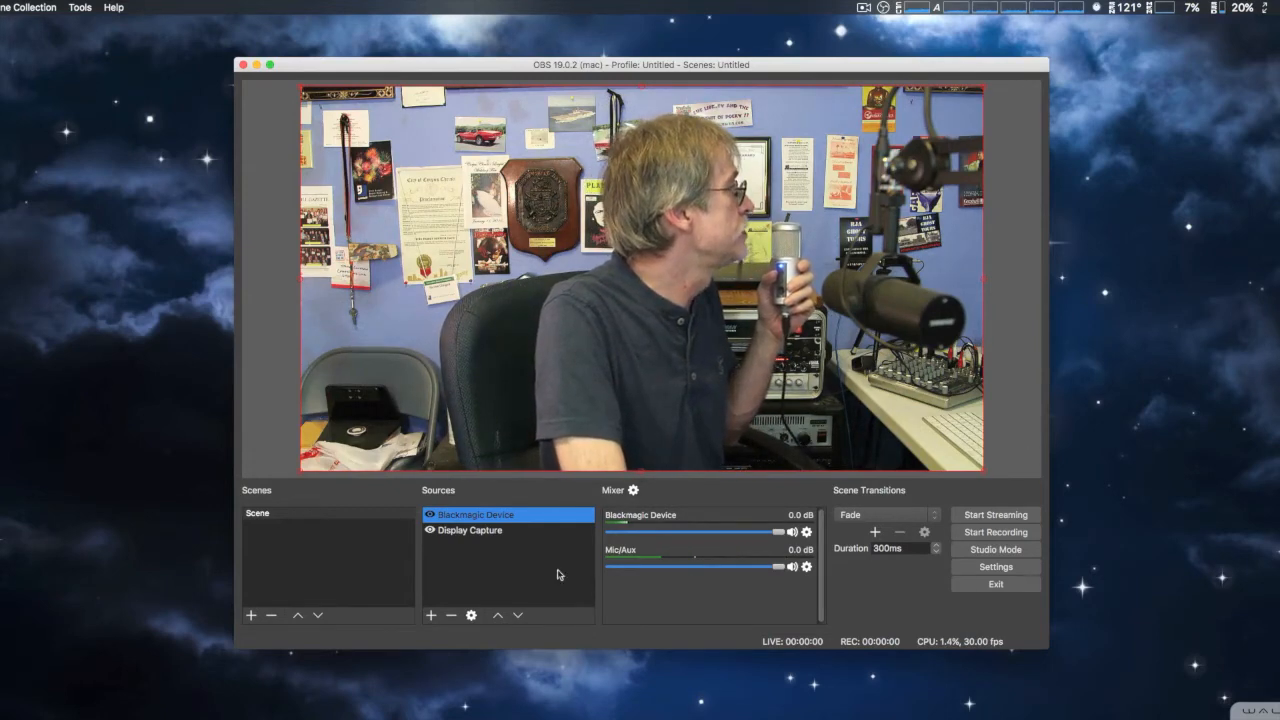
{"action": "right_click", "coordinate": [472, 516]}
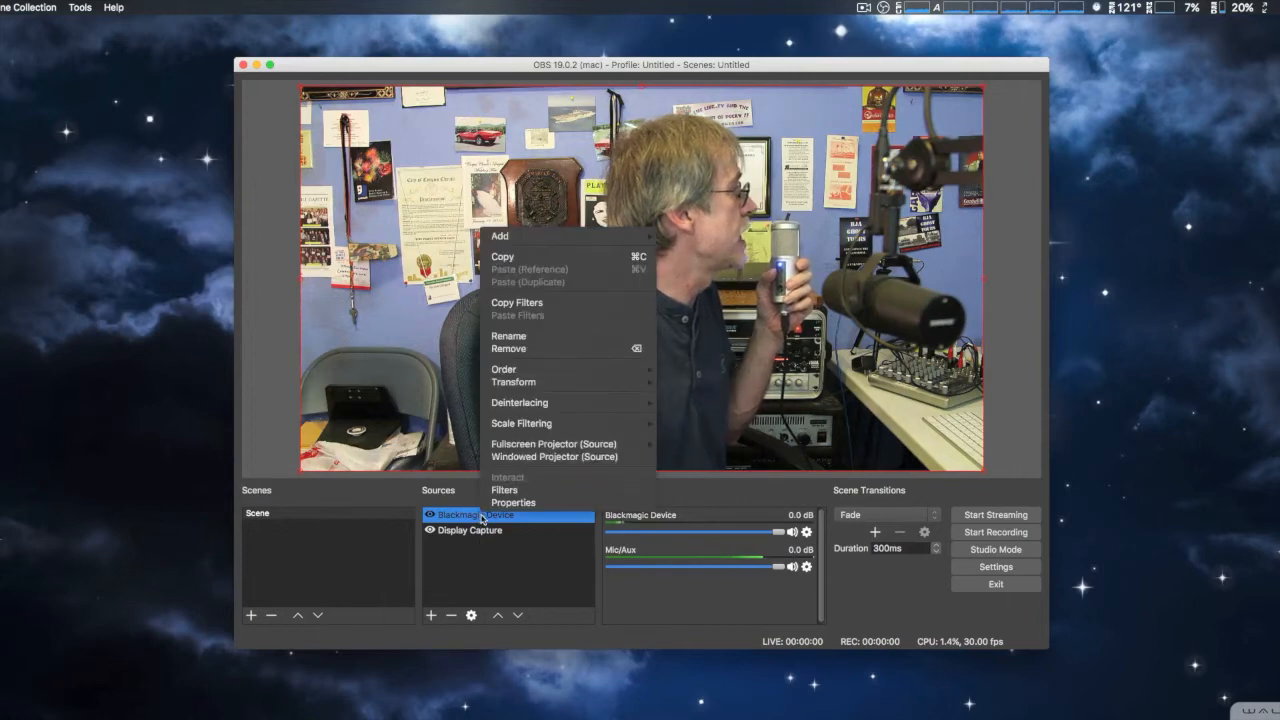
{"action": "mouse_move", "coordinate": [548, 402]}
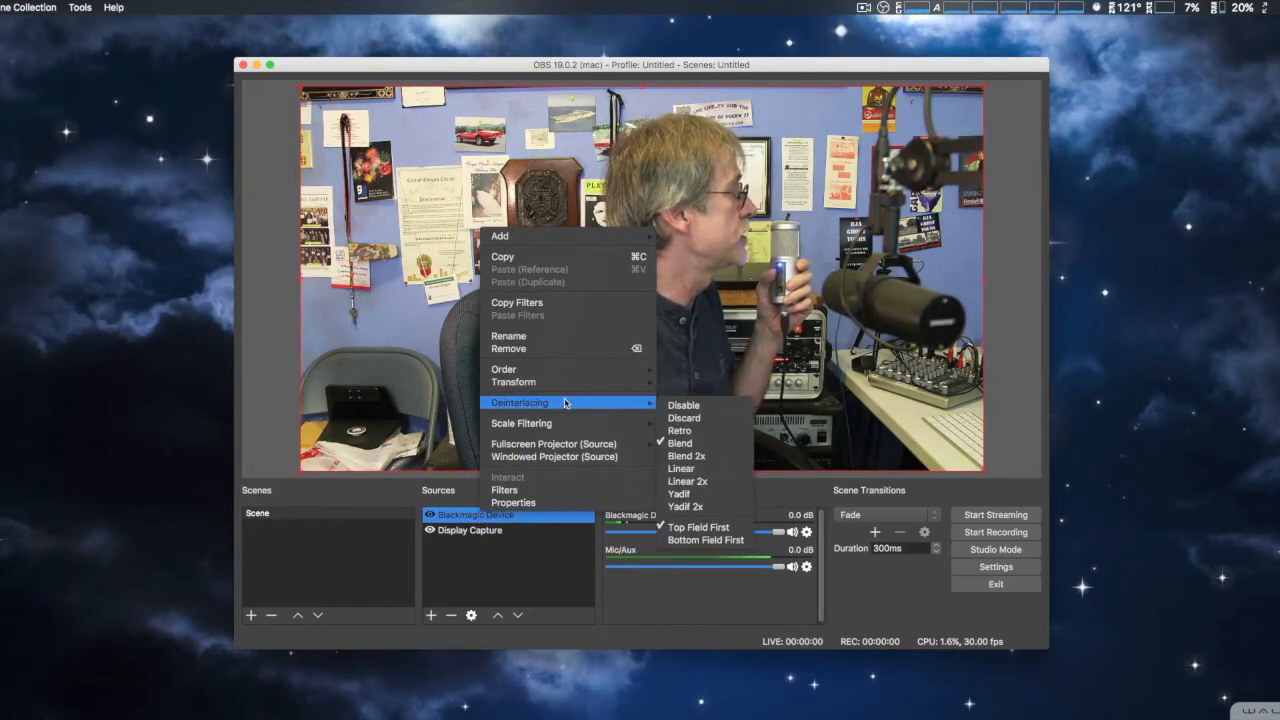
{"action": "mouse_move", "coordinate": [724, 404]}
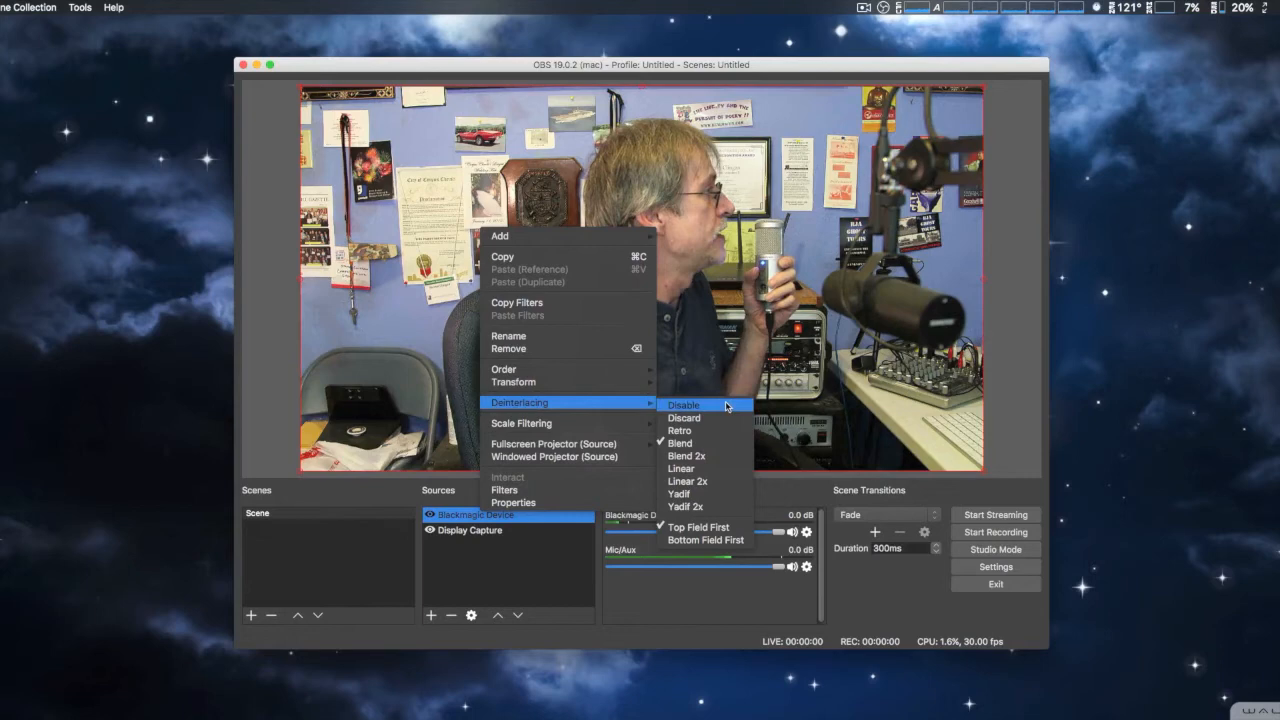
{"action": "left_click", "coordinate": [684, 404]}
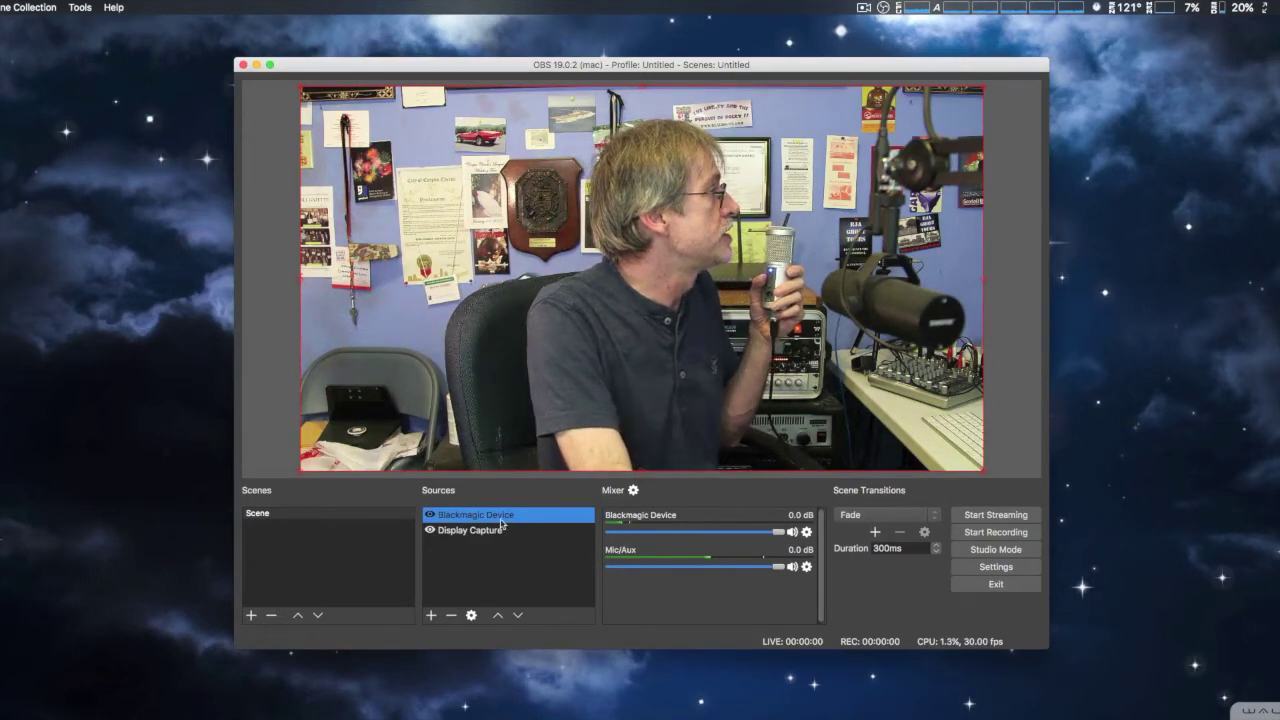
{"action": "right_click", "coordinate": [472, 514]}
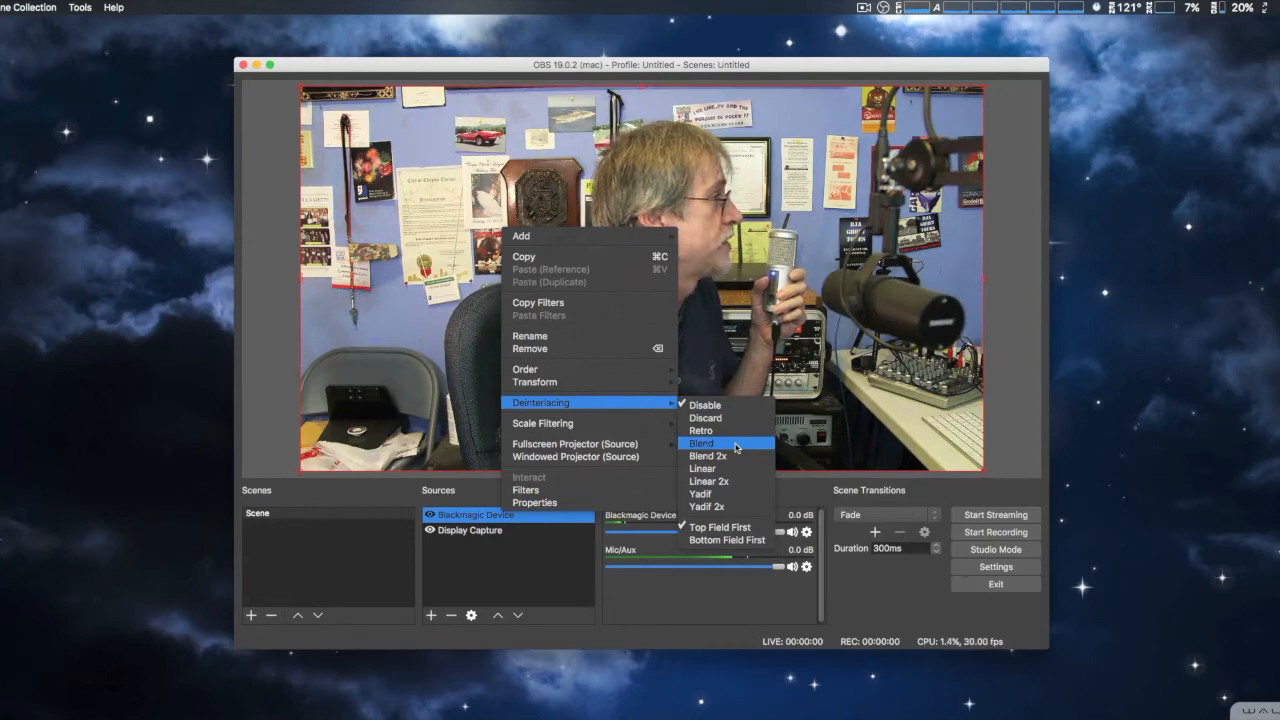
{"action": "left_click", "coordinate": [704, 444]}
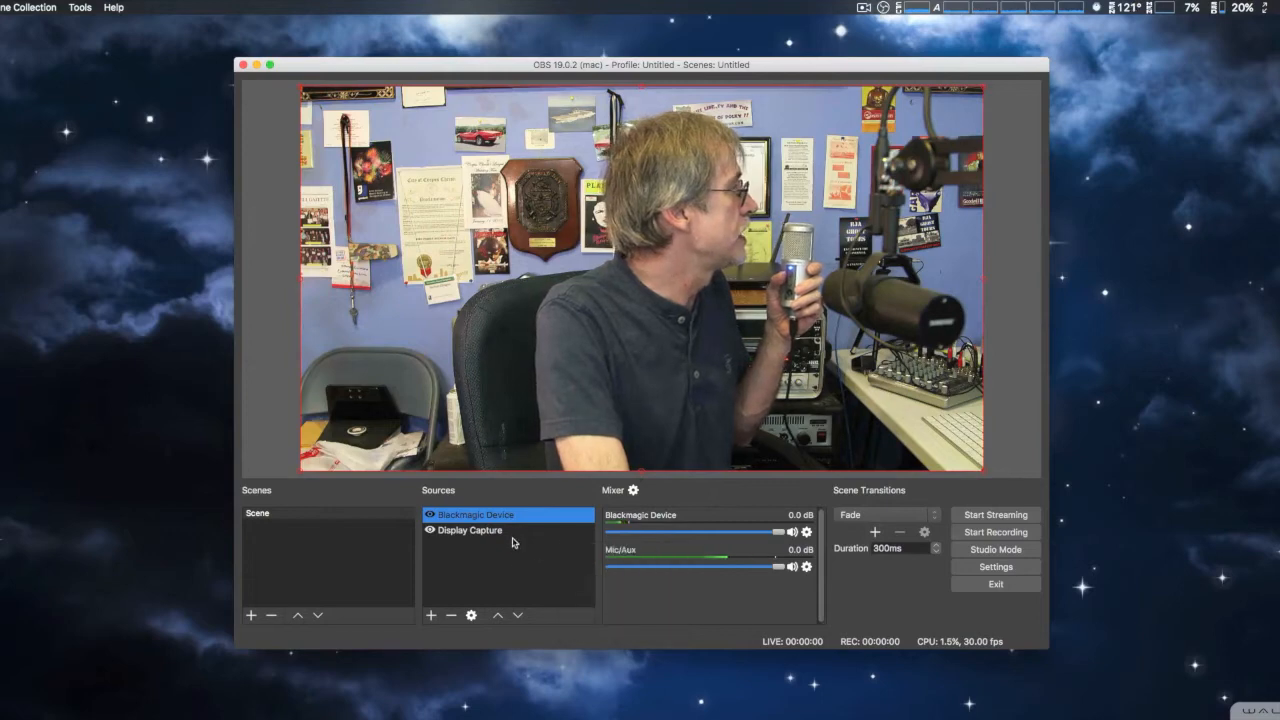
{"action": "right_click", "coordinate": [476, 514]}
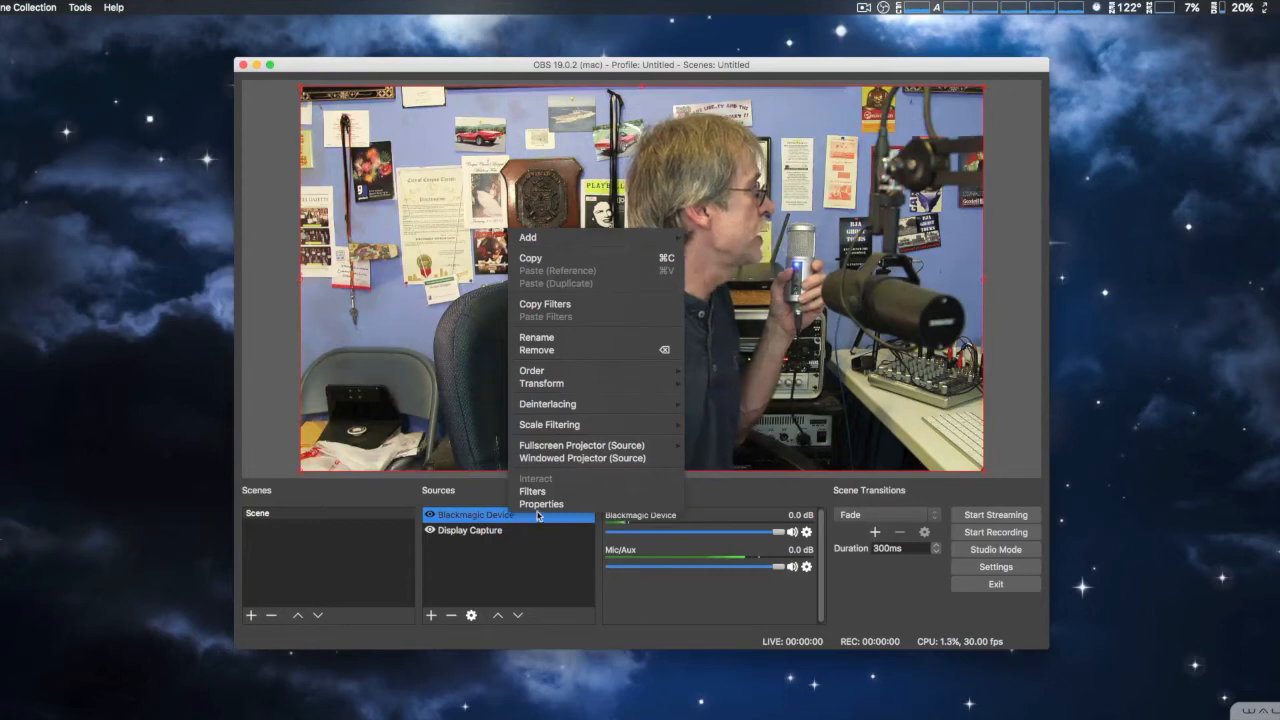
{"action": "mouse_move", "coordinate": [568, 504]}
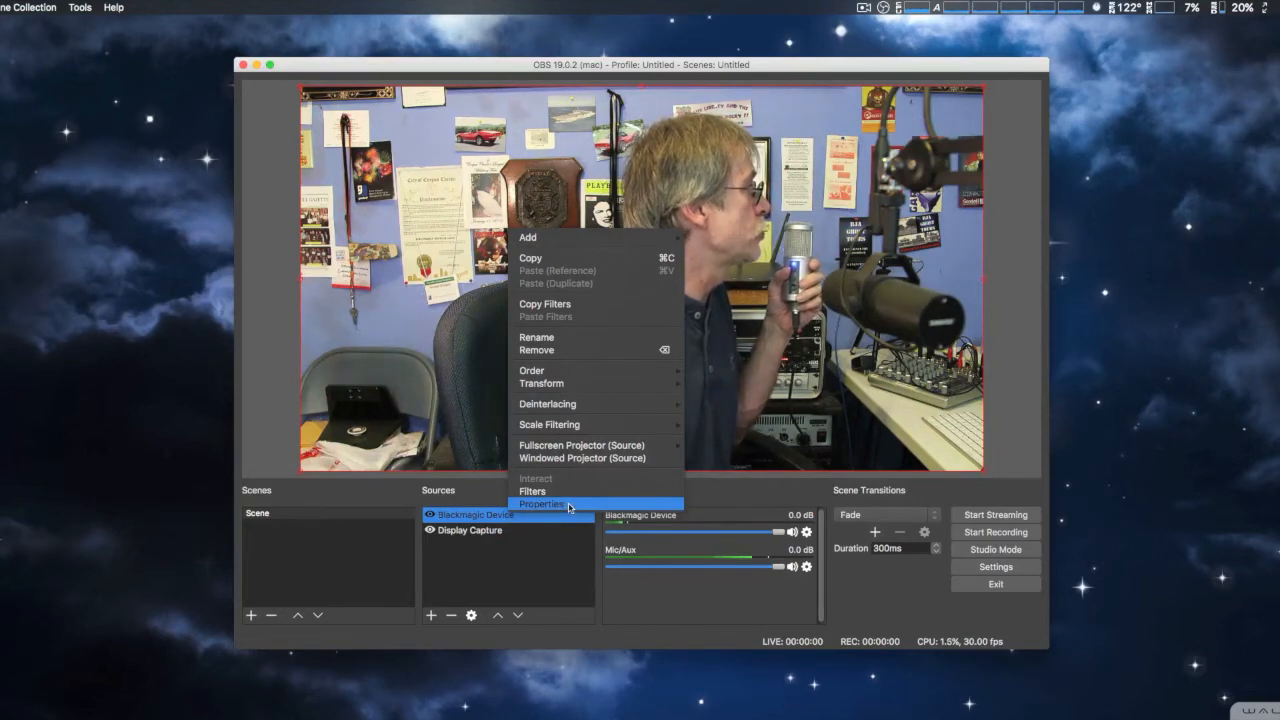
Bring up the Filters window for the Blackmagic Device source, showing its Sharpen filter
{"action": "left_click", "coordinate": [540, 502]}
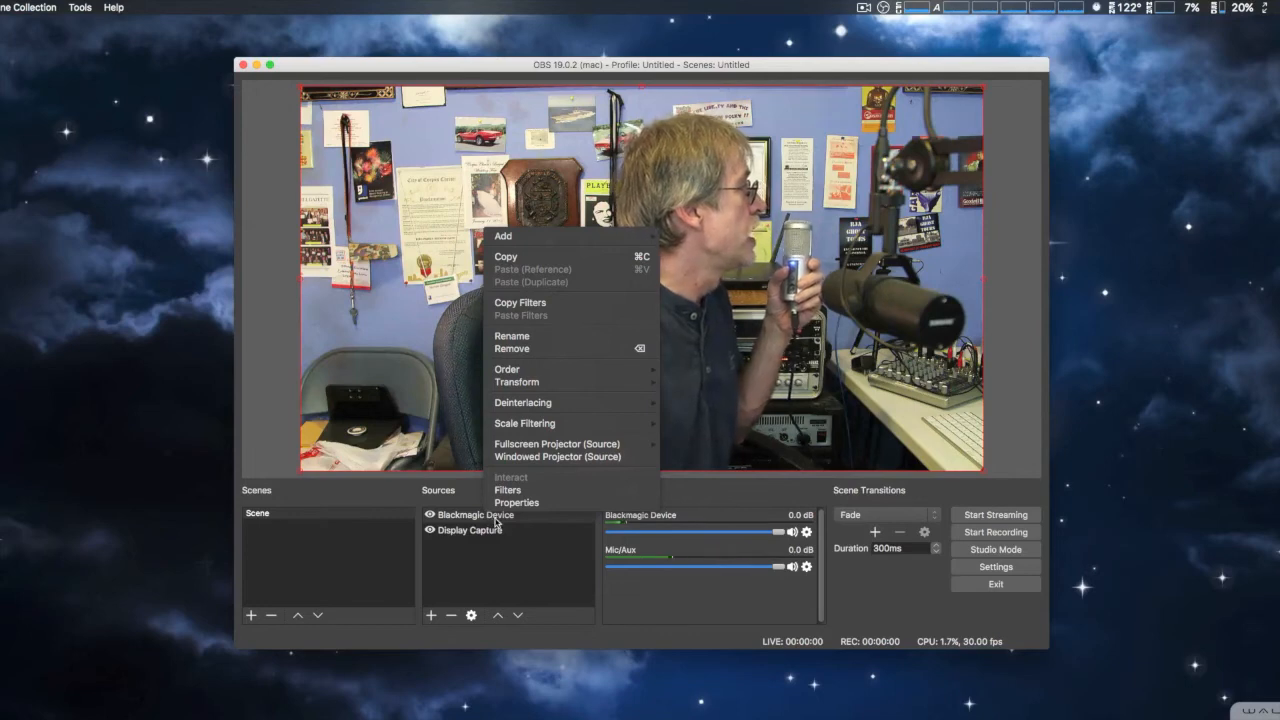
{"action": "left_click", "coordinate": [508, 490]}
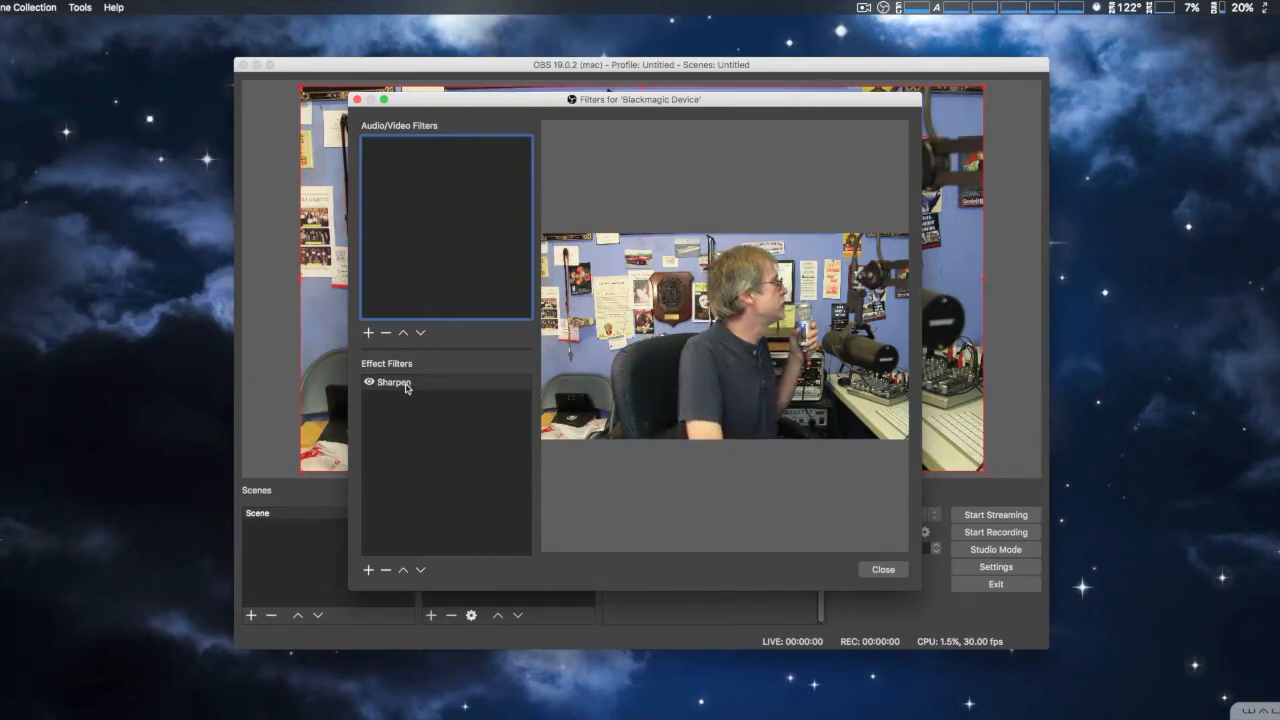
Select the Sharpen effect filter to show its sharpness of 0.08
{"action": "left_click", "coordinate": [396, 382]}
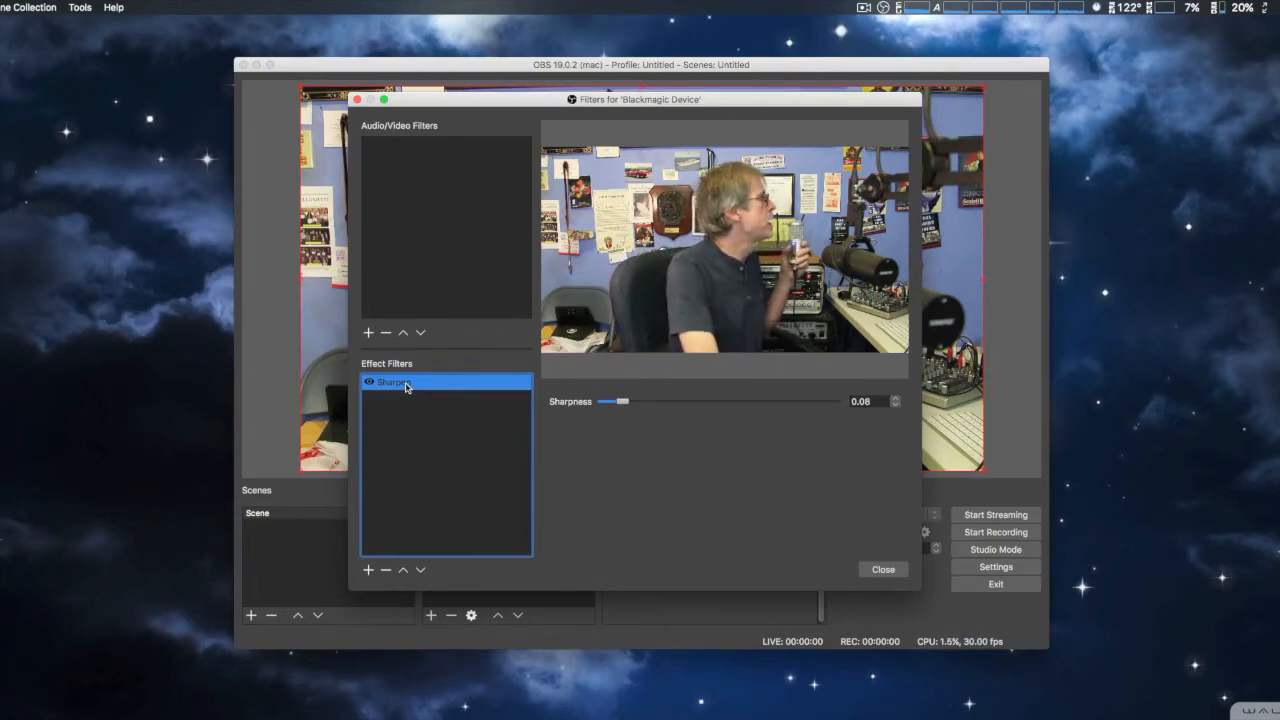
{"action": "left_click", "coordinate": [368, 570]}
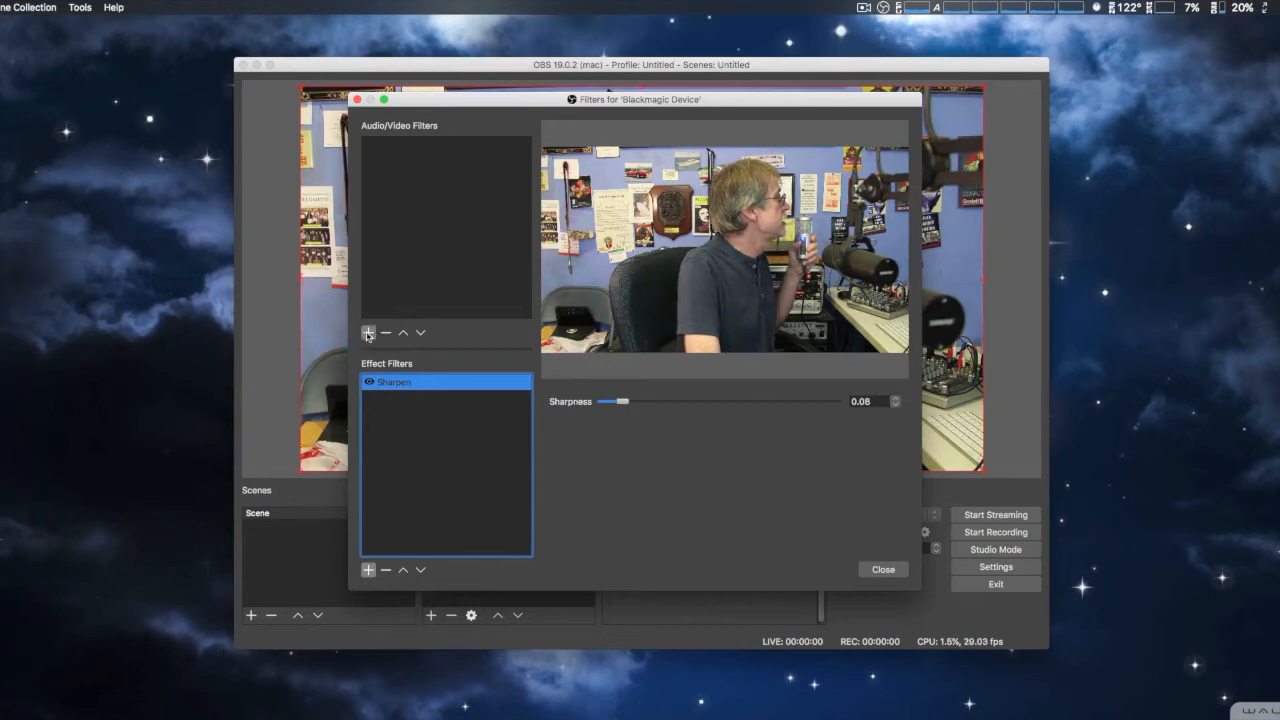
List the available audio/video filters, then close without adding any
{"action": "left_click", "coordinate": [368, 332]}
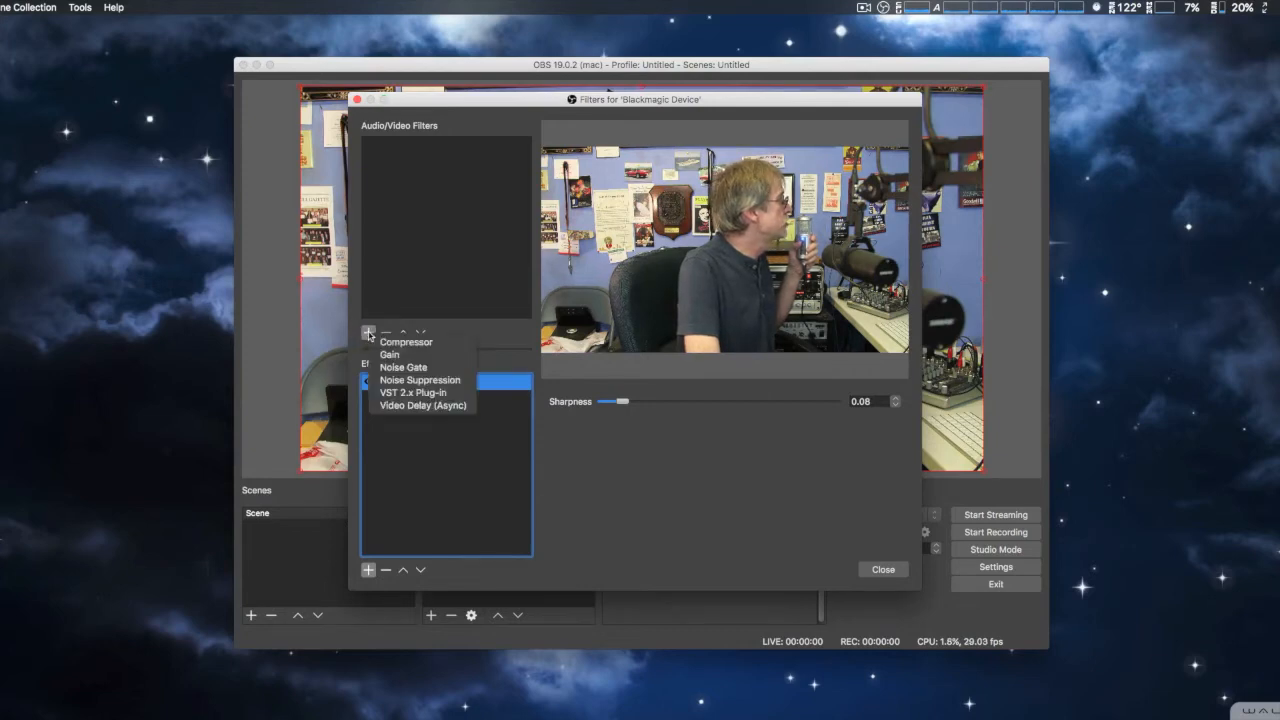
{"action": "mouse_move", "coordinate": [404, 340]}
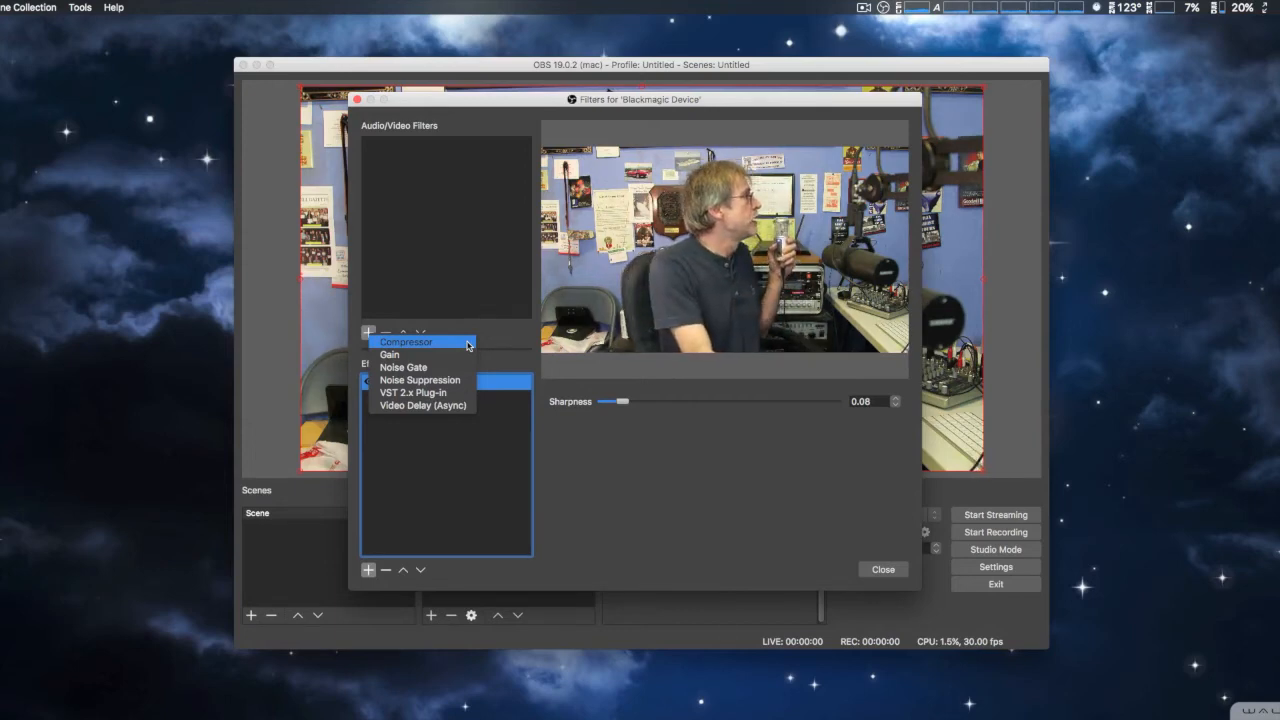
{"action": "mouse_move", "coordinate": [420, 368]}
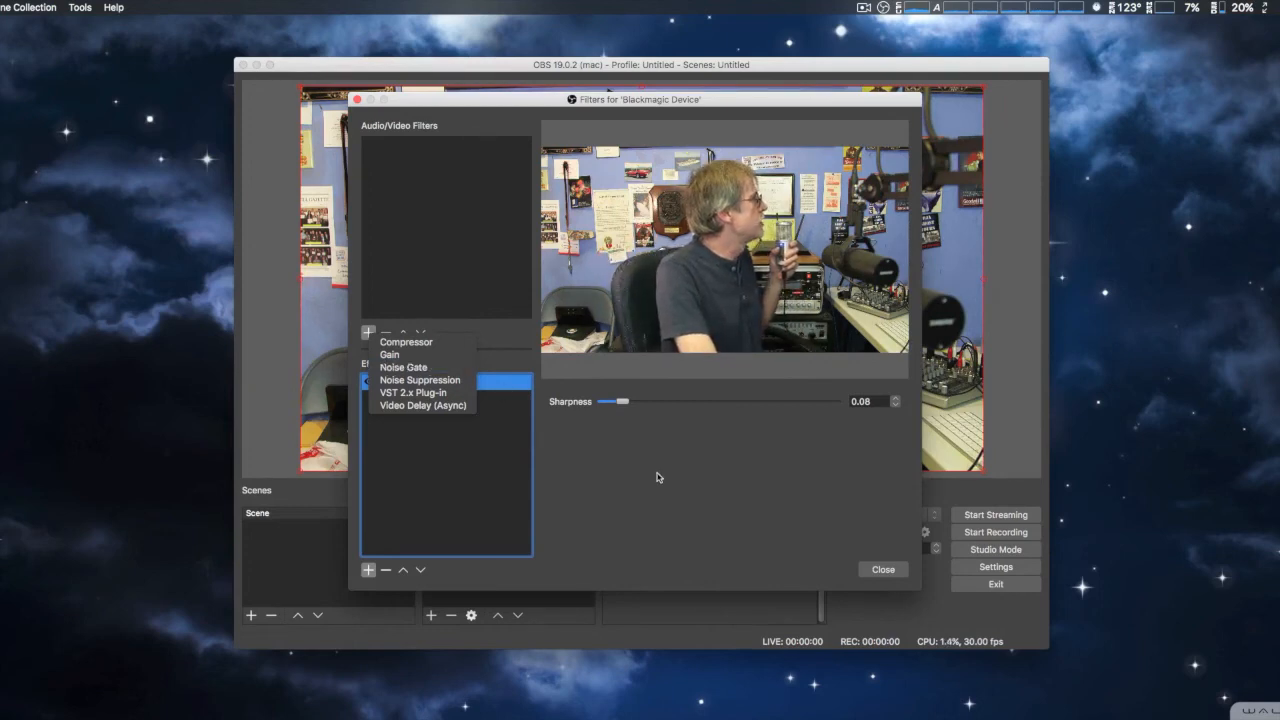
{"action": "left_click", "coordinate": [882, 568]}
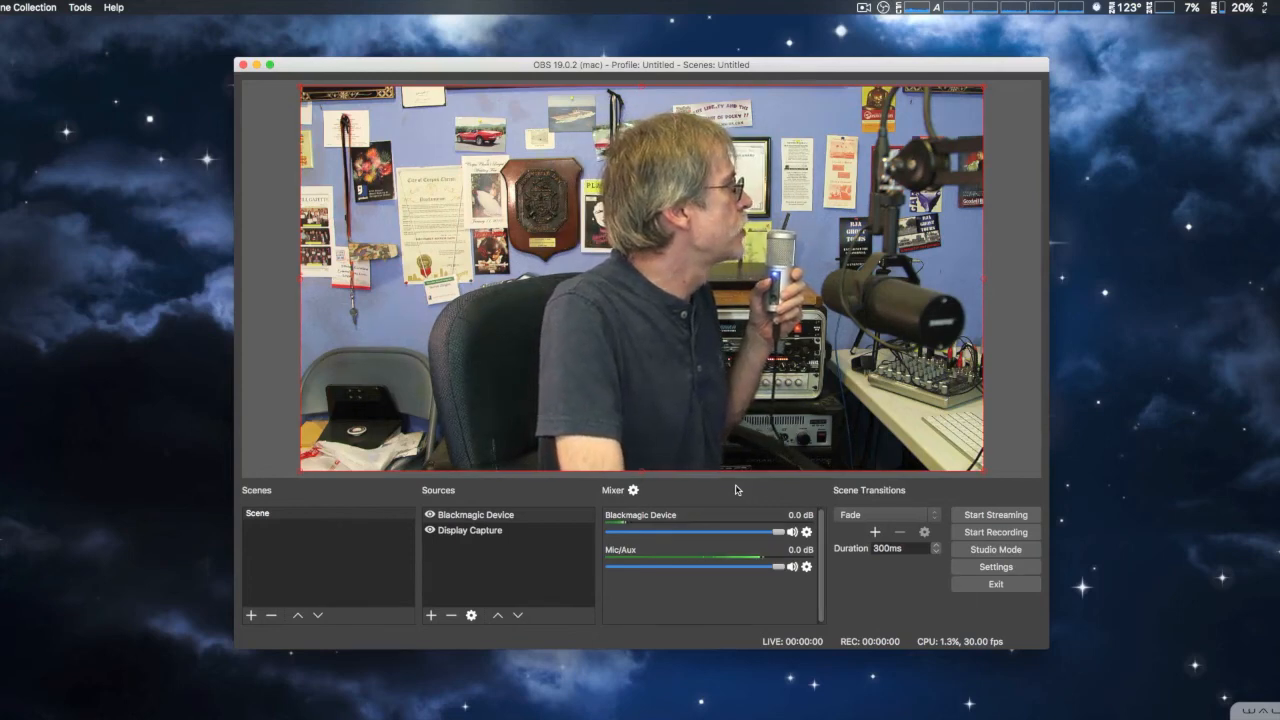
Review the Audio and Video settings pages, then go to the Output page
{"action": "left_click", "coordinate": [996, 568]}
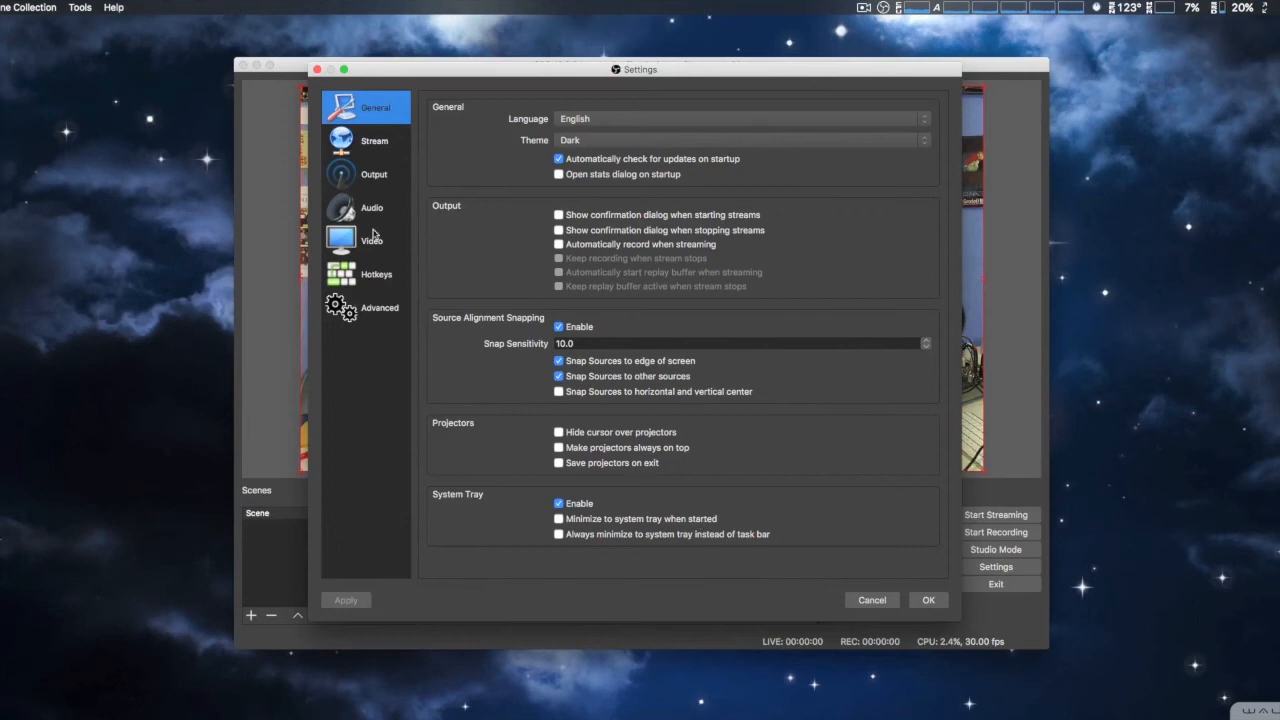
{"action": "left_click", "coordinate": [372, 206]}
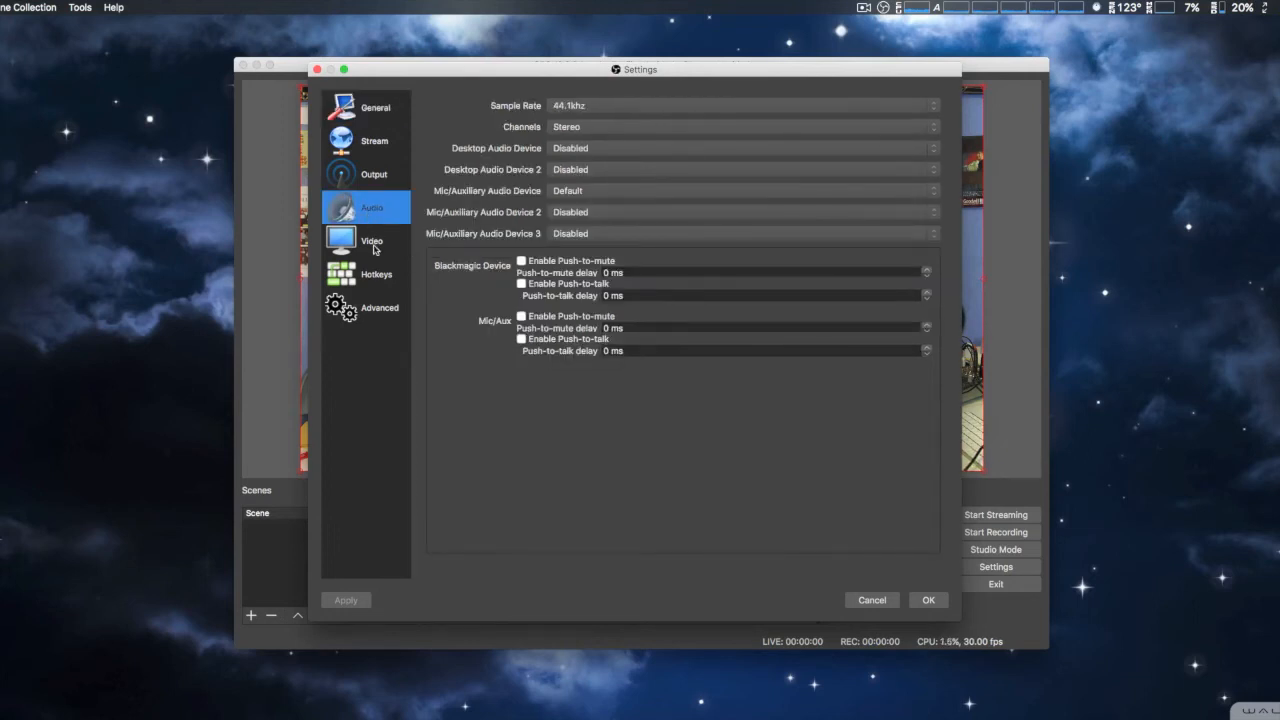
{"action": "left_click", "coordinate": [372, 240]}
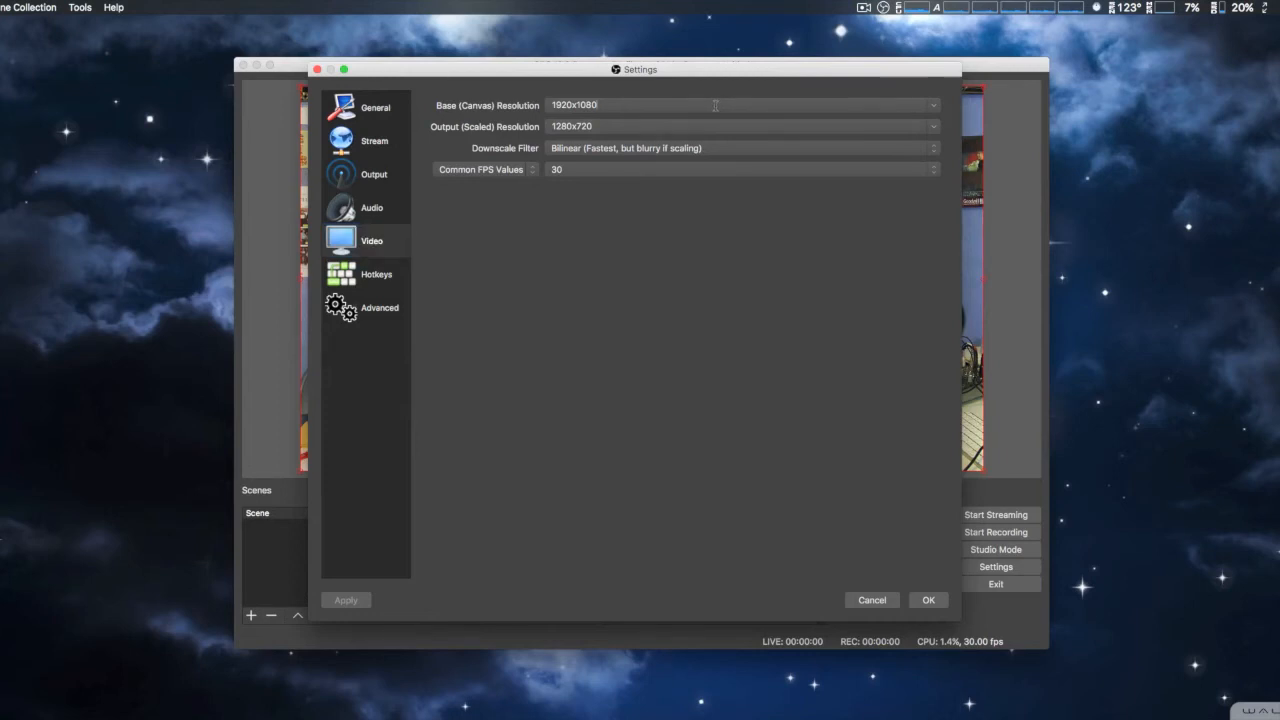
{"action": "mouse_move", "coordinate": [688, 126]}
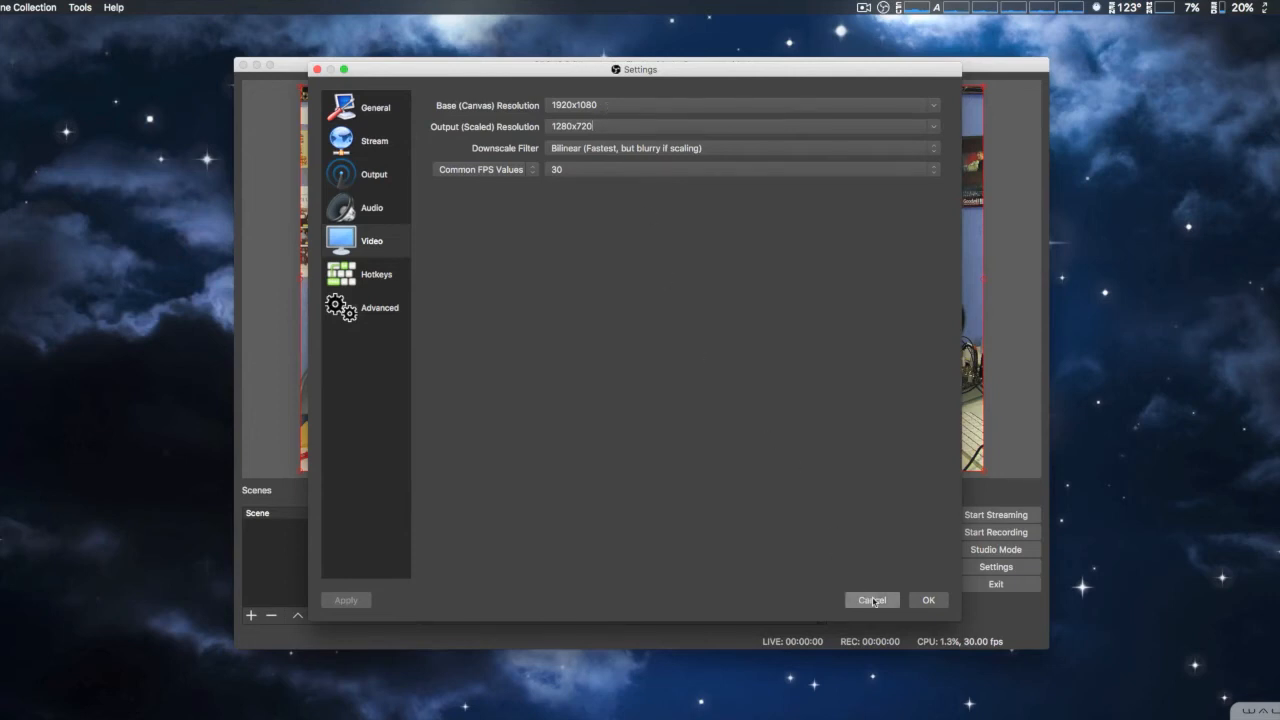
{"action": "mouse_move", "coordinate": [368, 184]}
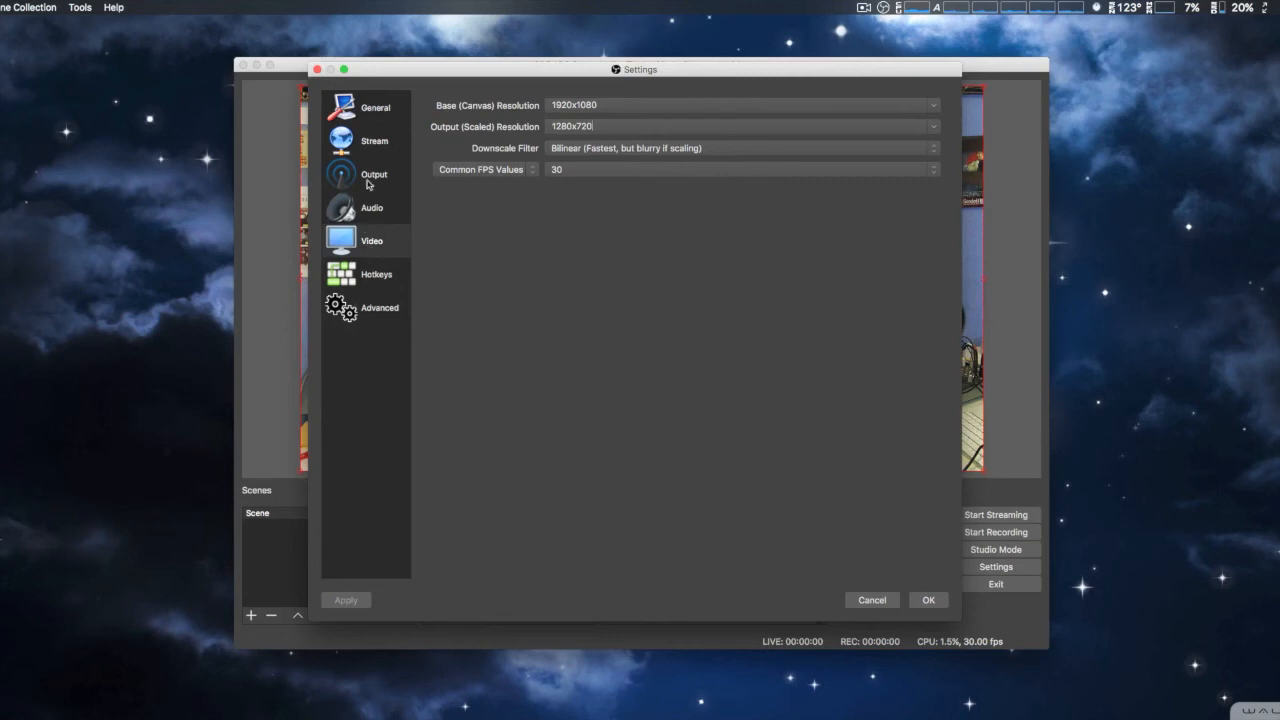
{"action": "left_click", "coordinate": [372, 174]}
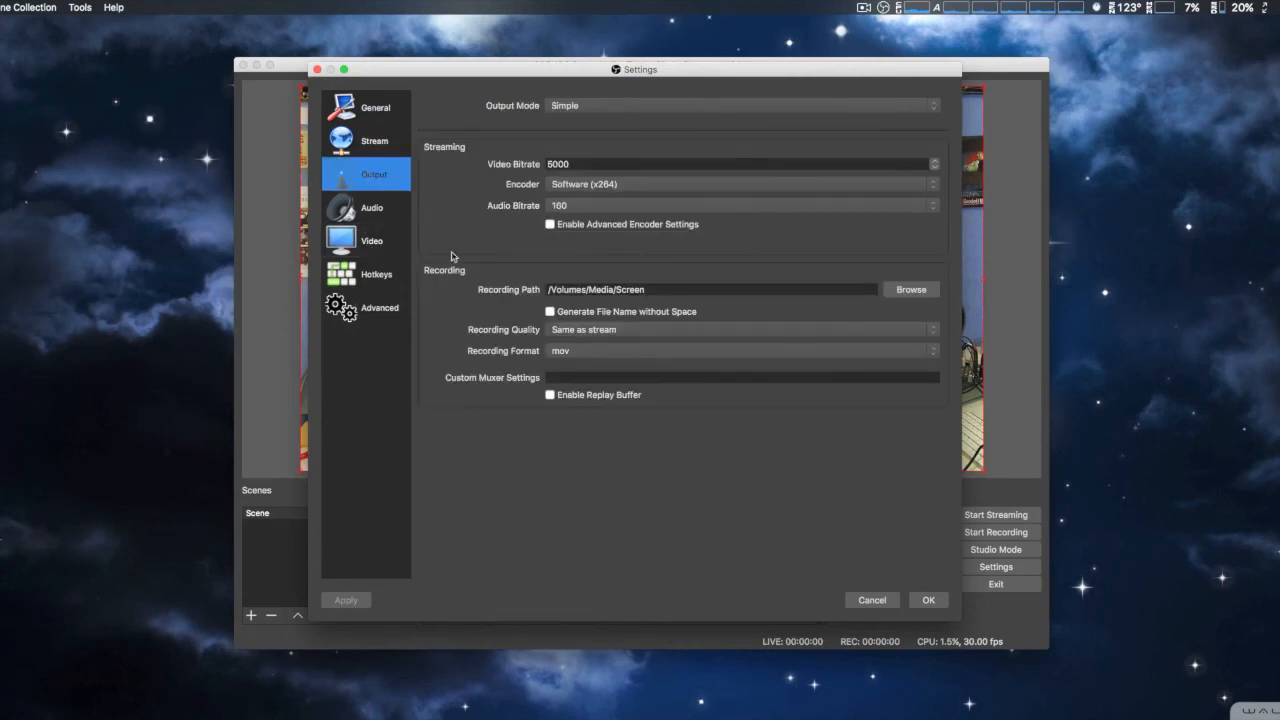
{"action": "mouse_move", "coordinate": [764, 458]}
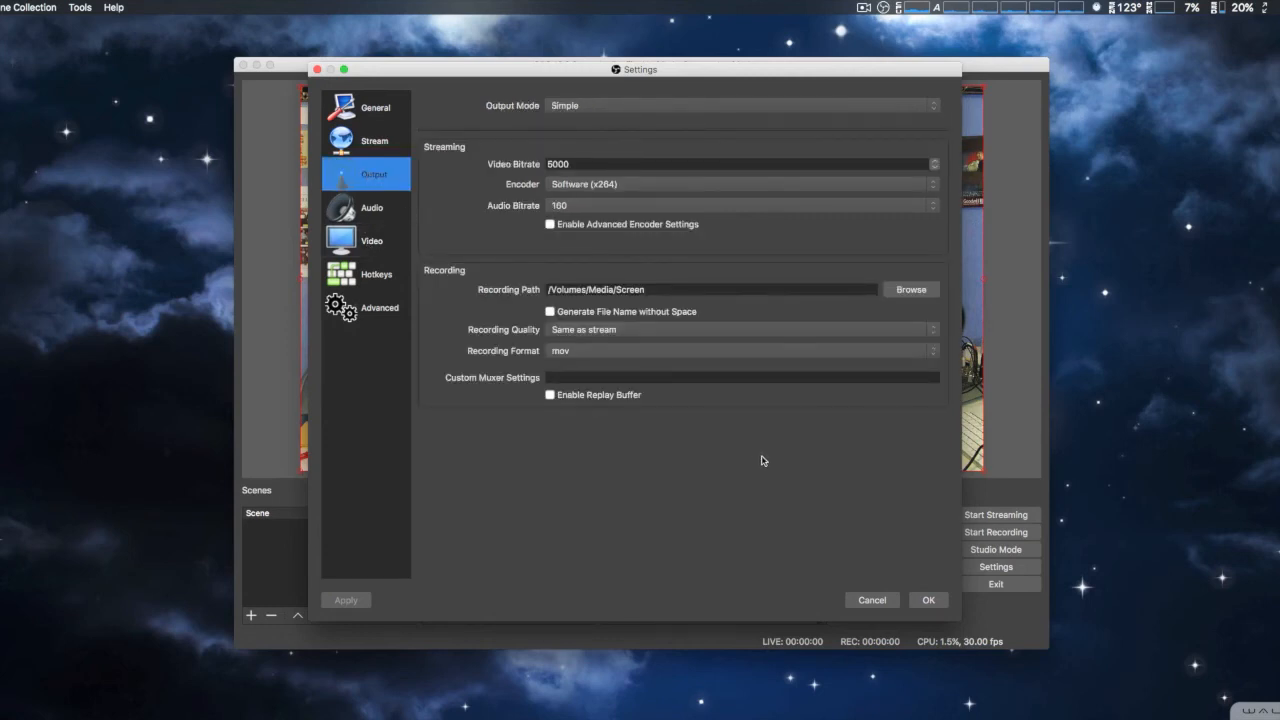
{"action": "mouse_move", "coordinate": [766, 466]}
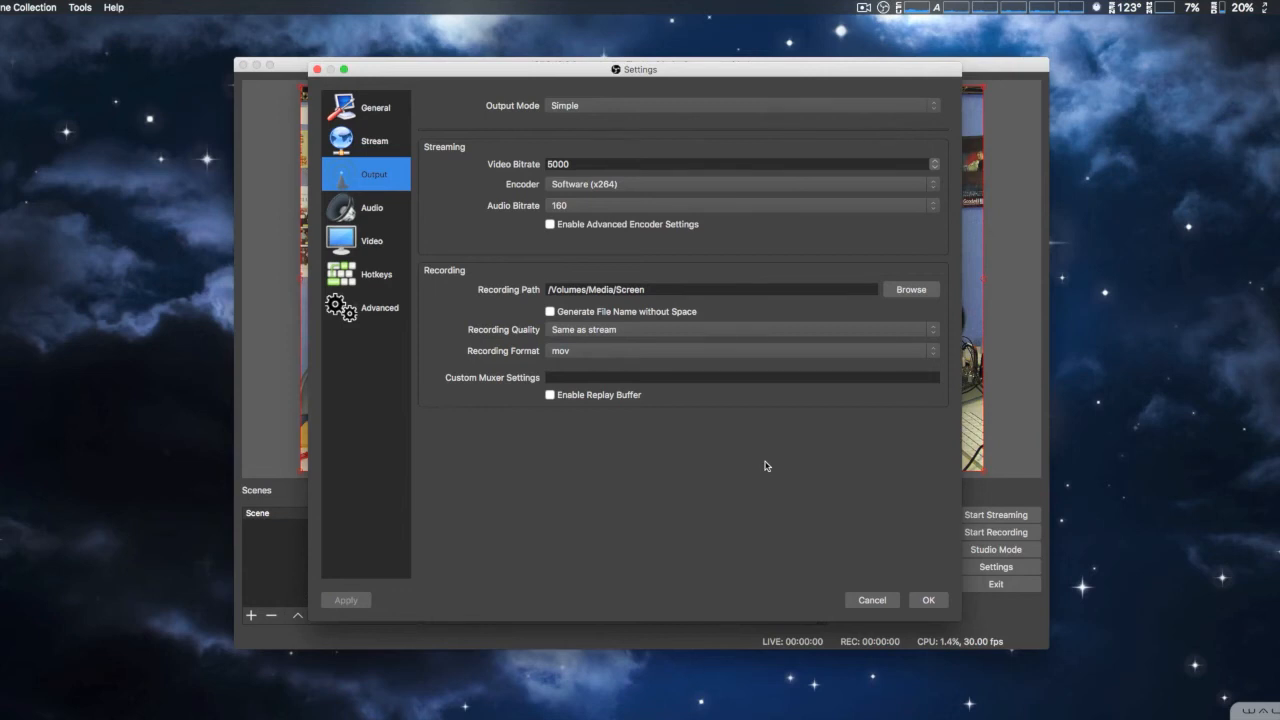
{"action": "mouse_move", "coordinate": [674, 112]}
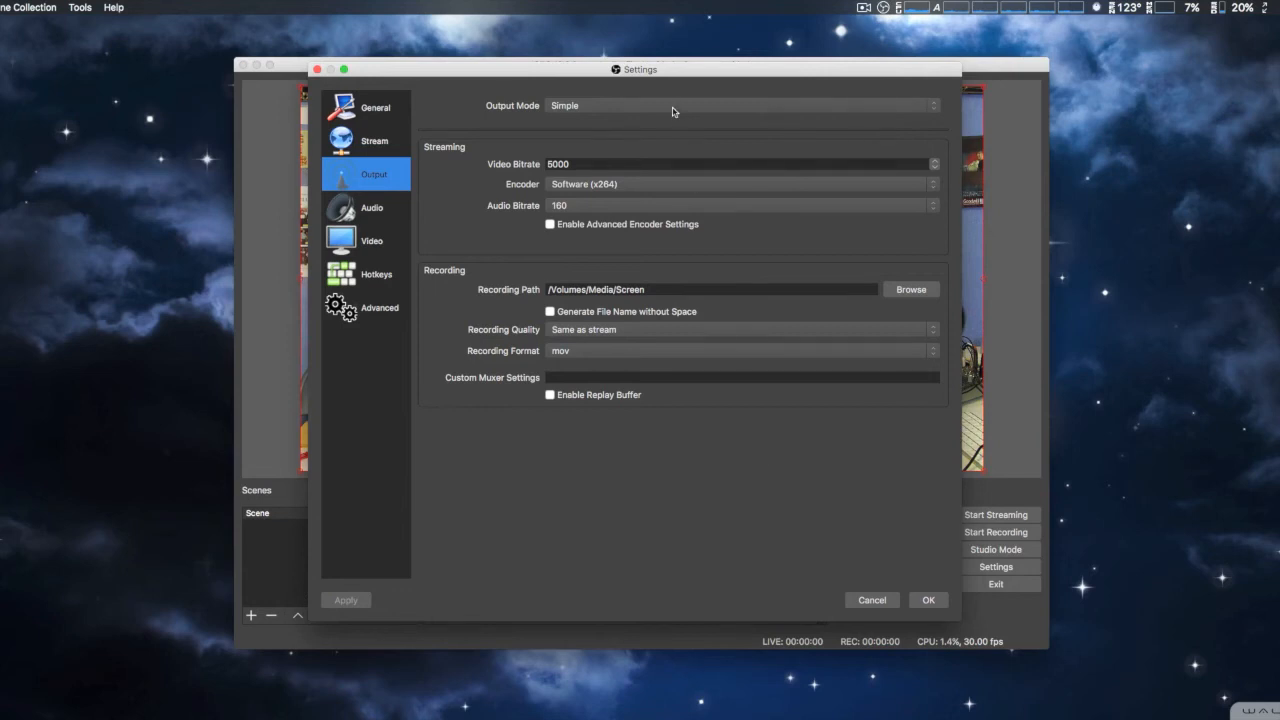
Set Output Mode to Advanced and enable streaming Rescale Output at 1920x1080
{"action": "left_click", "coordinate": [740, 104]}
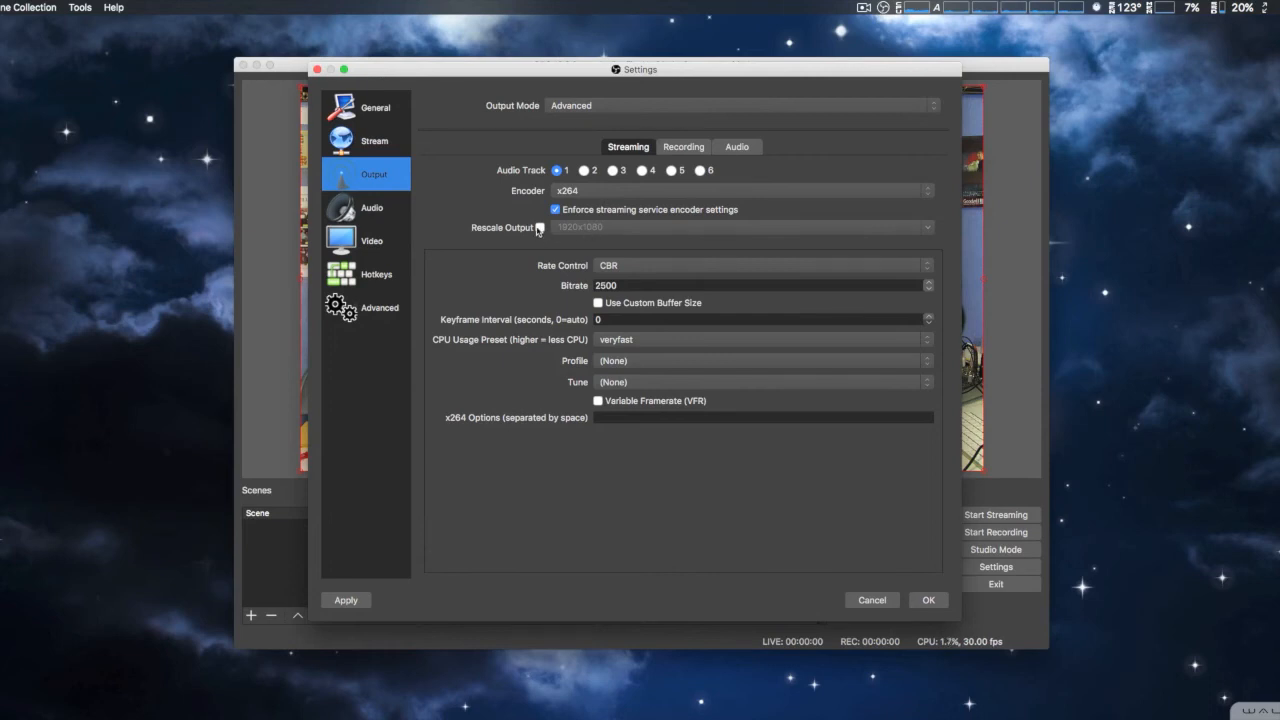
{"action": "left_click", "coordinate": [540, 228]}
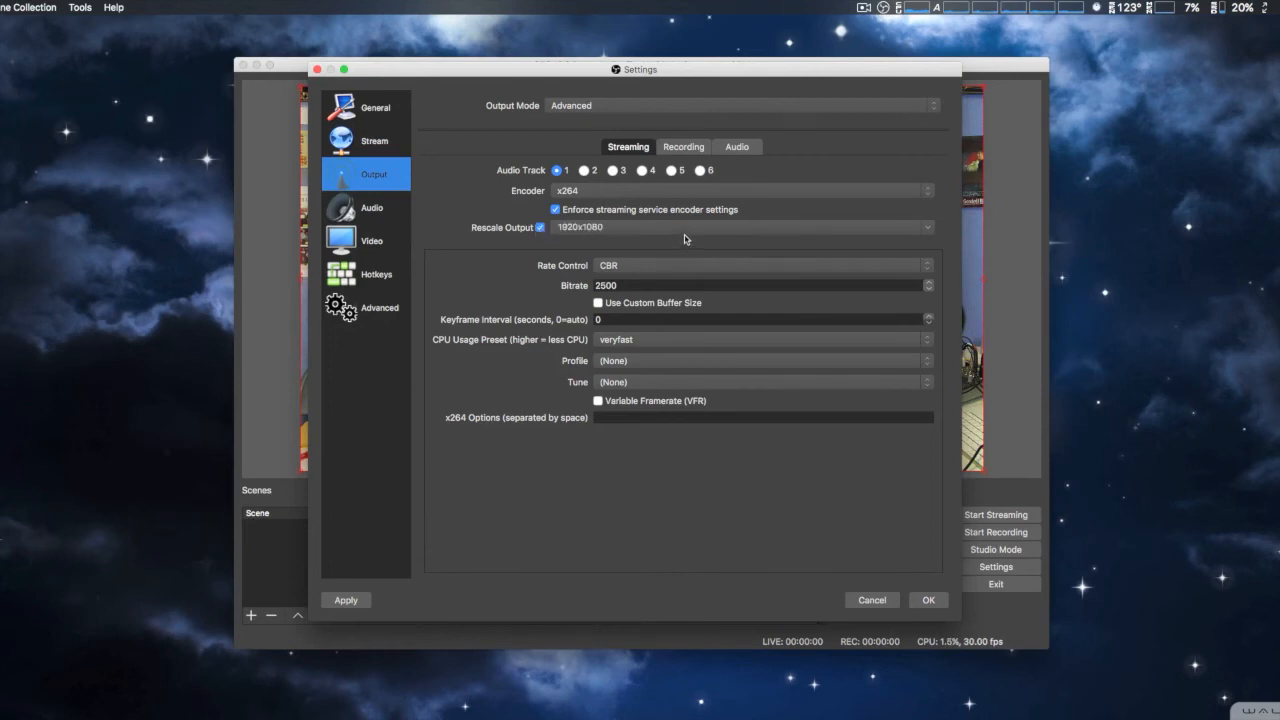